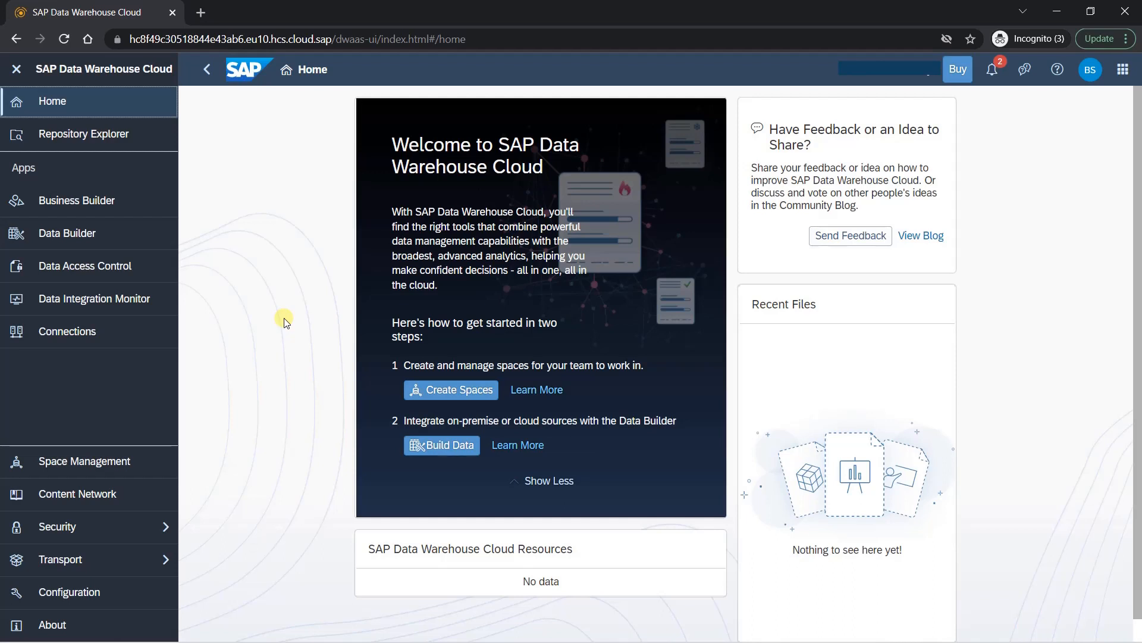
{"action": "mouse_move", "coordinate": [166, 211]}
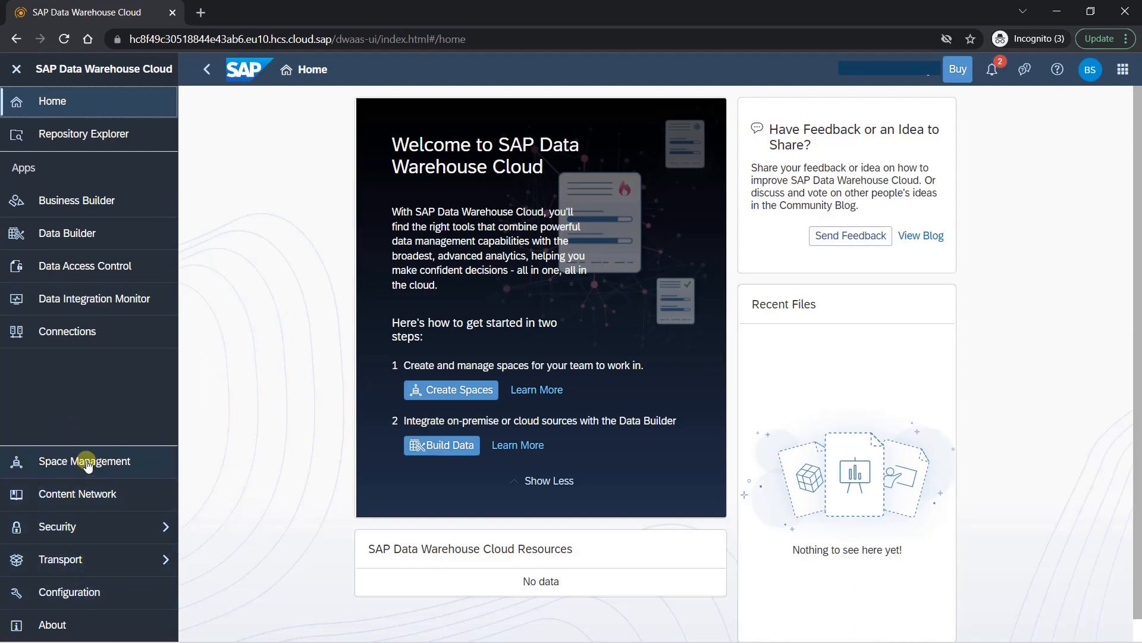
{"action": "mouse_move", "coordinate": [84, 461]}
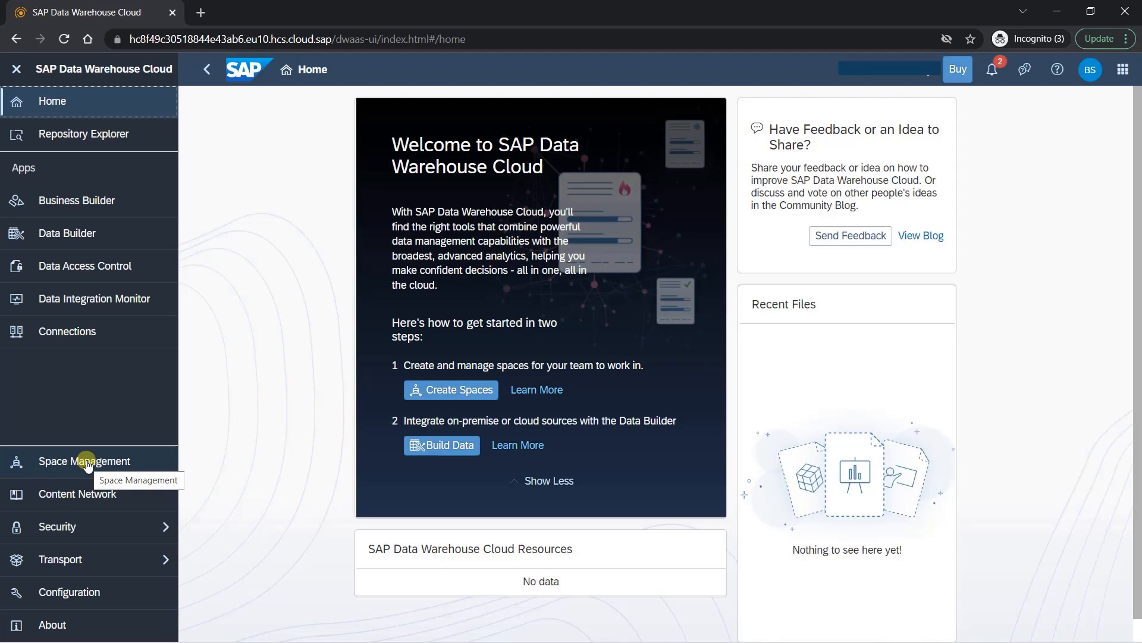
Step: Open Space Management from the left navigation panel to see all spaces
{"action": "left_click", "coordinate": [84, 461]}
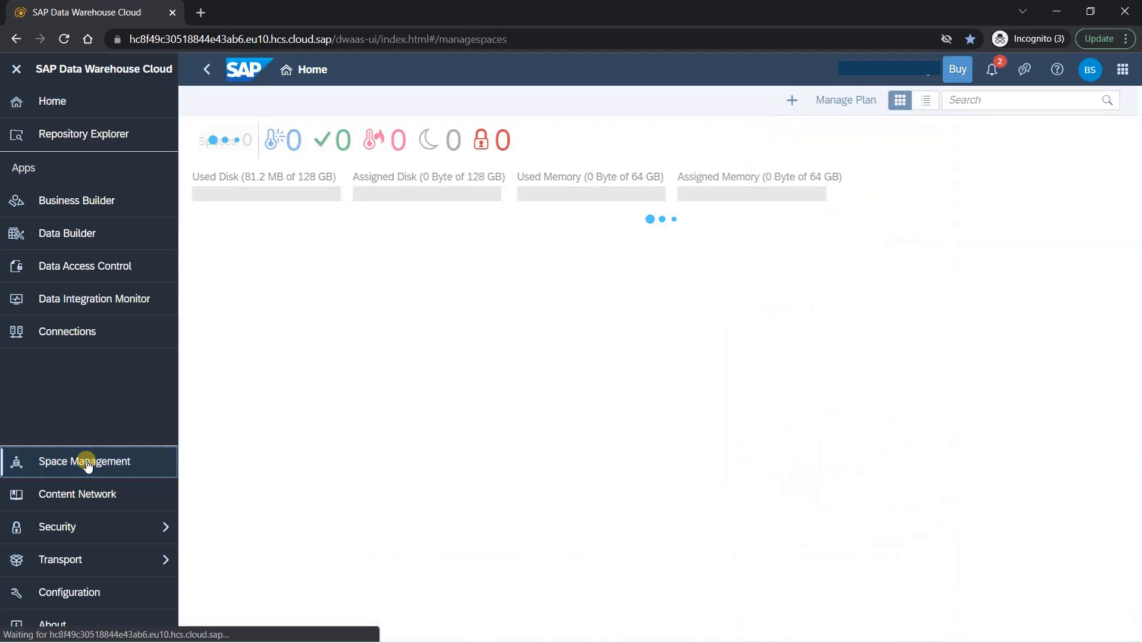
{"action": "left_click", "coordinate": [84, 461]}
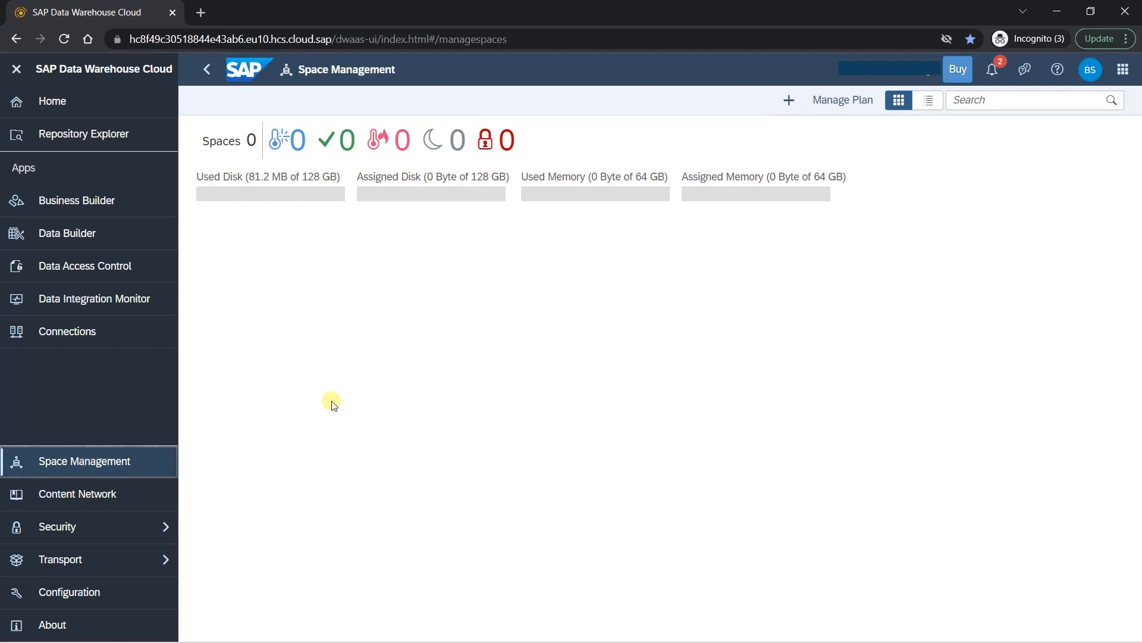
{"action": "mouse_move", "coordinate": [109, 461]}
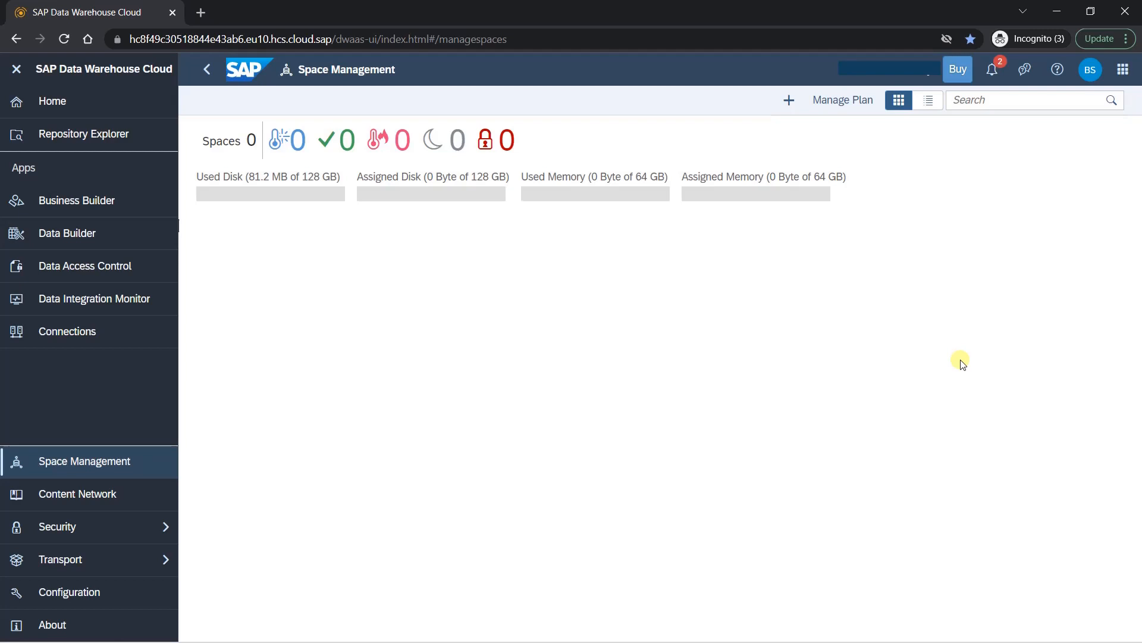
{"action": "mouse_move", "coordinate": [401, 332]}
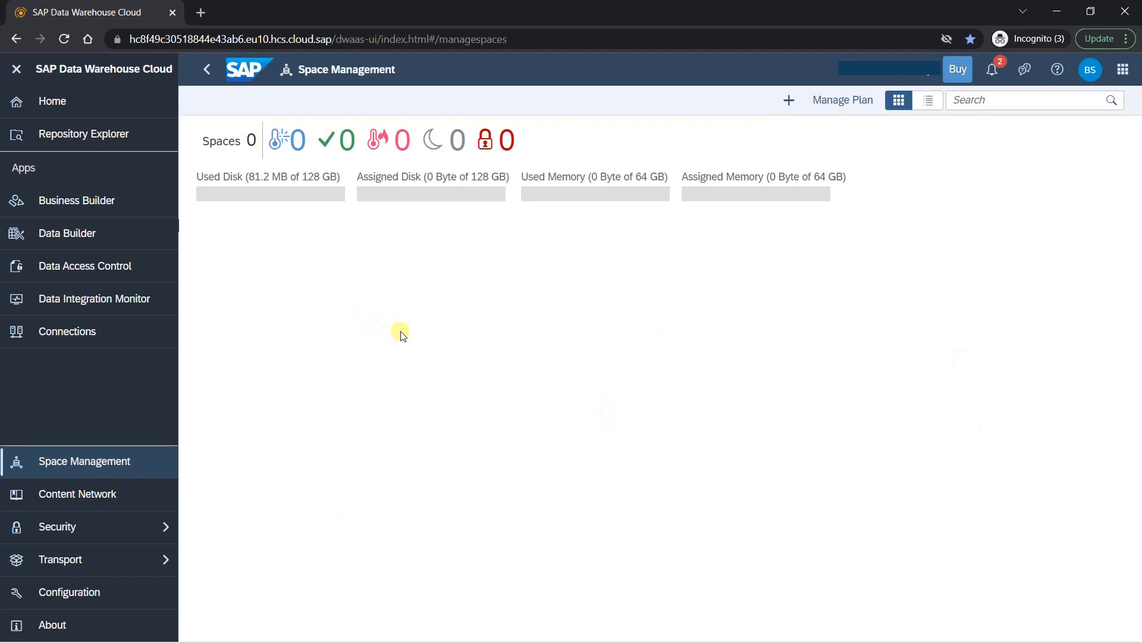
{"action": "mouse_move", "coordinate": [574, 228]}
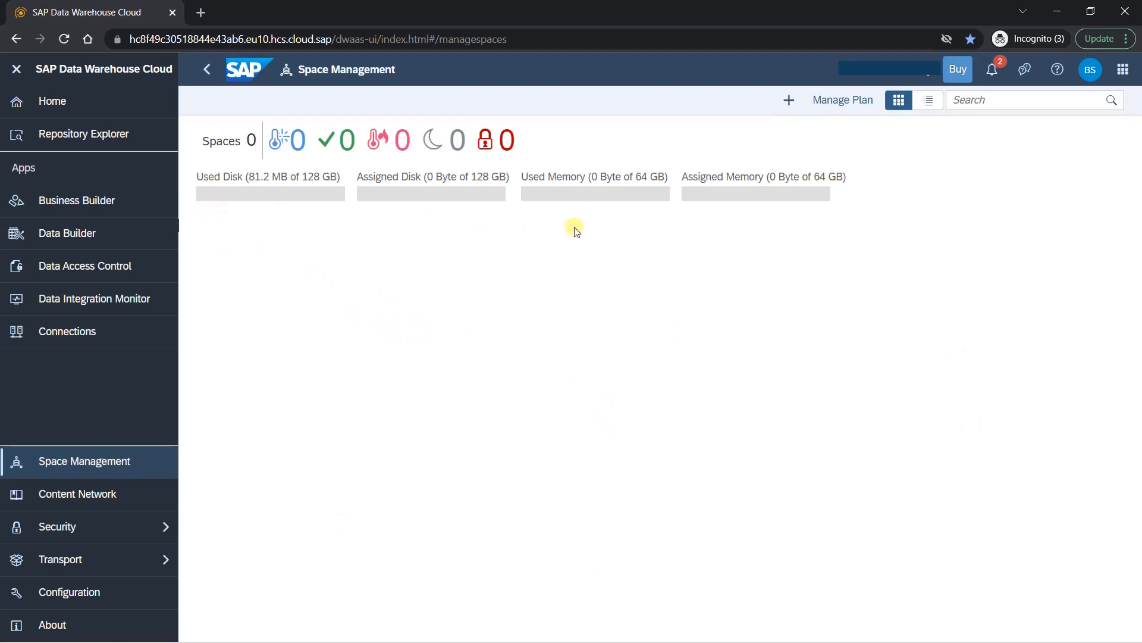
{"action": "mouse_move", "coordinate": [780, 223]}
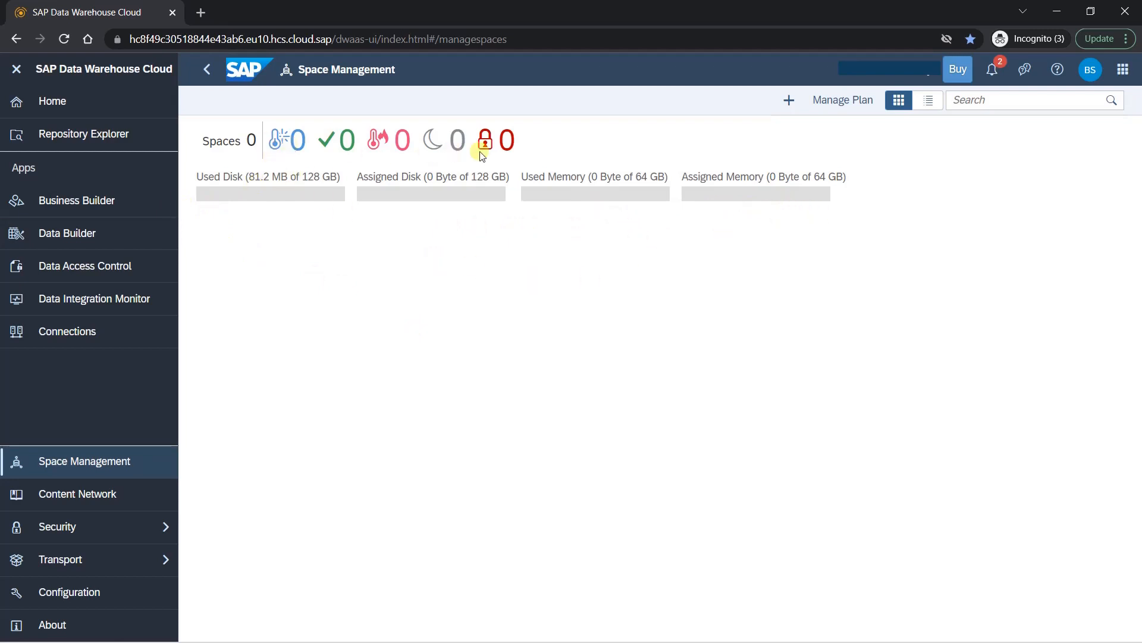
{"action": "mouse_move", "coordinate": [775, 202]}
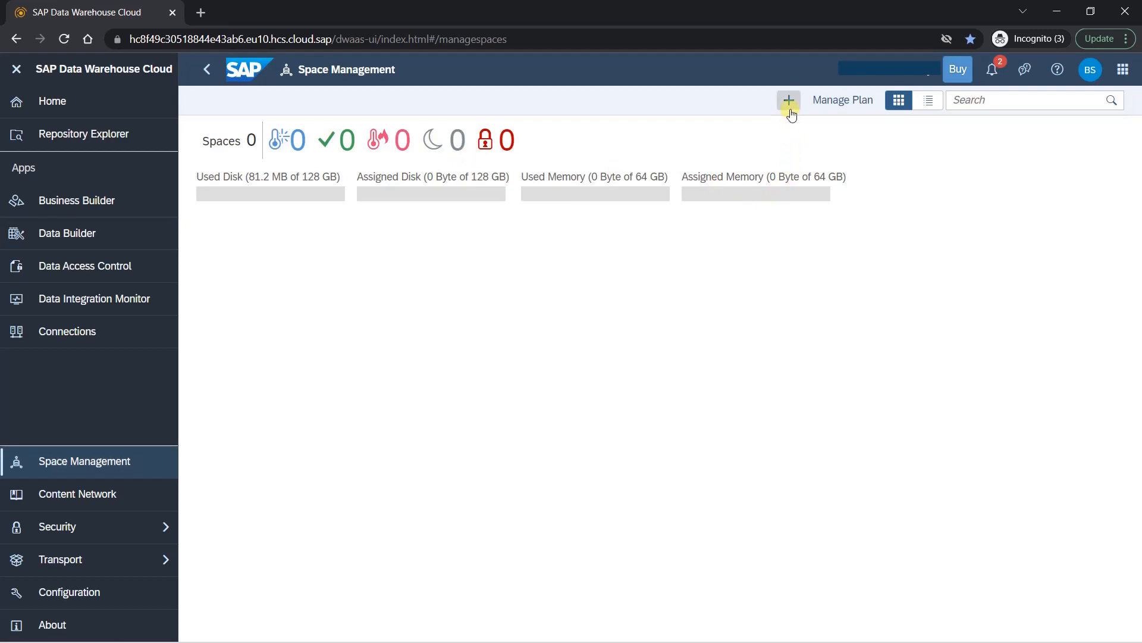
{"action": "mouse_move", "coordinate": [788, 100]}
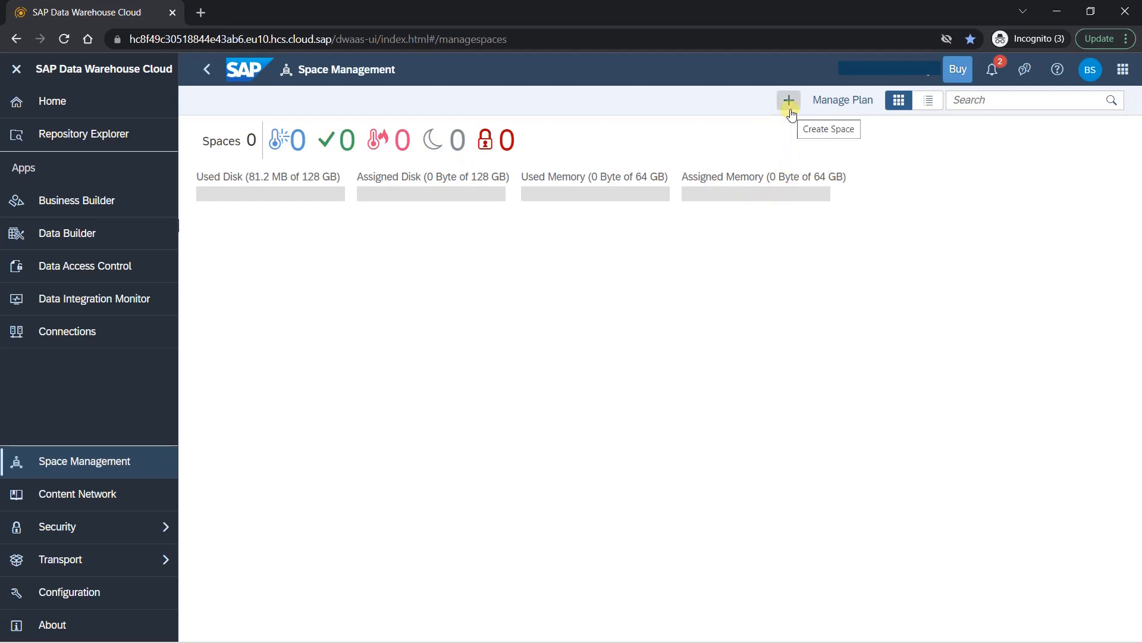
{"action": "mouse_move", "coordinate": [843, 100]}
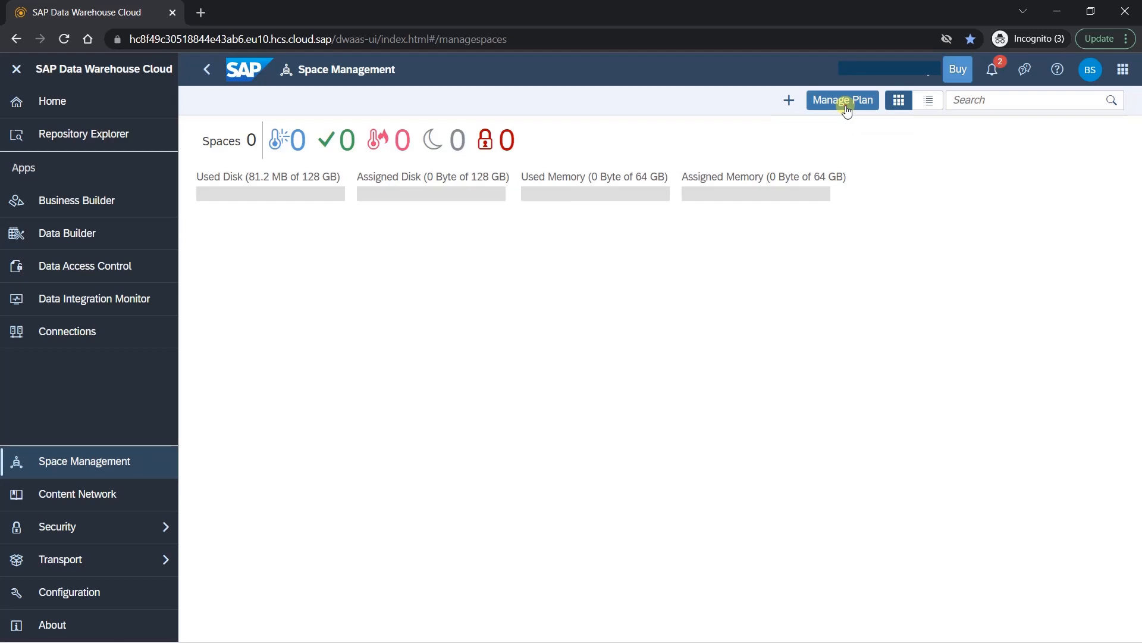
{"action": "left_click", "coordinate": [842, 100]}
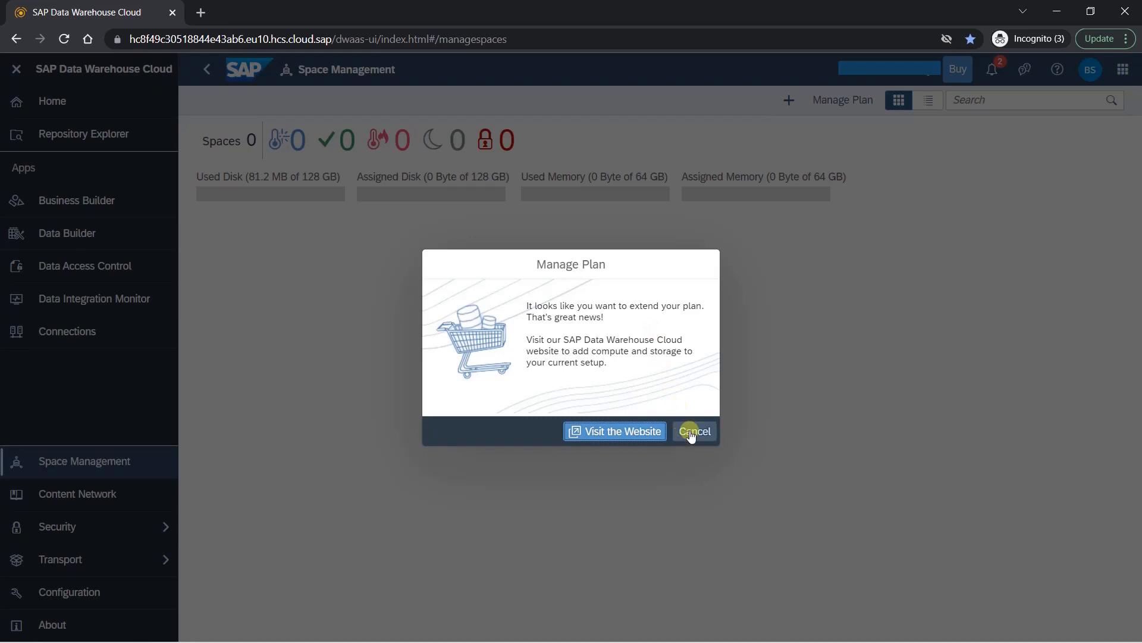
{"action": "left_click", "coordinate": [692, 431]}
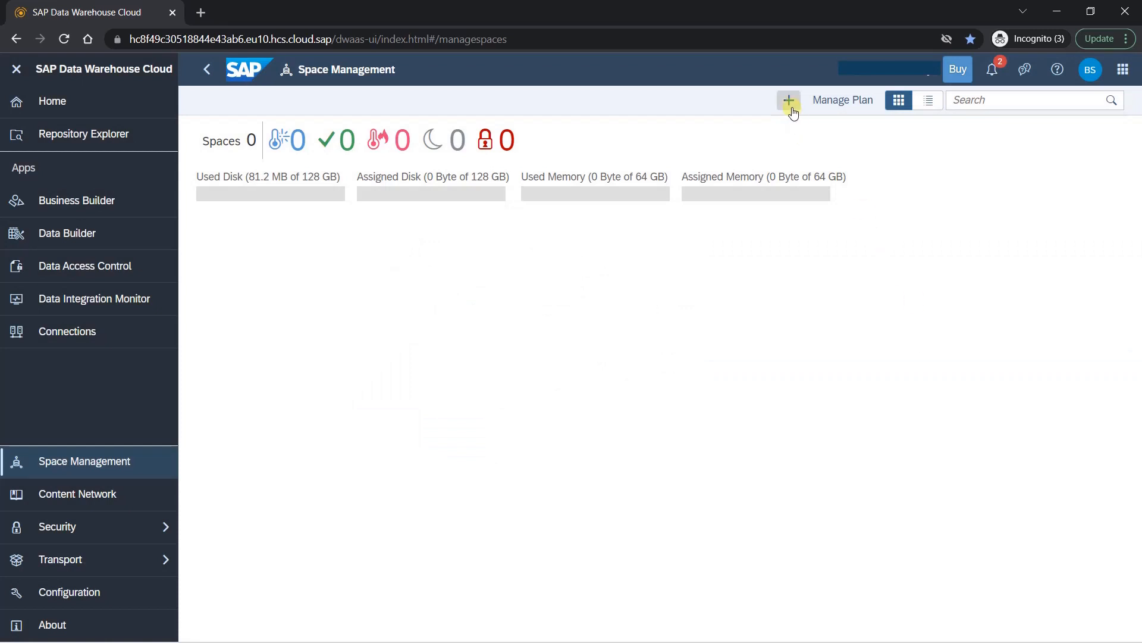
Step: Create a space named 'DWC TRAINING' with Space ID 'DWCTRAINING_DEMO'
{"action": "left_click", "coordinate": [789, 100]}
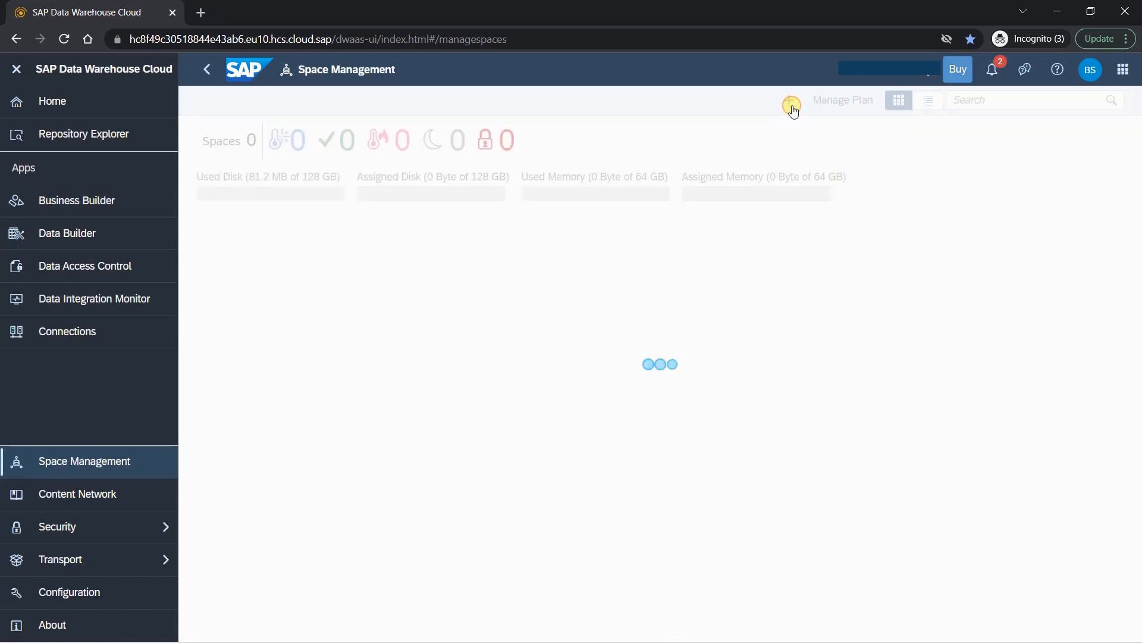
{"action": "left_click", "coordinate": [789, 100]}
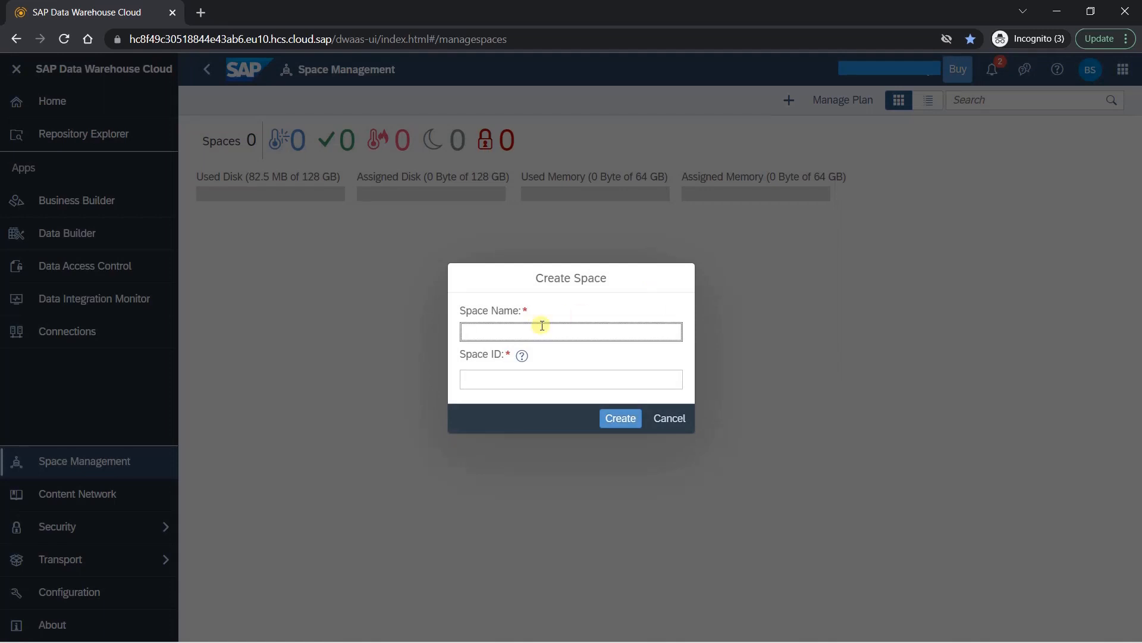
{"action": "type", "text": "D"}
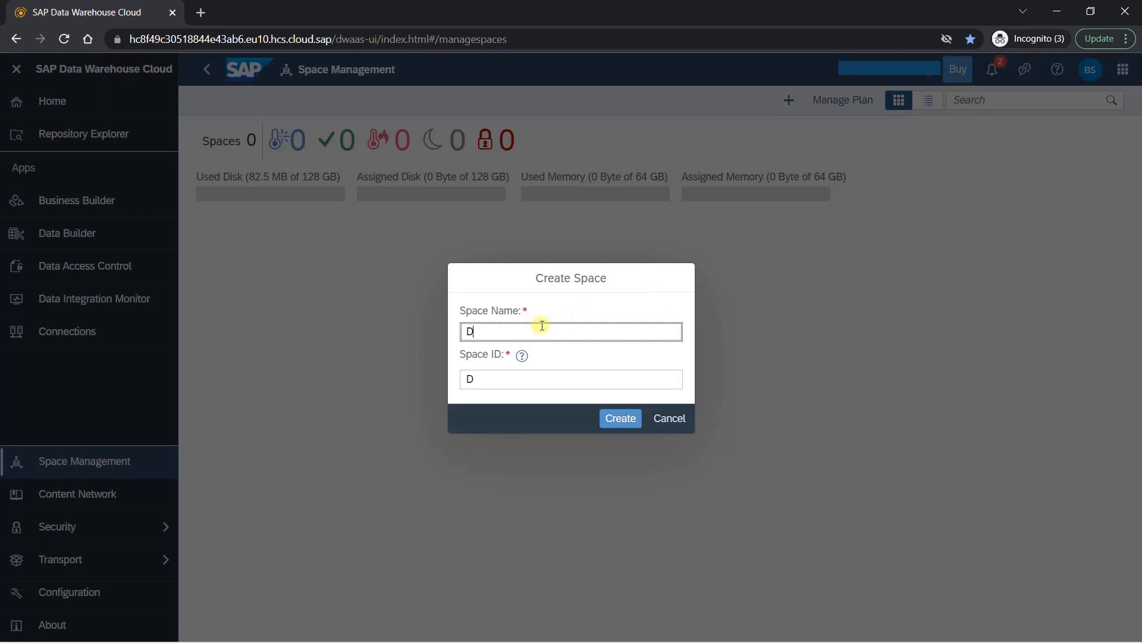
{"action": "type", "text": "WC TRAIN"}
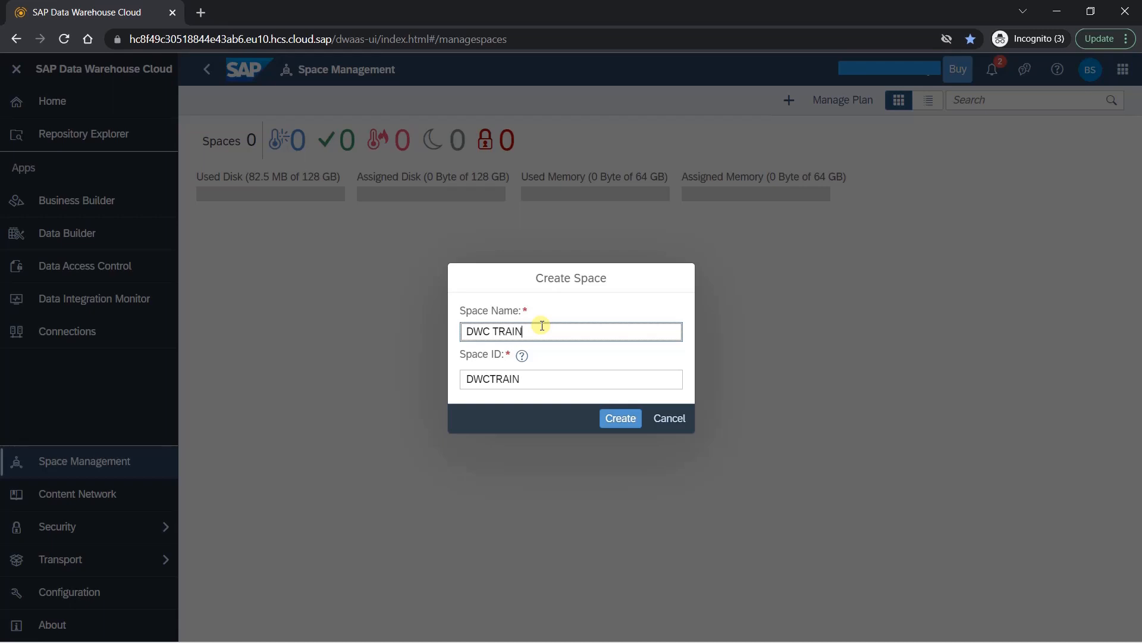
{"action": "type", "text": "ING"}
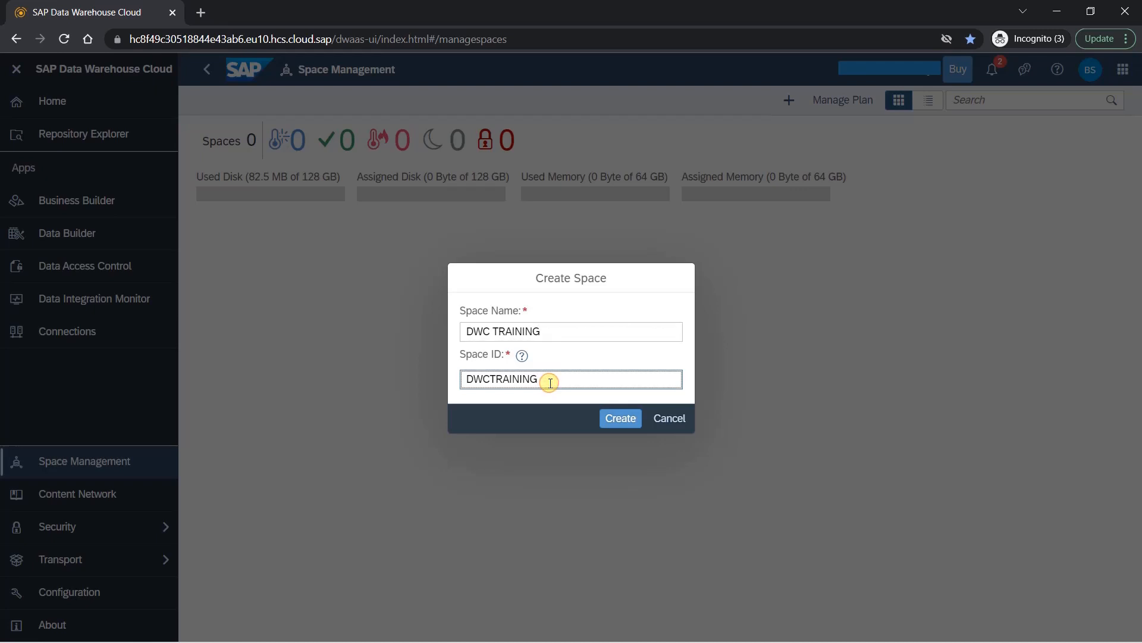
{"action": "type", "text": "_DEMO"}
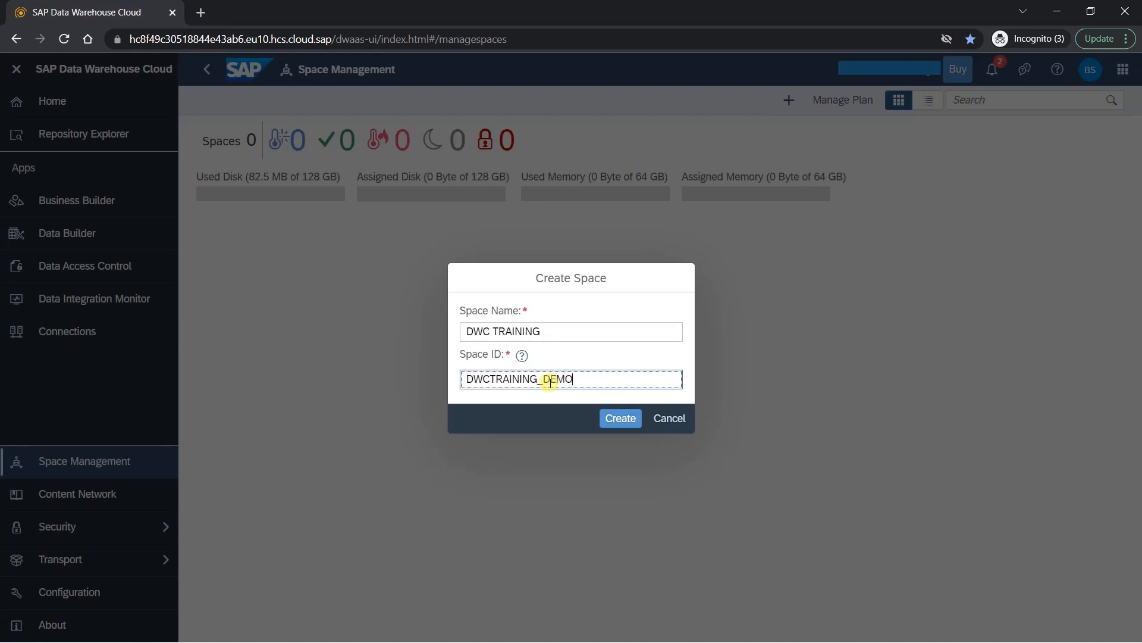
{"action": "left_click", "coordinate": [572, 331]}
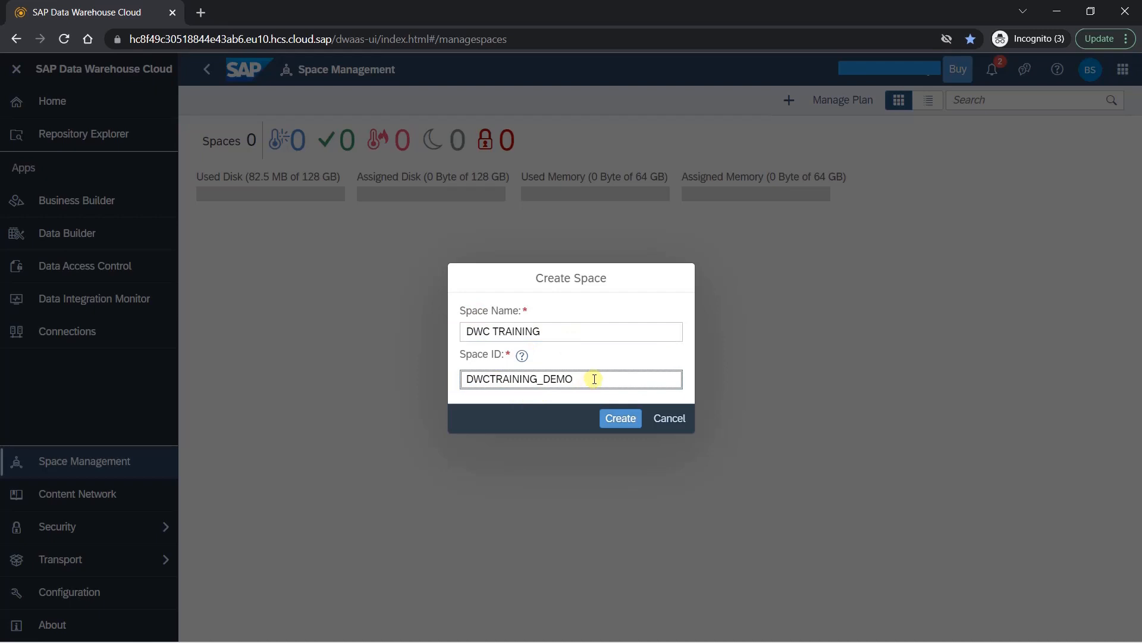
{"action": "double_click", "coordinate": [519, 378]}
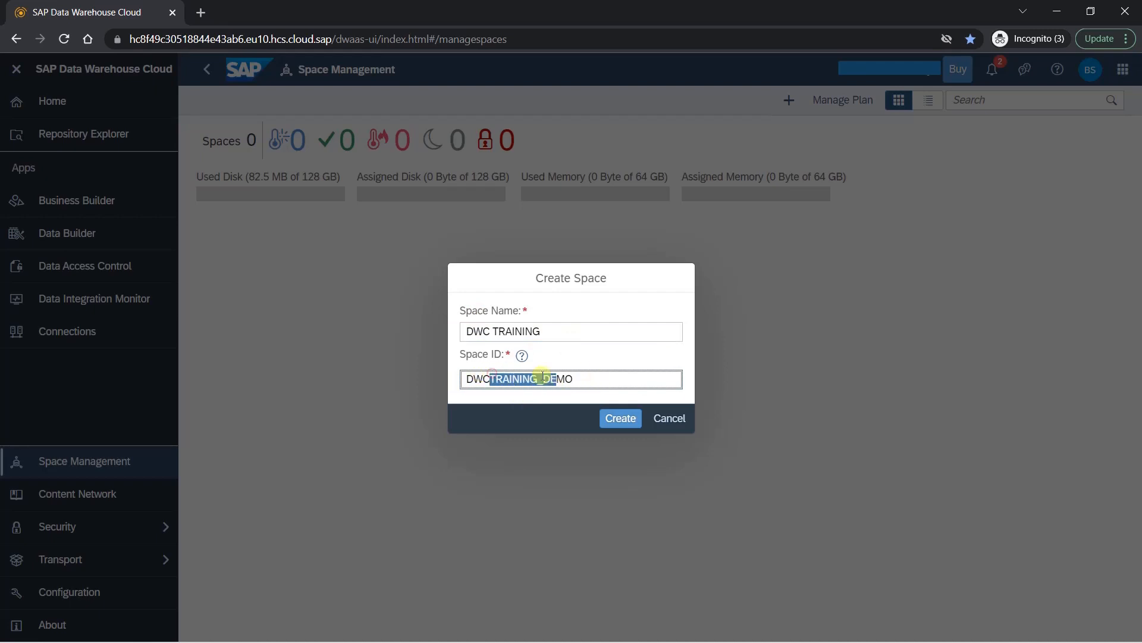
{"action": "left_click", "coordinate": [571, 331]}
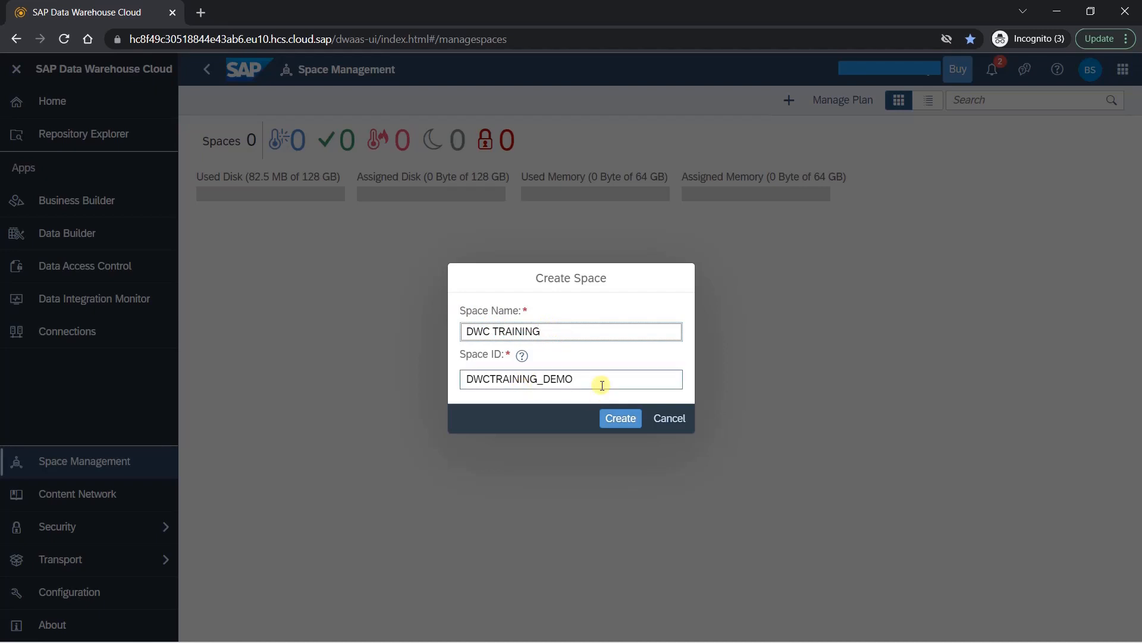
{"action": "left_click", "coordinate": [619, 418]}
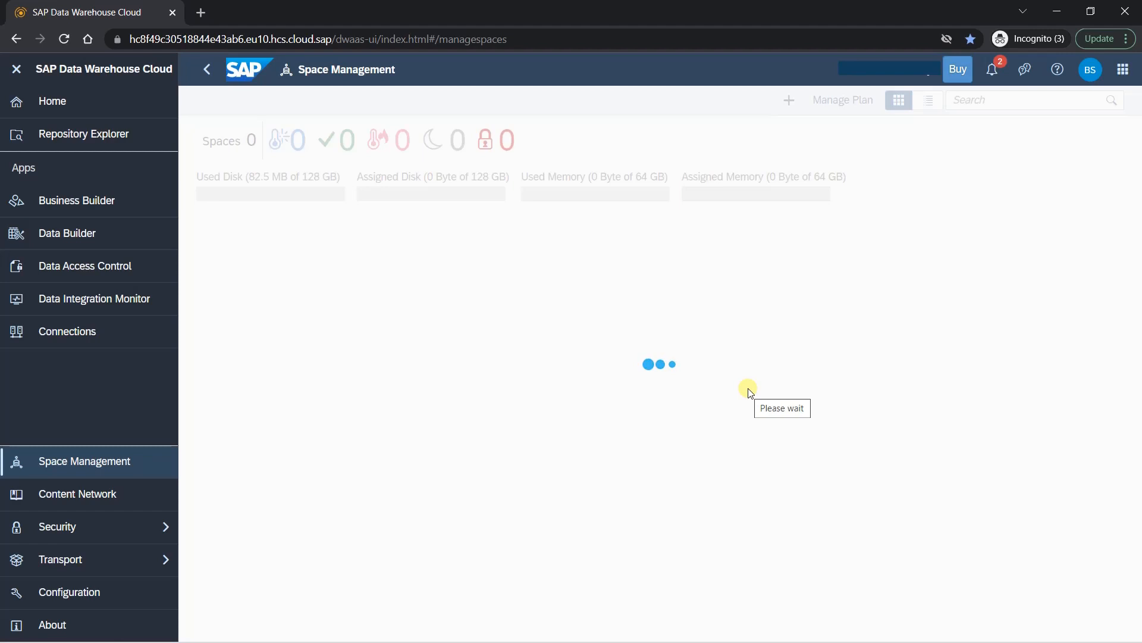
{"action": "mouse_move", "coordinate": [811, 362]}
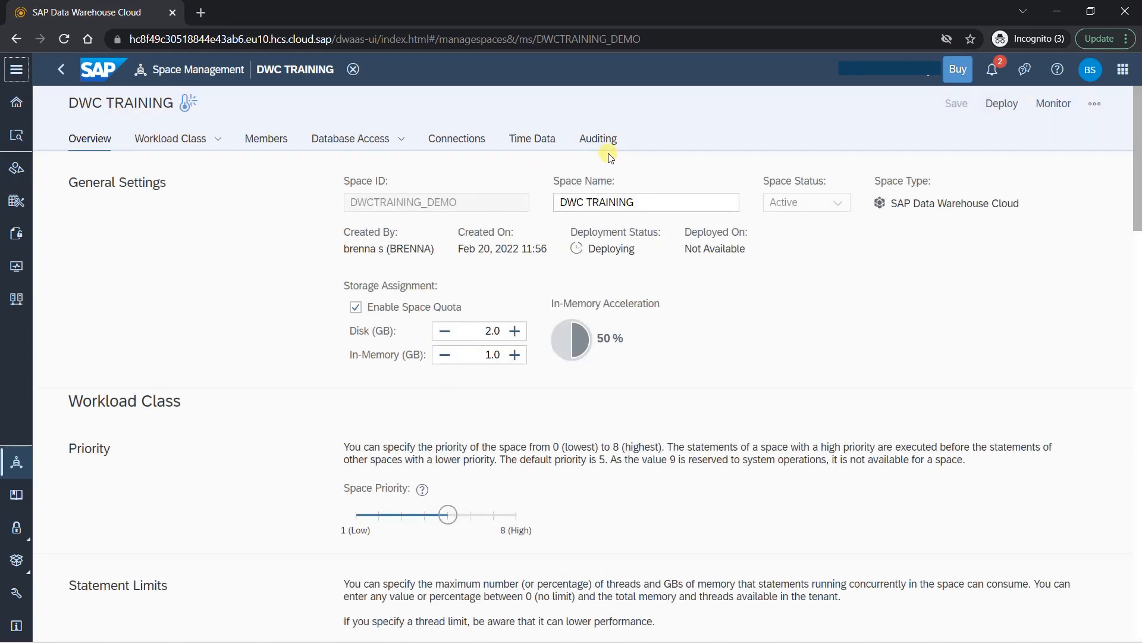
Step: Edit the space name field, appending 'Demo' to DWC TRAINING
{"action": "left_click", "coordinate": [645, 202]}
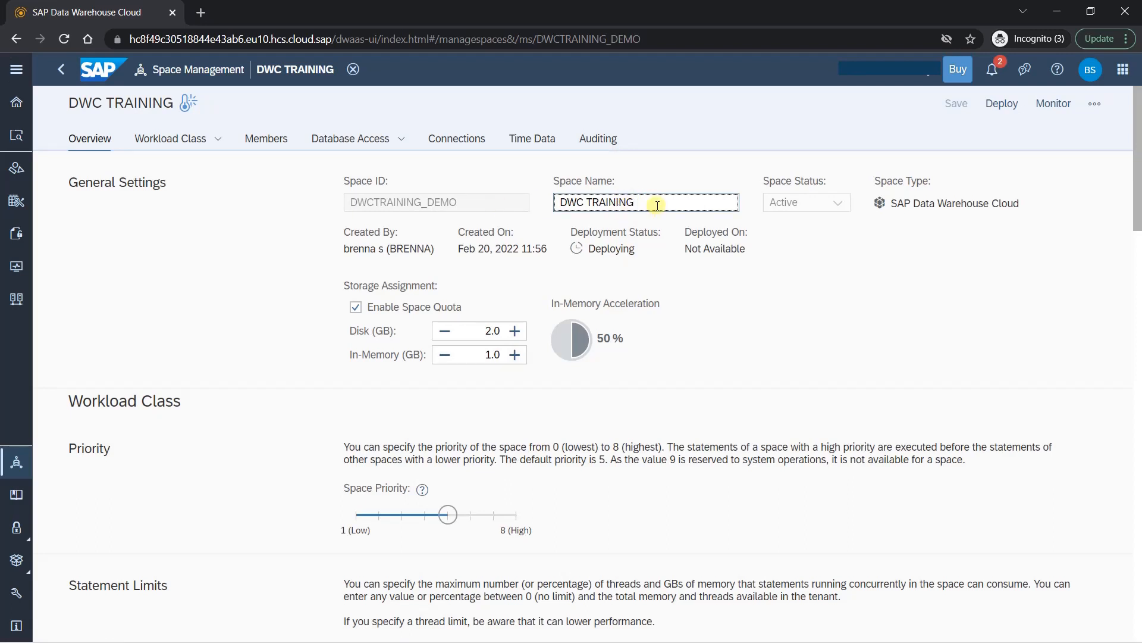
{"action": "type", "text": "Demo"}
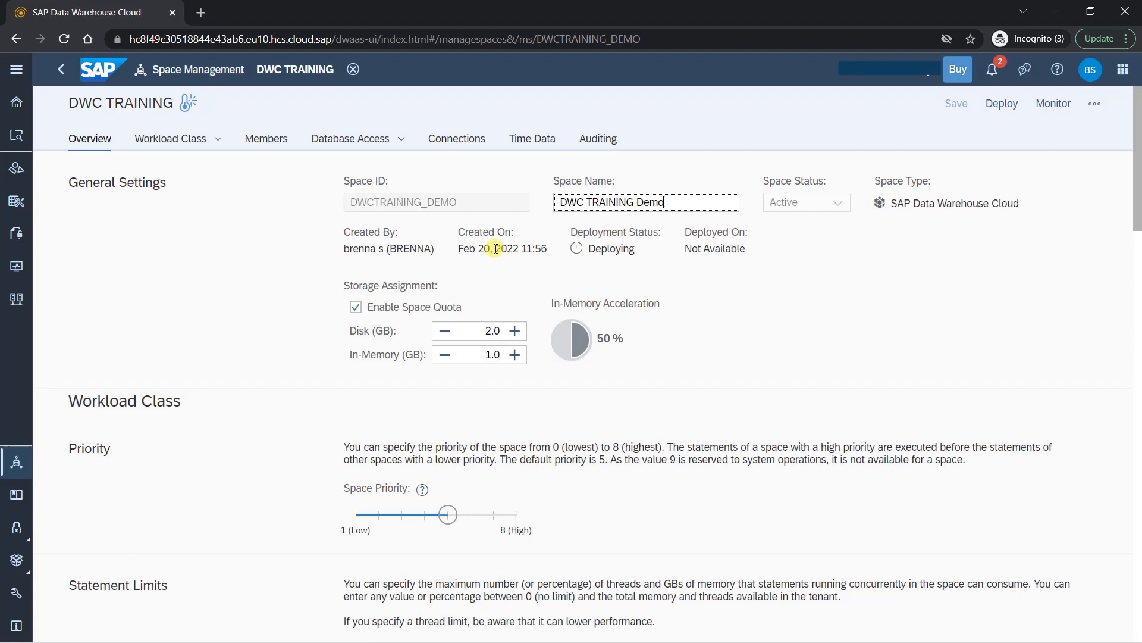
{"action": "mouse_move", "coordinate": [620, 241]}
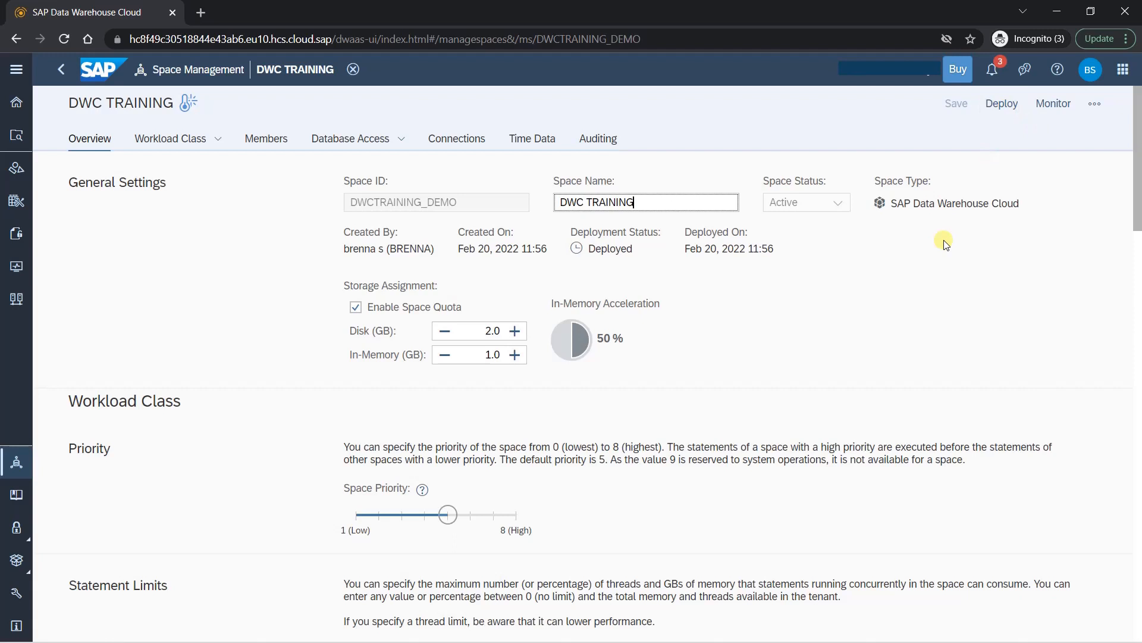
{"action": "mouse_move", "coordinate": [746, 299]}
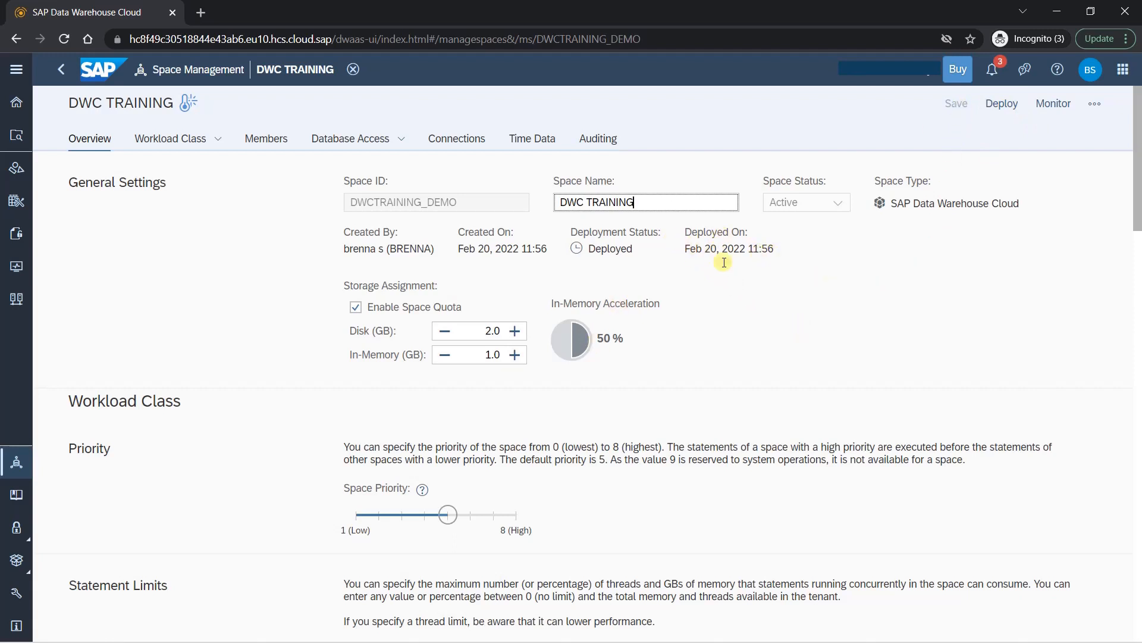
Step: Set Disk to 4.0 GB and In-Memory to 2.0 GB, toggling Enable Space Quota off and on
{"action": "scroll", "scroll_direction": "down", "scroll_amount": 3}
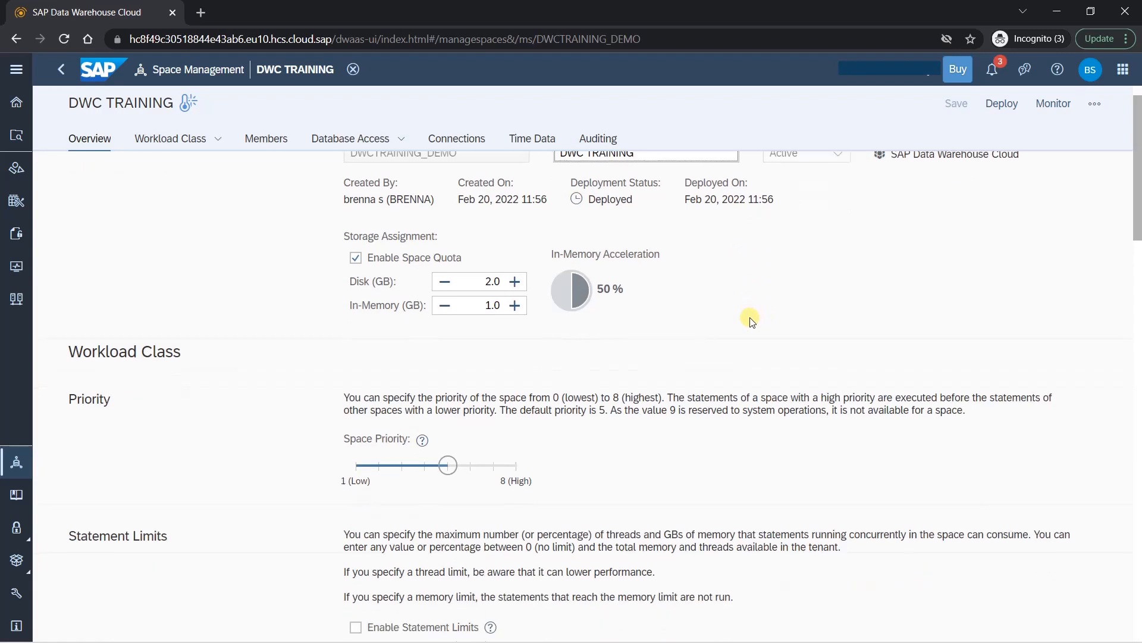
{"action": "scroll", "scroll_direction": "down", "scroll_amount": 3}
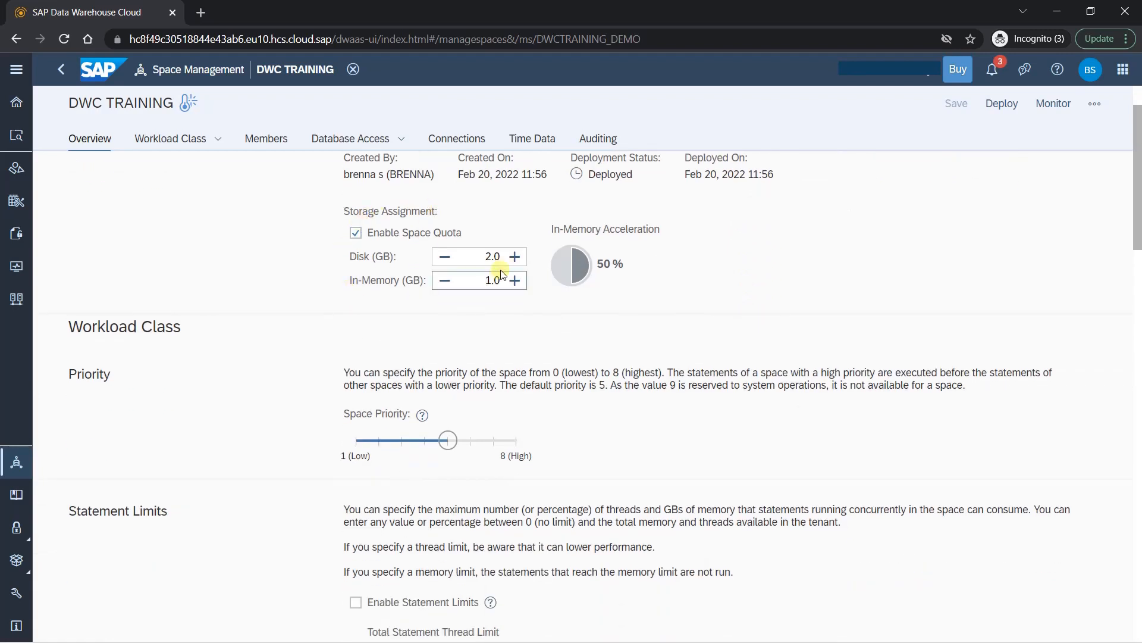
{"action": "left_click", "coordinate": [514, 257]}
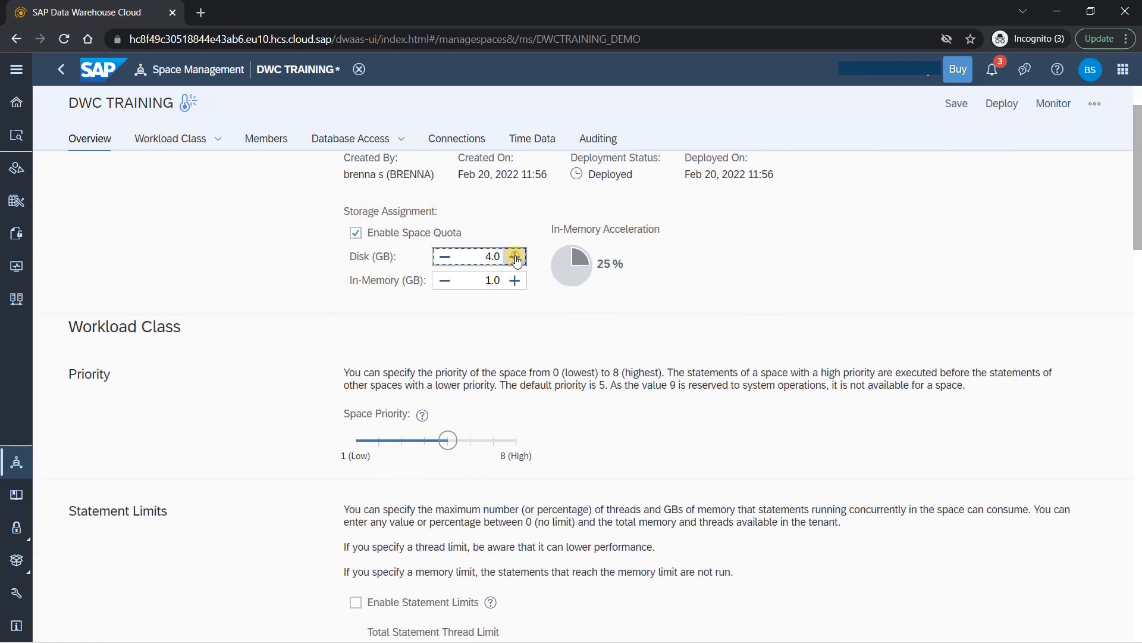
{"action": "left_click", "coordinate": [514, 255]}
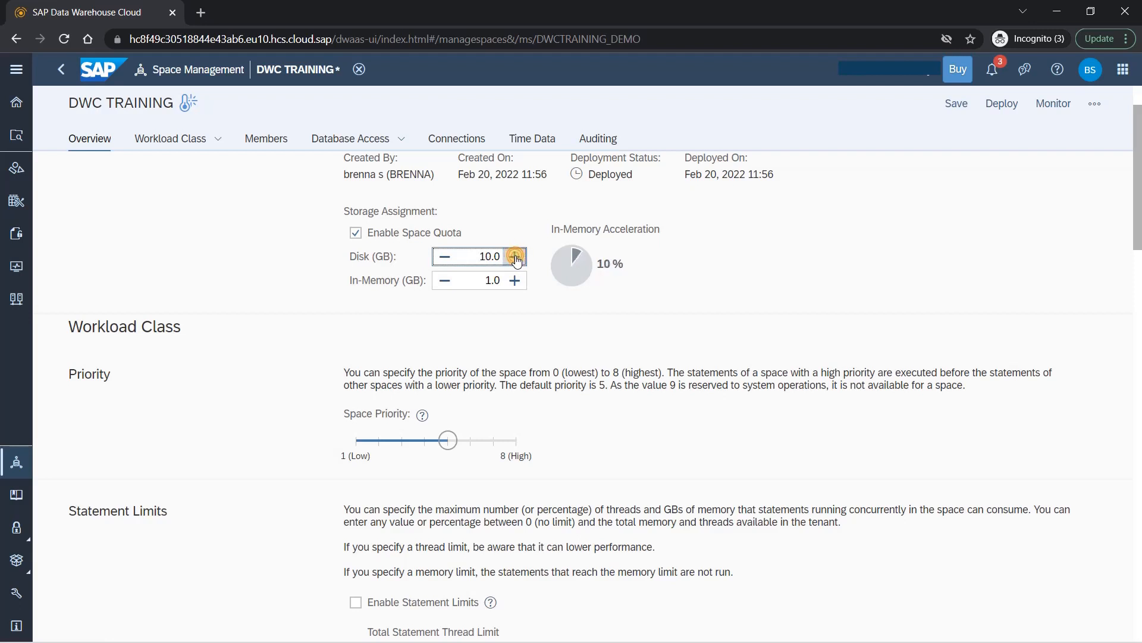
{"action": "left_click", "coordinate": [514, 256]}
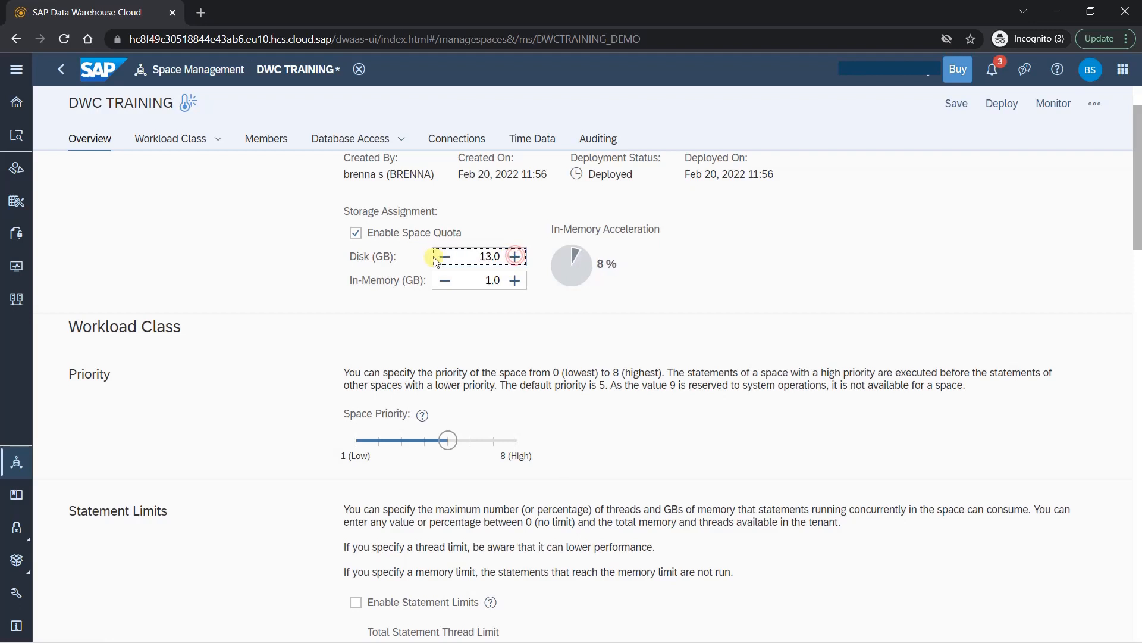
{"action": "left_click", "coordinate": [444, 256]}
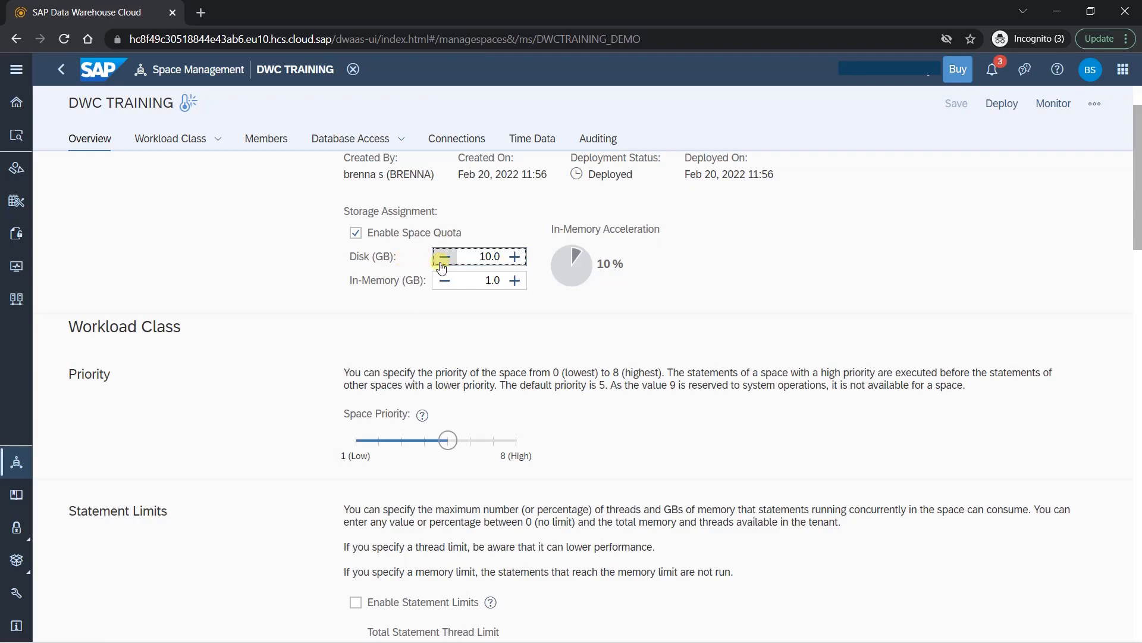
{"action": "left_click", "coordinate": [443, 256]}
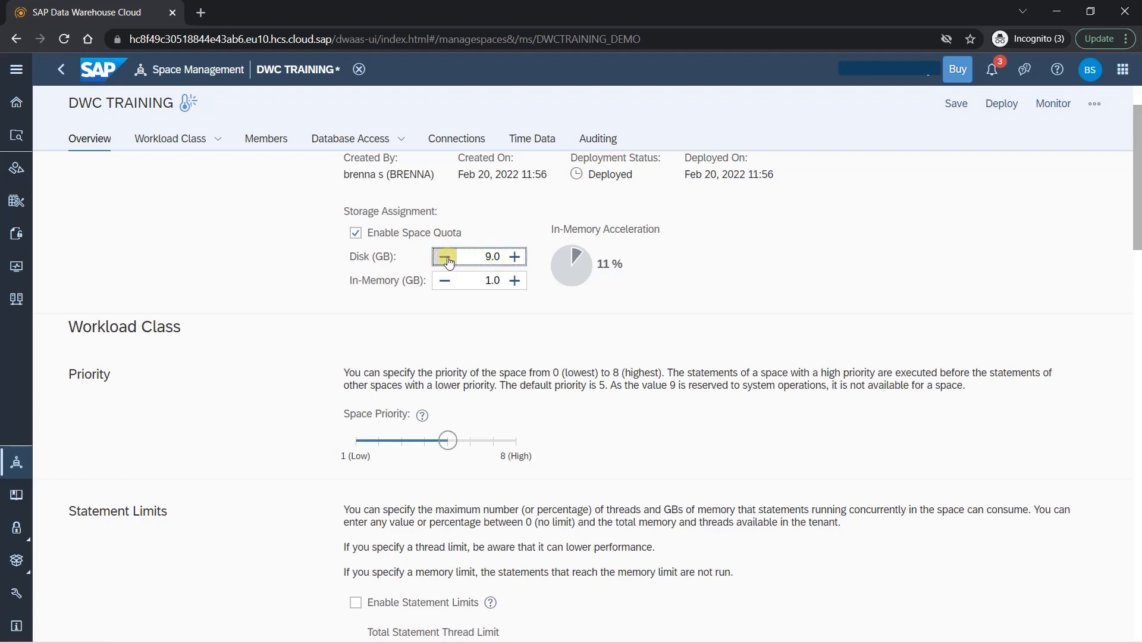
{"action": "left_click", "coordinate": [445, 256]}
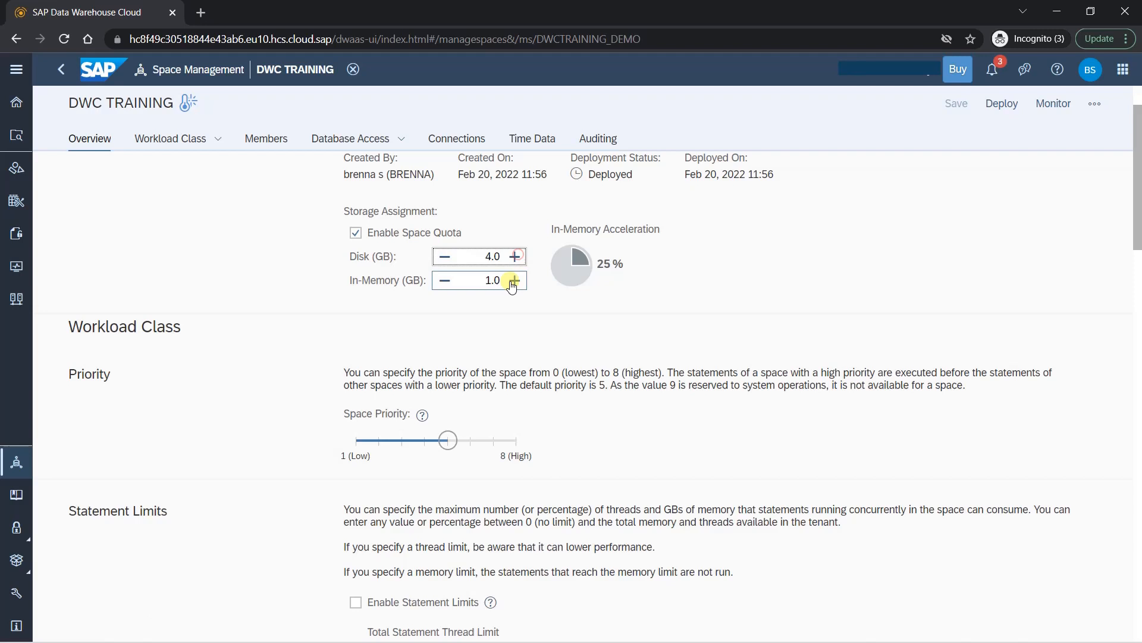
{"action": "left_click", "coordinate": [514, 280]}
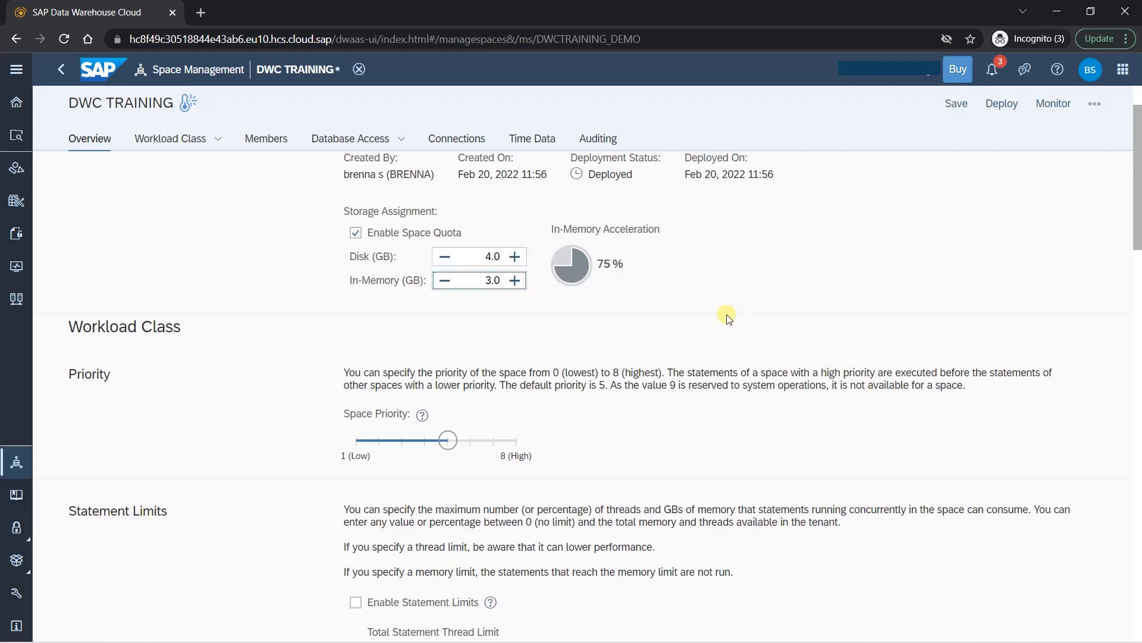
{"action": "left_click", "coordinate": [444, 279]}
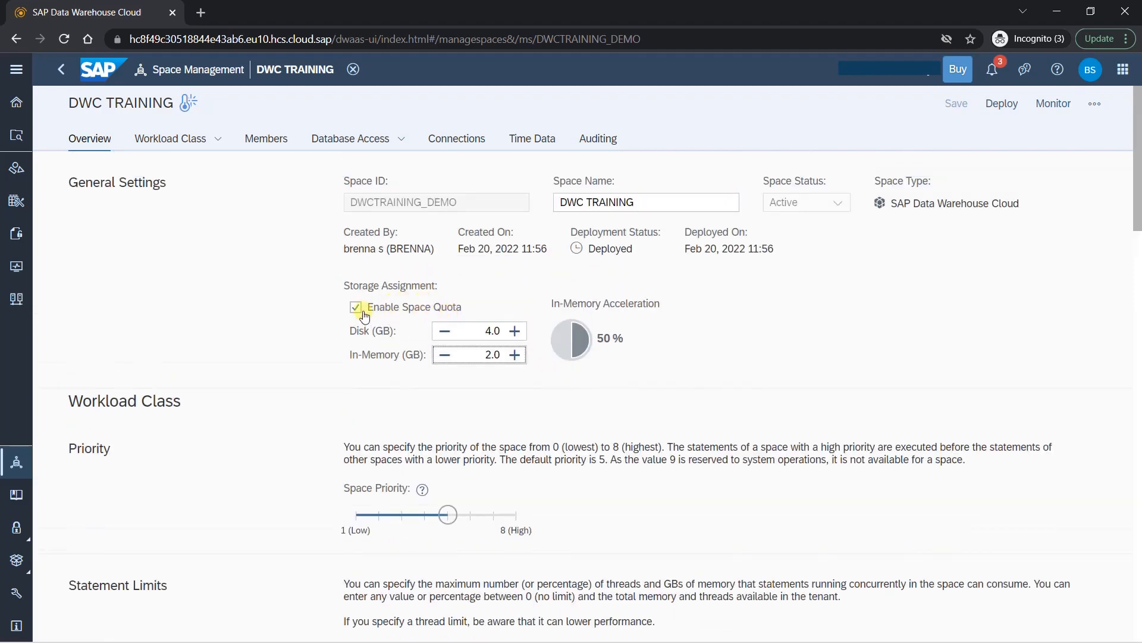
{"action": "left_click", "coordinate": [356, 307]}
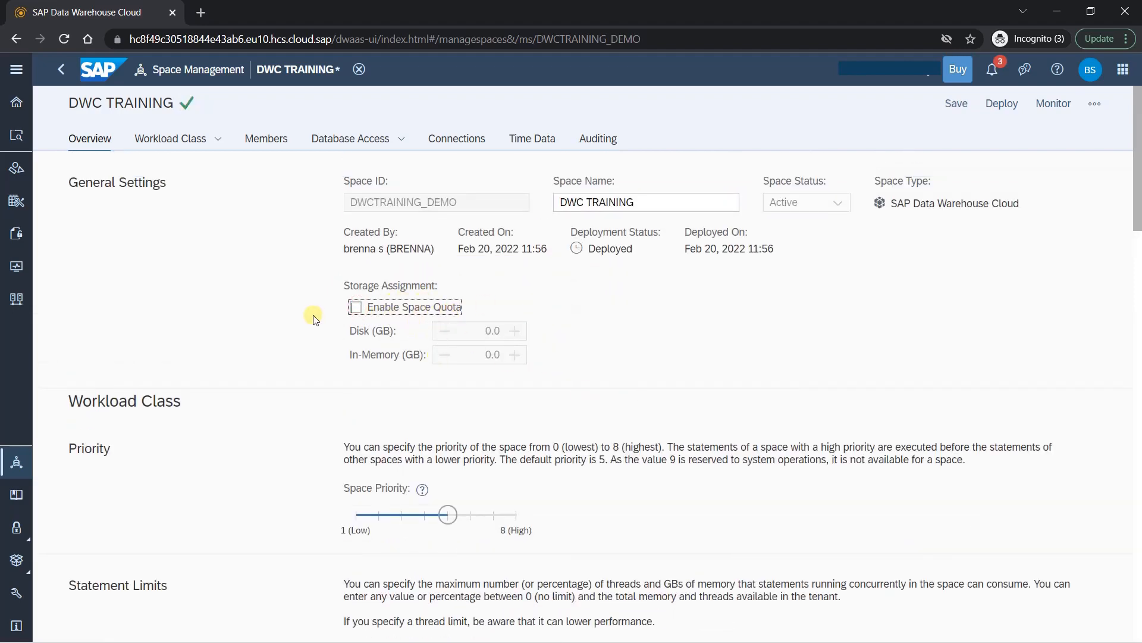
{"action": "left_click", "coordinate": [356, 307]}
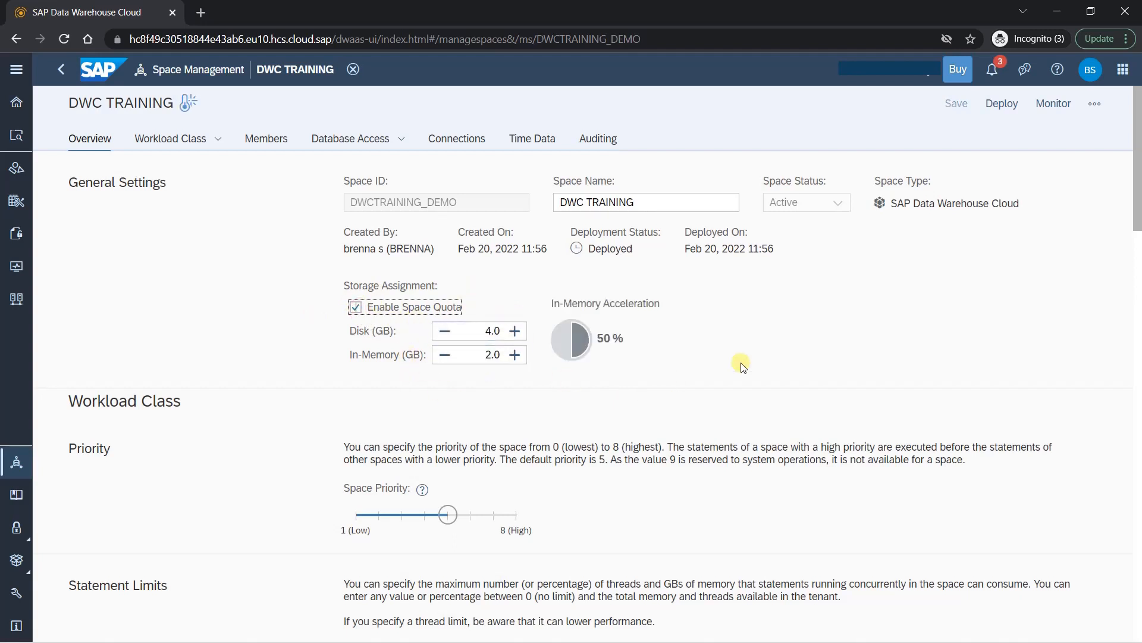
{"action": "scroll", "scroll_direction": "down", "scroll_amount": 3}
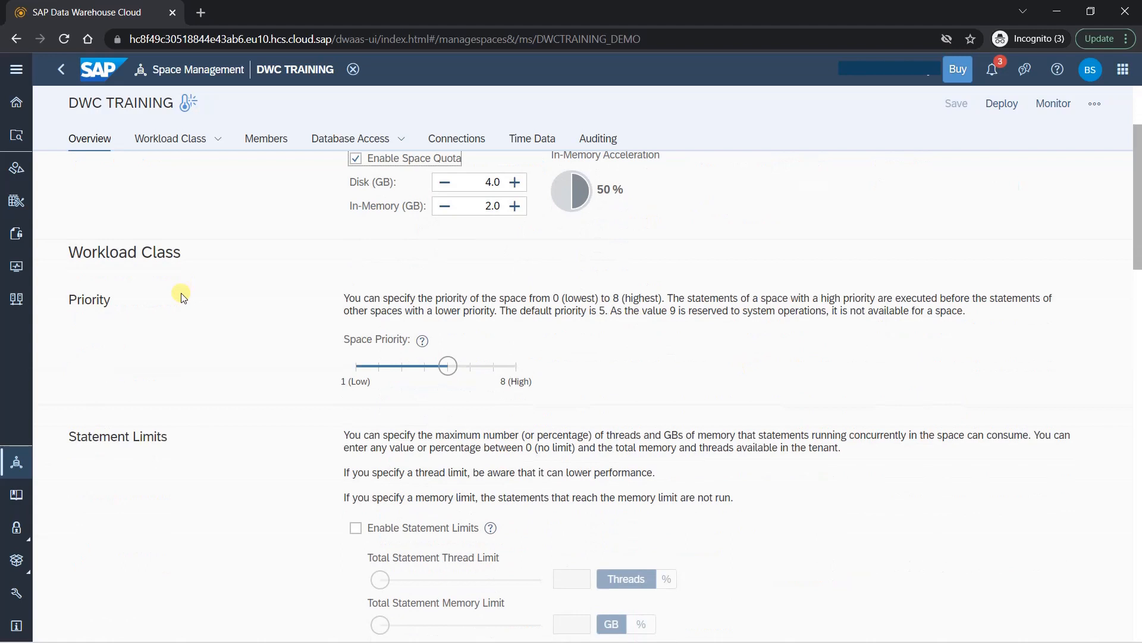
{"action": "mouse_move", "coordinate": [141, 264]}
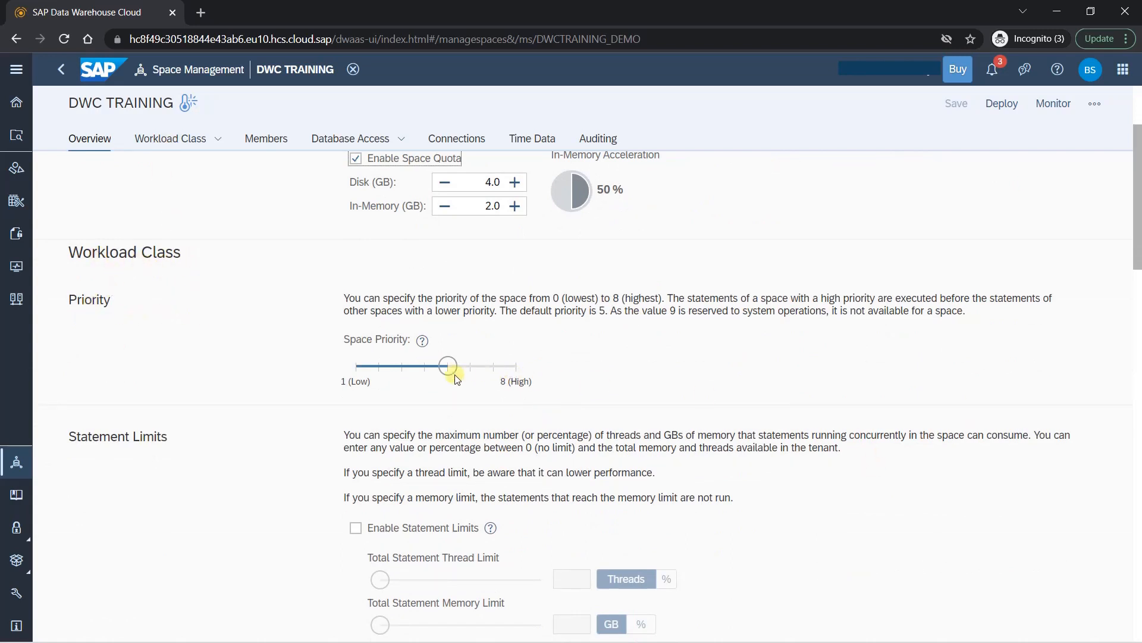
{"action": "left_click_drag", "start_coordinate": [448, 367], "coordinate": [516, 366]}
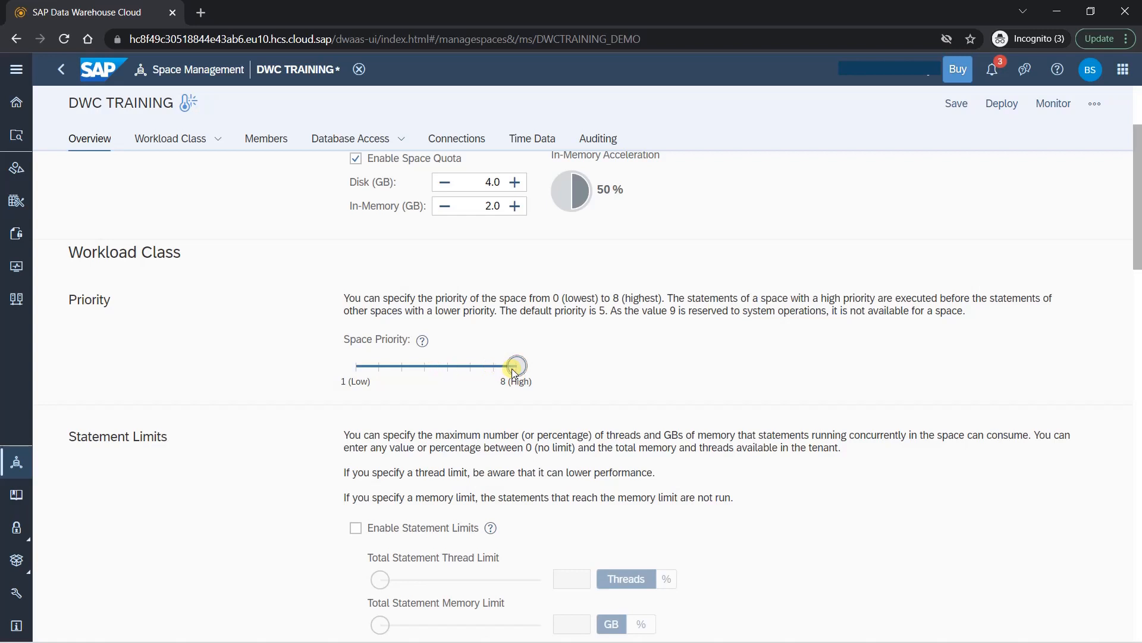
{"action": "mouse_move", "coordinate": [516, 366]}
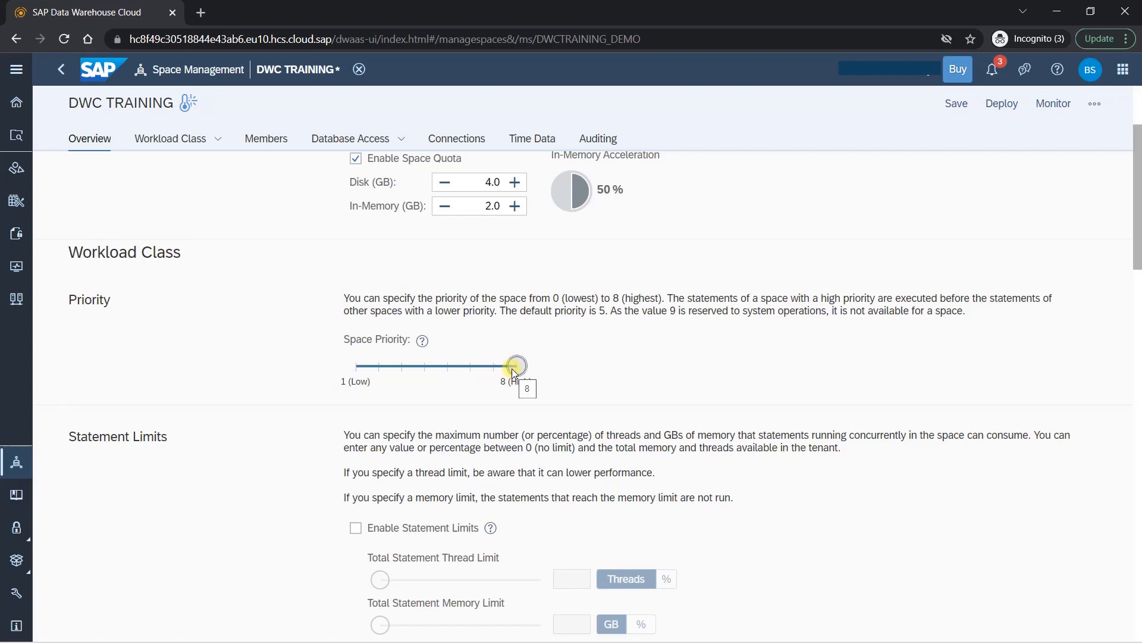
{"action": "left_click_drag", "start_coordinate": [515, 366], "coordinate": [472, 366]}
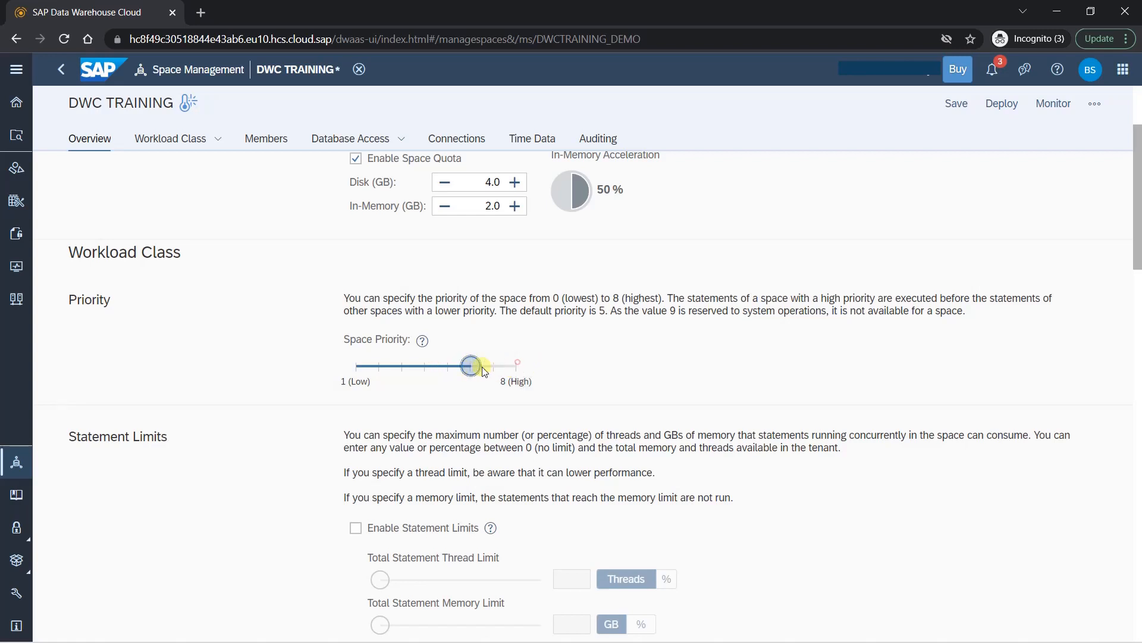
{"action": "left_click_drag", "start_coordinate": [472, 366], "coordinate": [425, 366]}
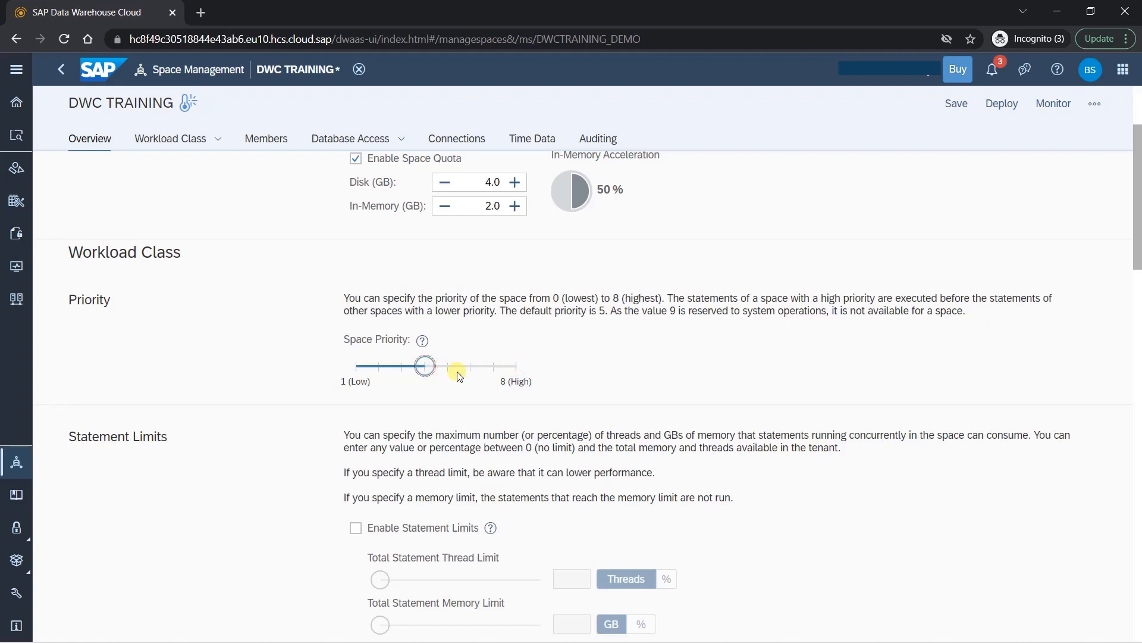
{"action": "left_click_drag", "start_coordinate": [425, 366], "coordinate": [448, 366]}
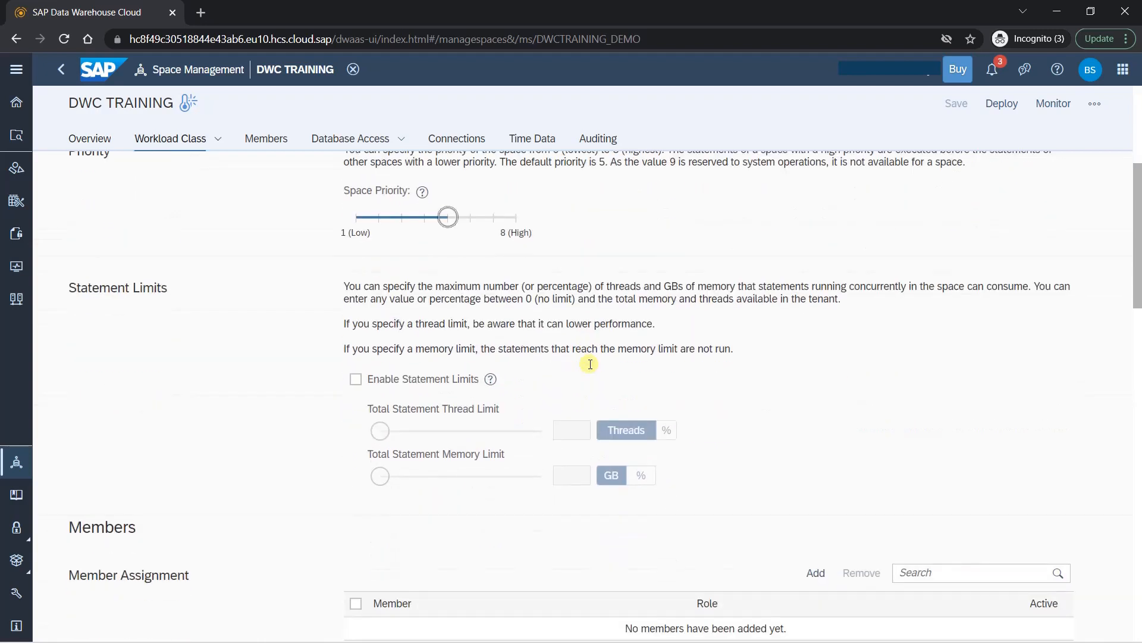
{"action": "mouse_move", "coordinate": [248, 322]}
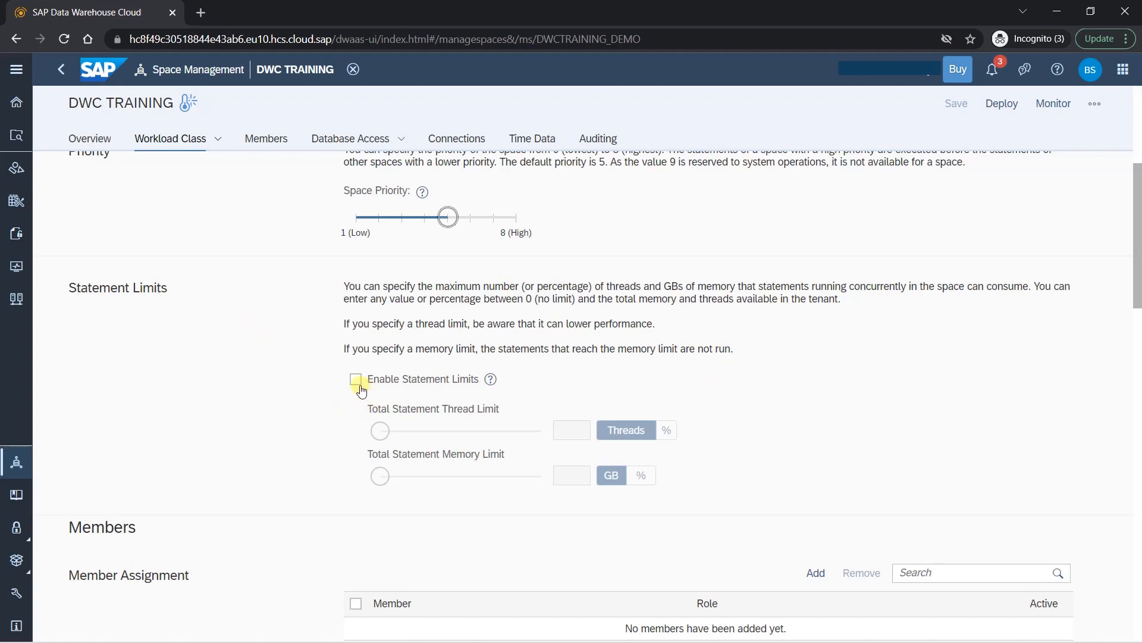
{"action": "left_click", "coordinate": [356, 379]}
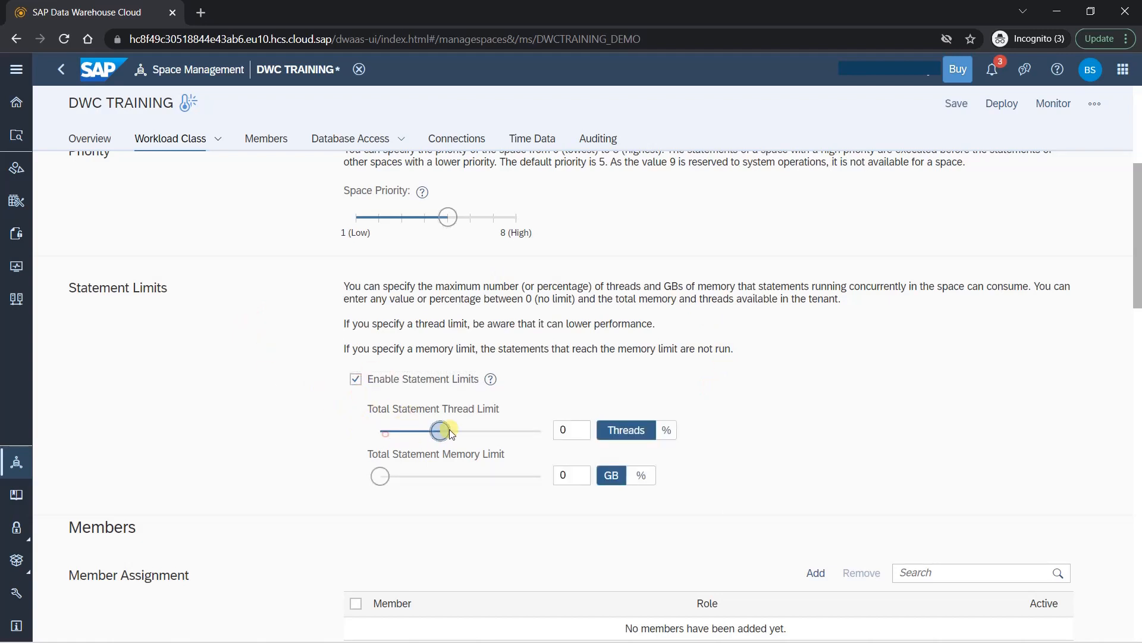
{"action": "left_click_drag", "start_coordinate": [441, 430], "coordinate": [516, 430]}
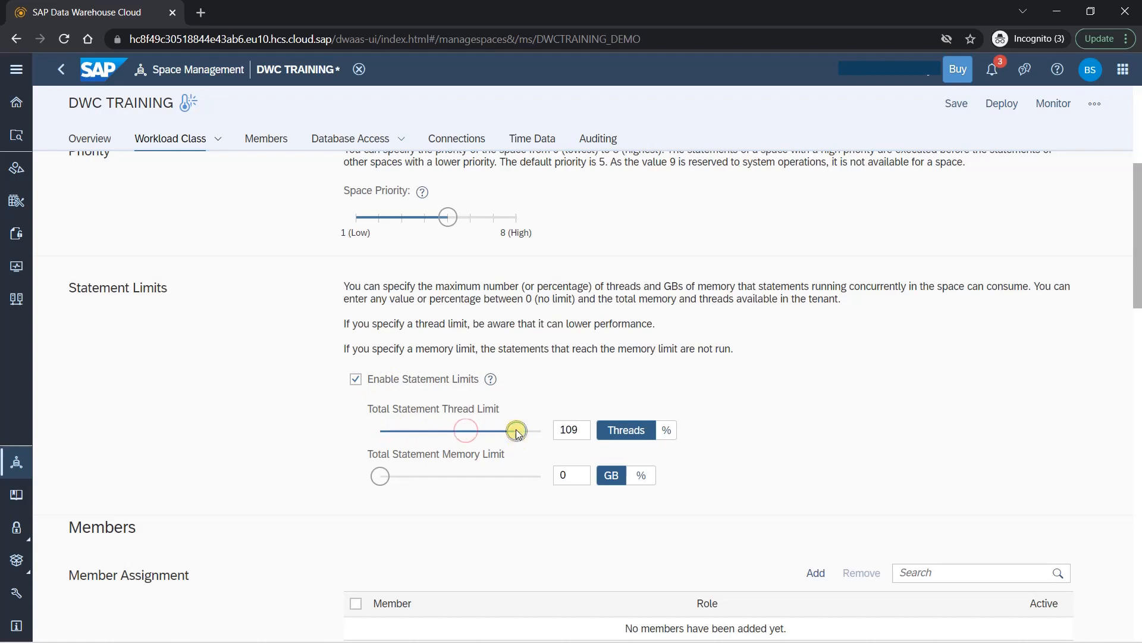
{"action": "left_click_drag", "start_coordinate": [516, 430], "coordinate": [380, 429]}
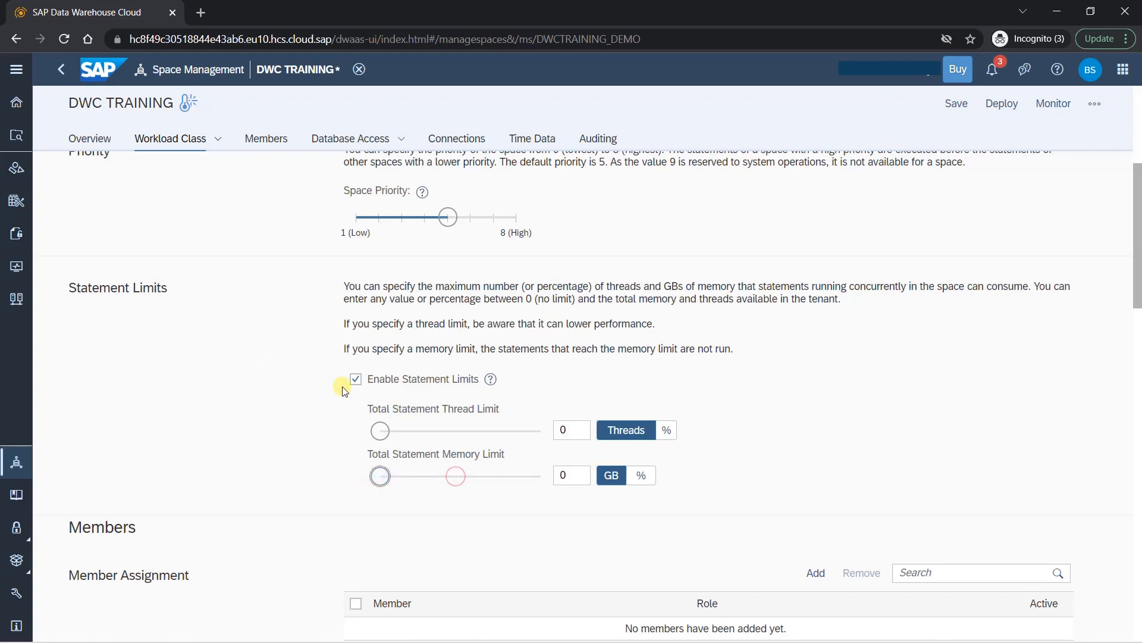
{"action": "left_click", "coordinate": [356, 379]}
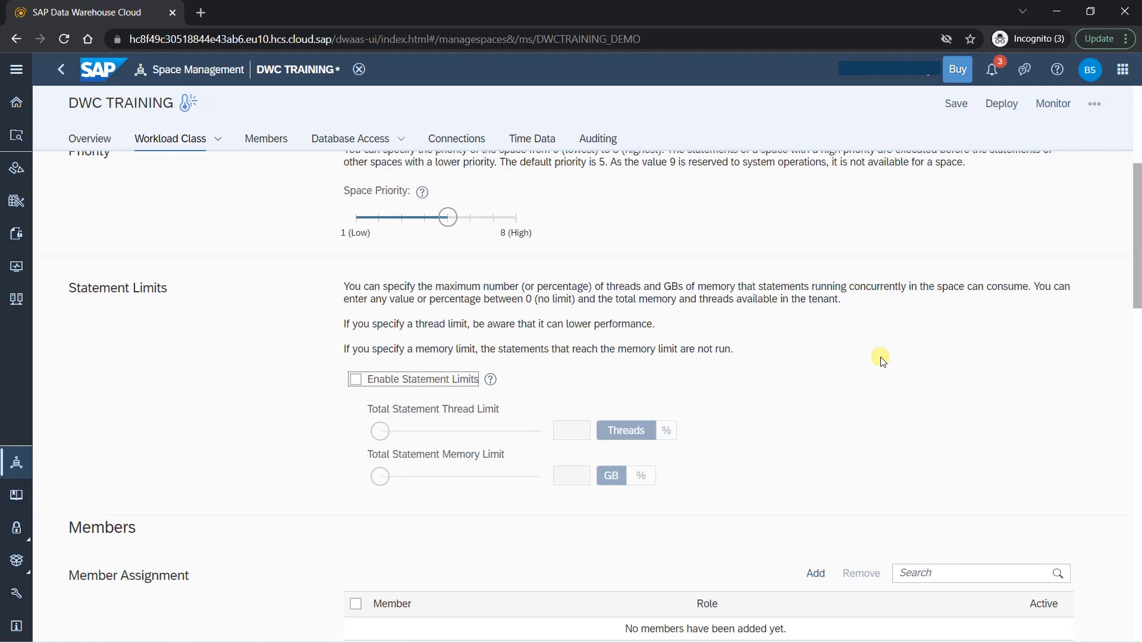
{"action": "scroll", "scroll_direction": "down", "scroll_amount": 3}
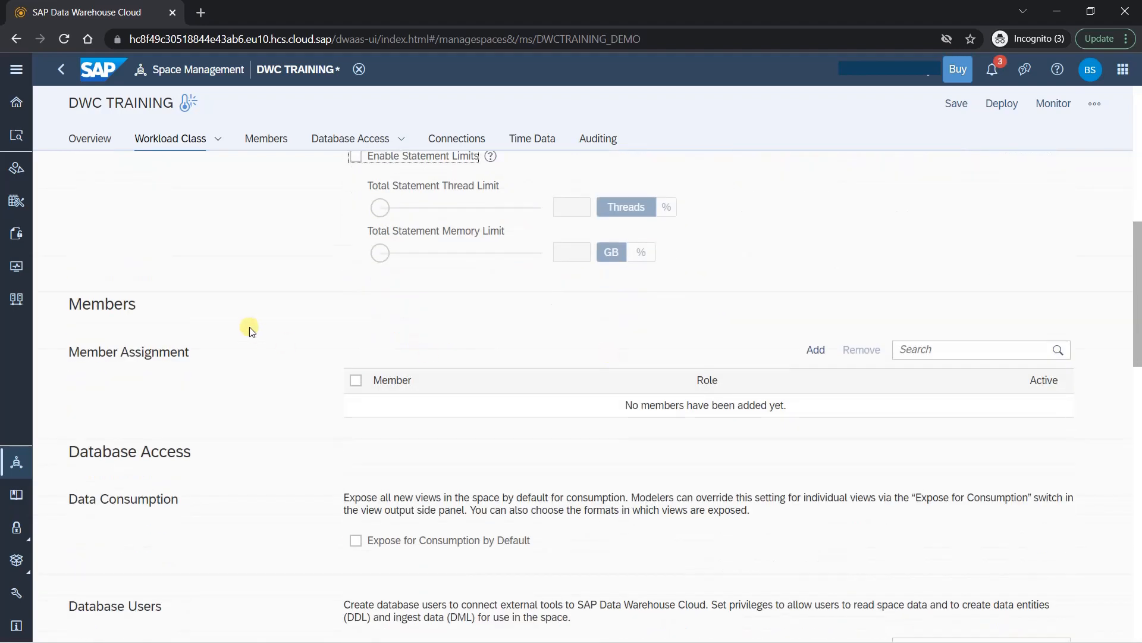
{"action": "mouse_move", "coordinate": [500, 438]}
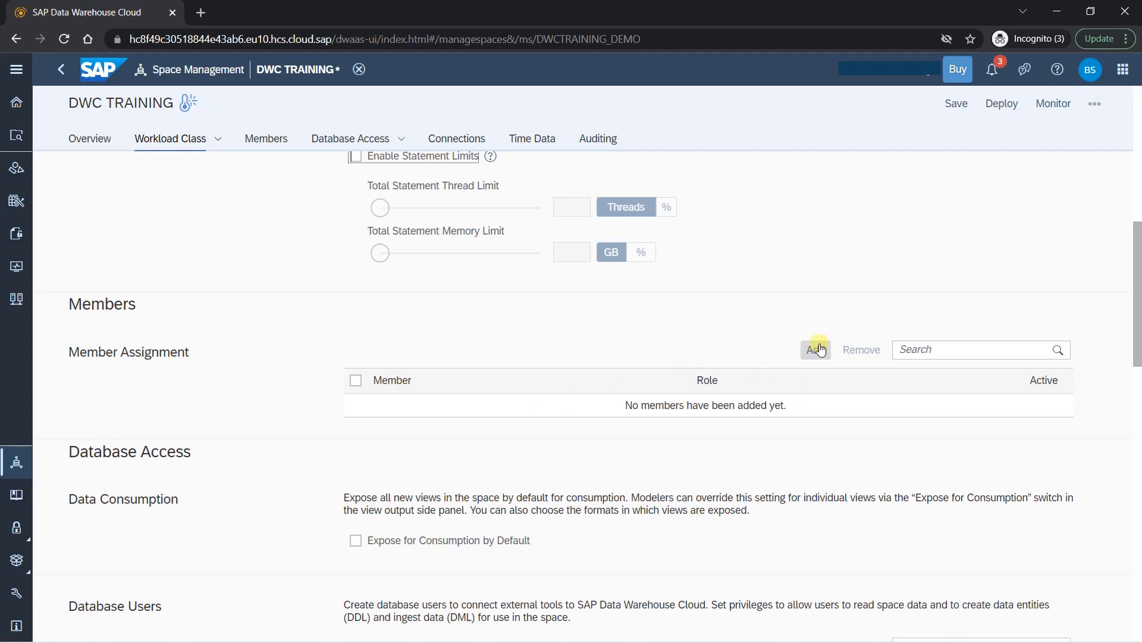
{"action": "left_click", "coordinate": [815, 349]}
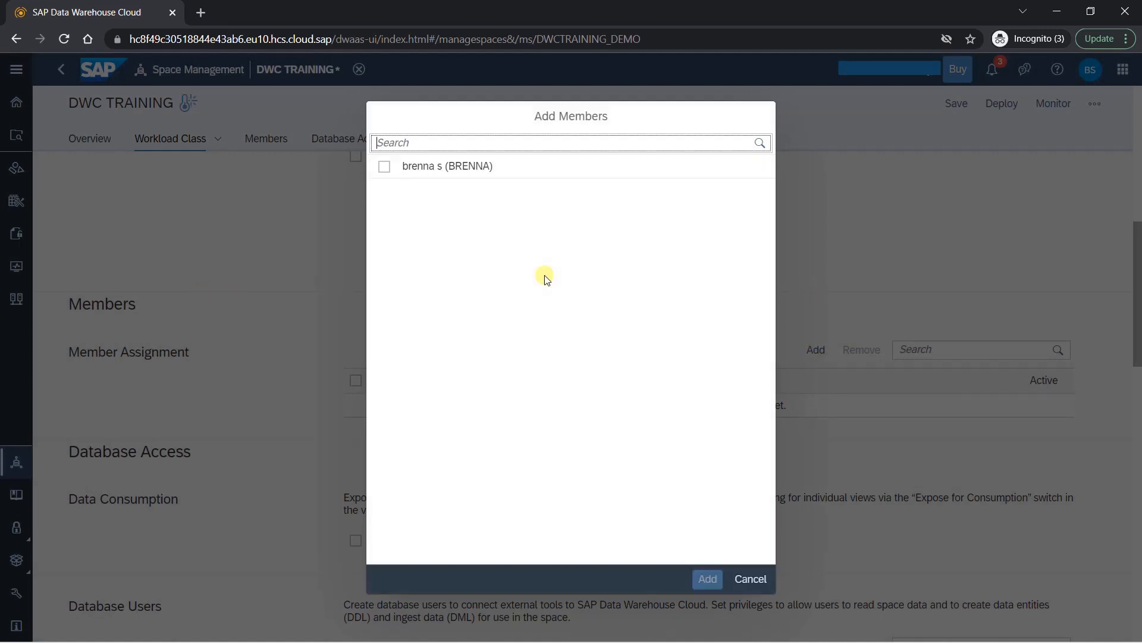
{"action": "left_click", "coordinate": [385, 166]}
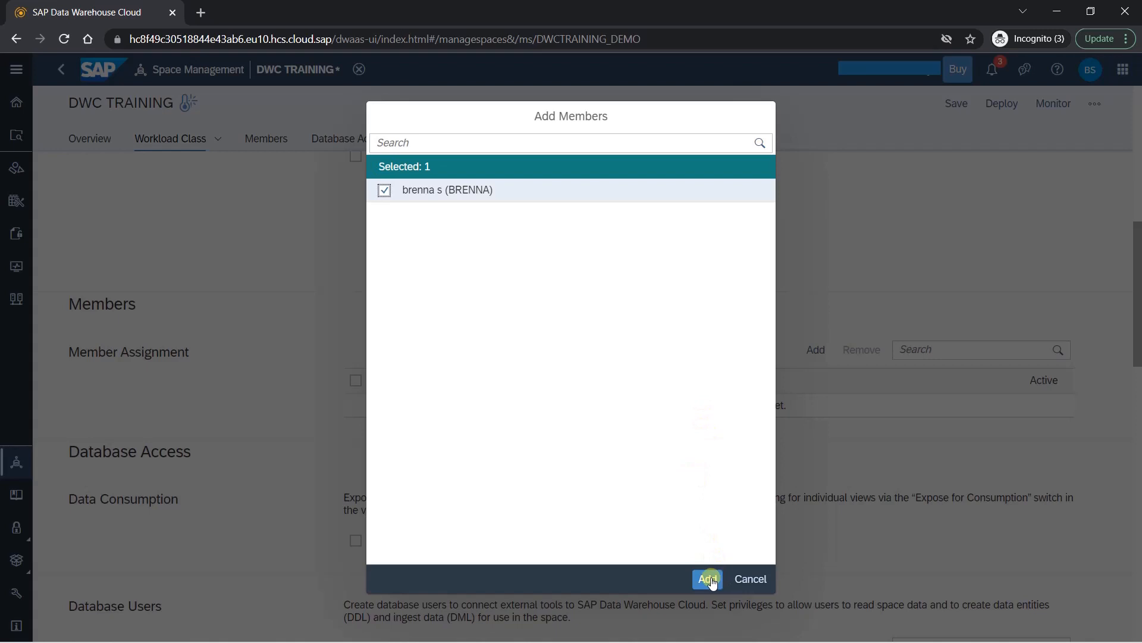
{"action": "left_click", "coordinate": [707, 578]}
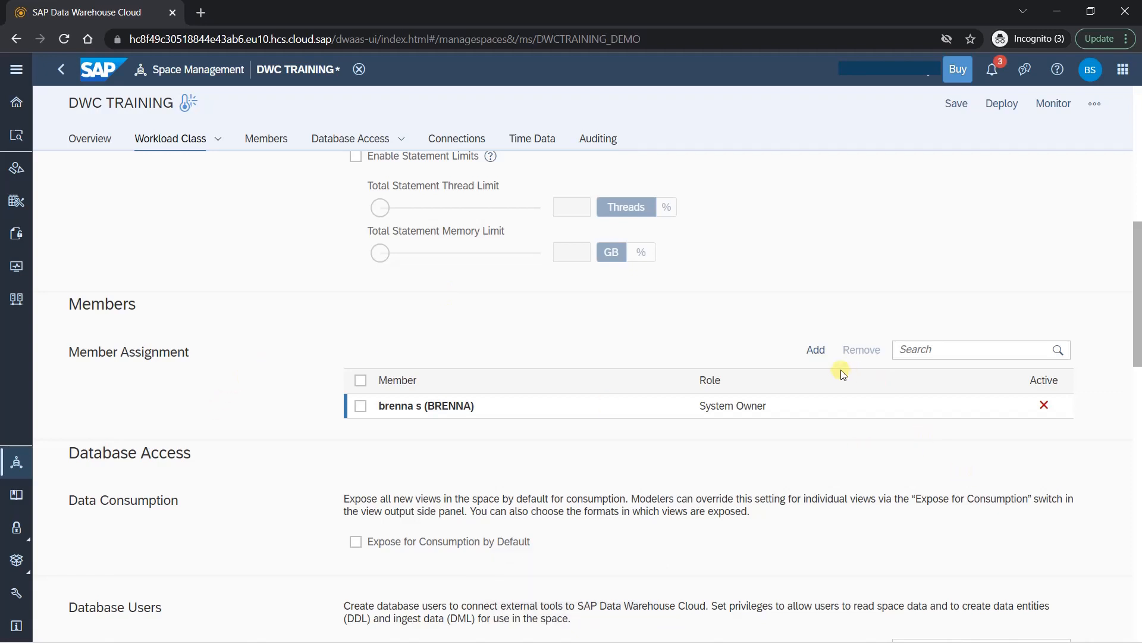
{"action": "left_click", "coordinate": [266, 138]}
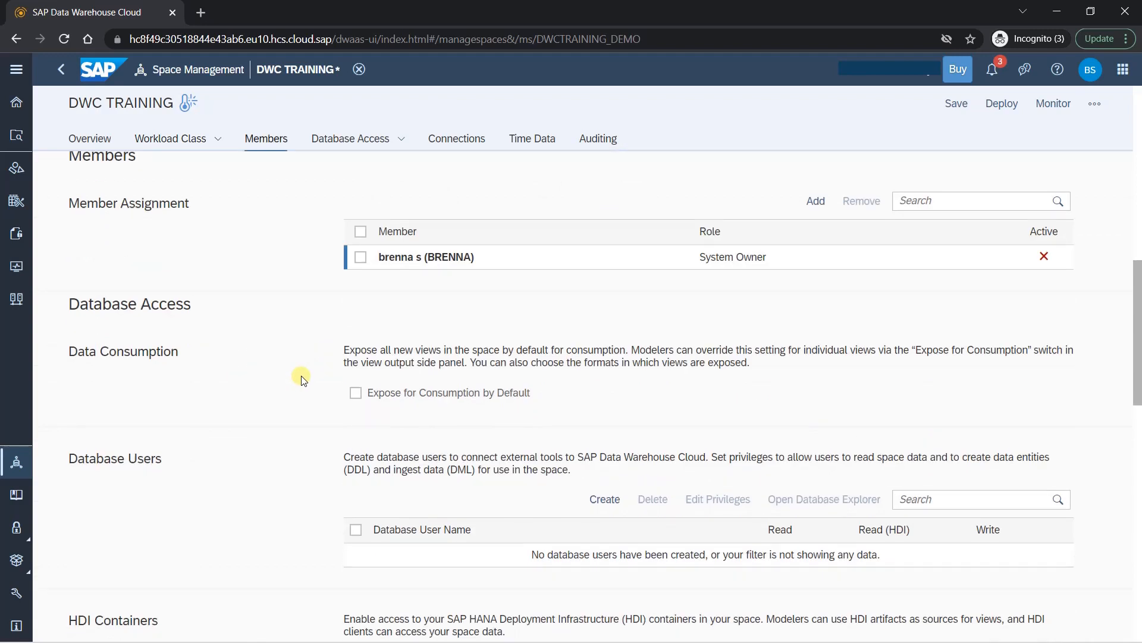
Step: Leave 'Expose for Consumption by Default' cleared after toggling it in Database Access
{"action": "scroll", "scroll_direction": "down", "scroll_amount": 3}
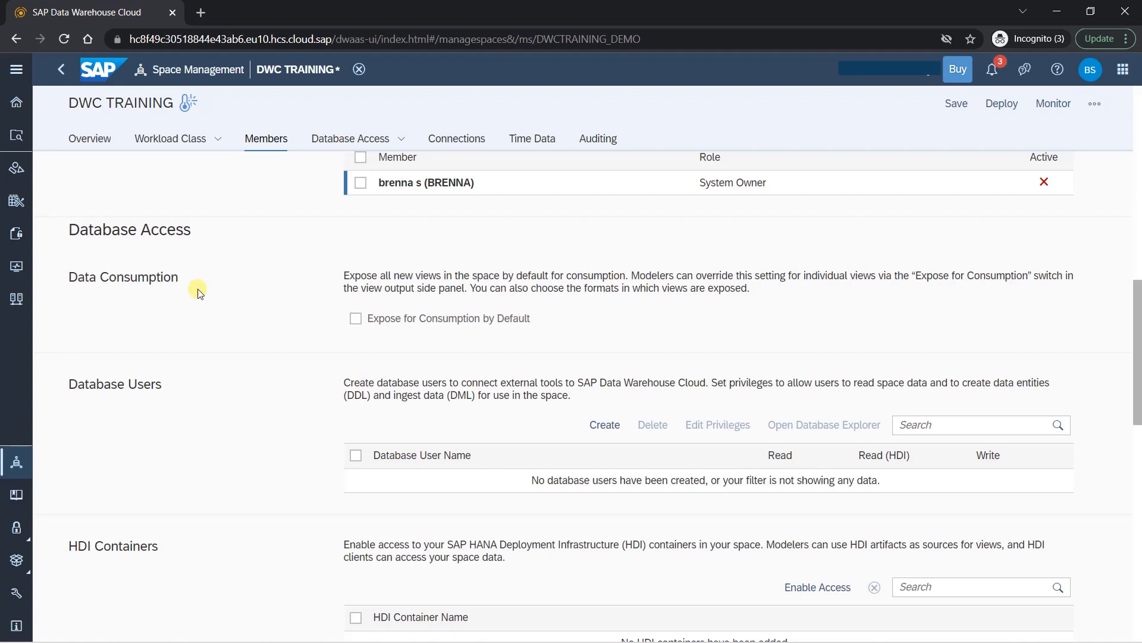
{"action": "mouse_move", "coordinate": [370, 346]}
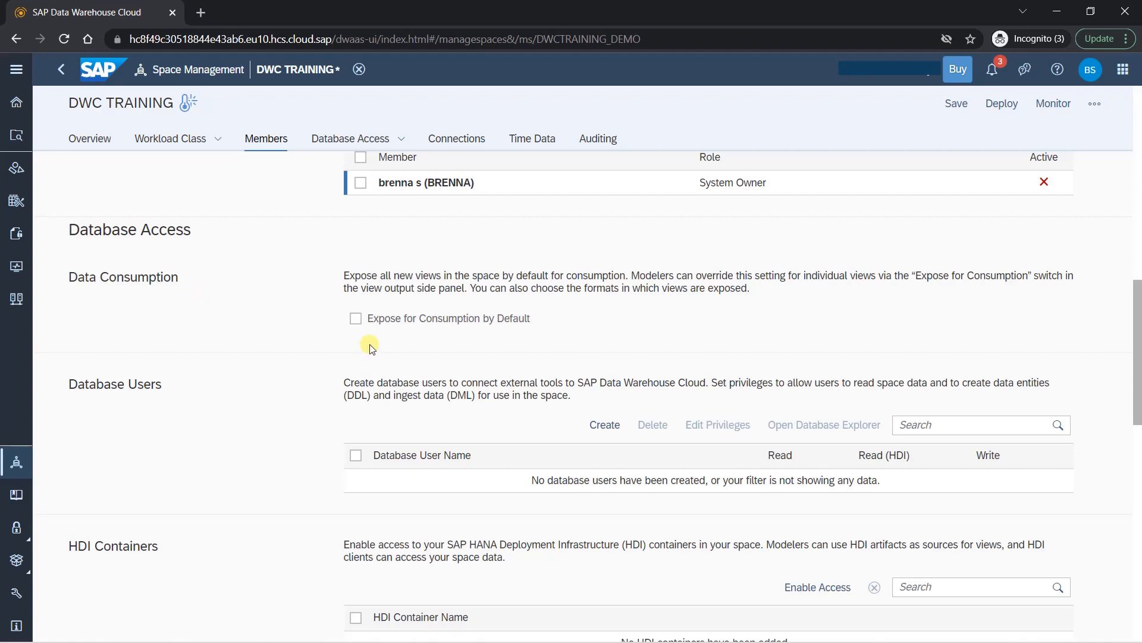
{"action": "left_click", "coordinate": [356, 318]}
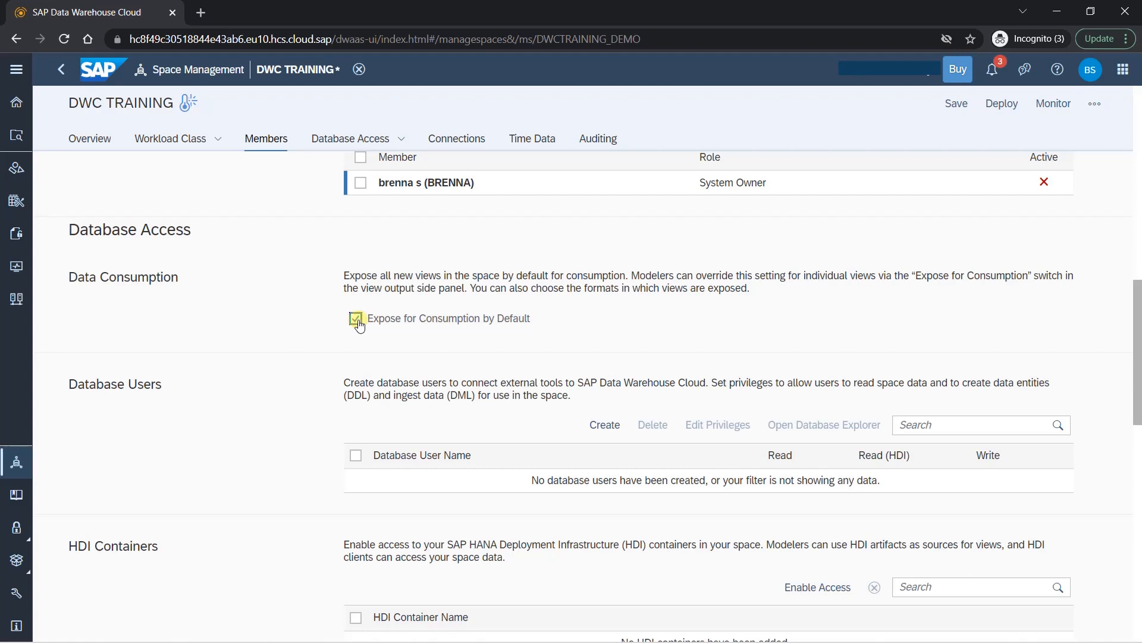
{"action": "left_click", "coordinate": [356, 318]}
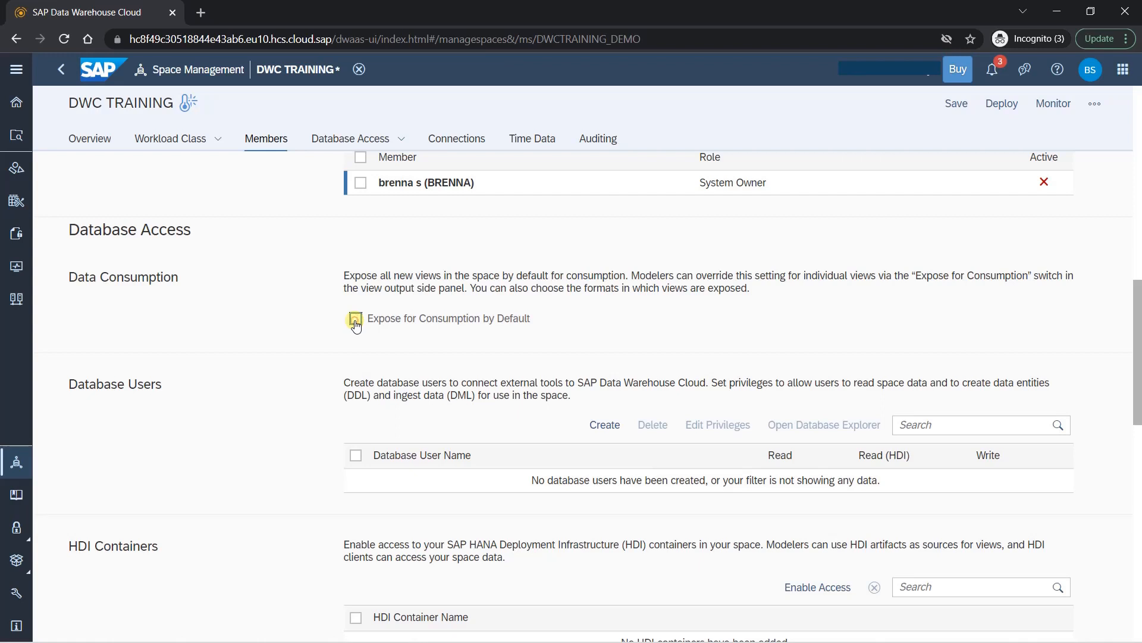
{"action": "left_click", "coordinate": [355, 318]}
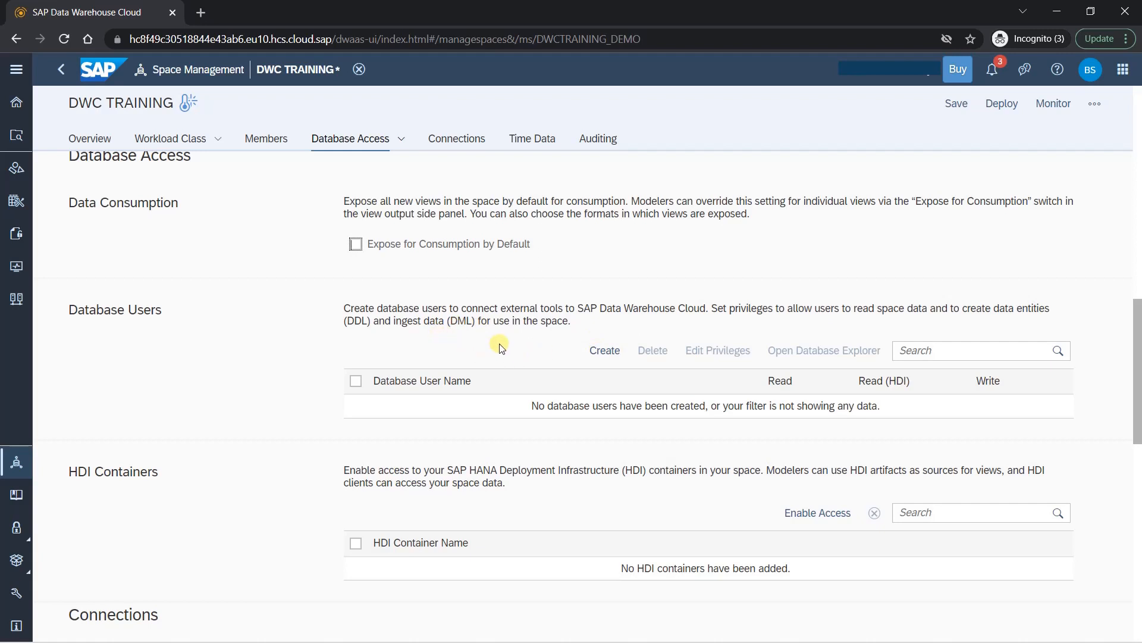
{"action": "scroll", "scroll_direction": "down", "scroll_amount": 3}
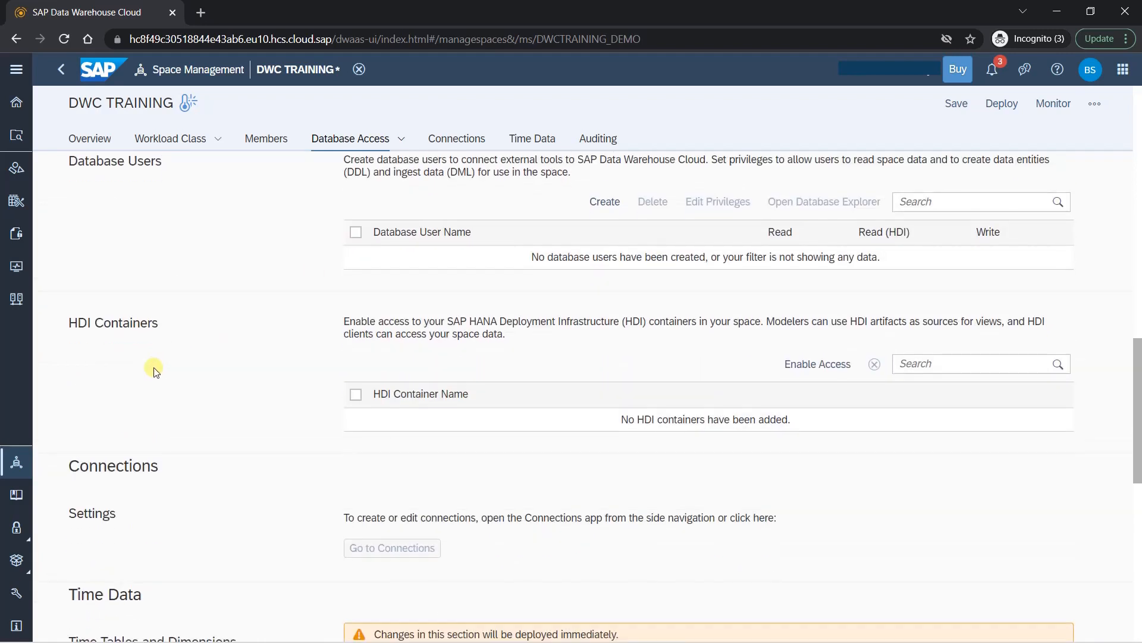
{"action": "mouse_move", "coordinate": [538, 365]}
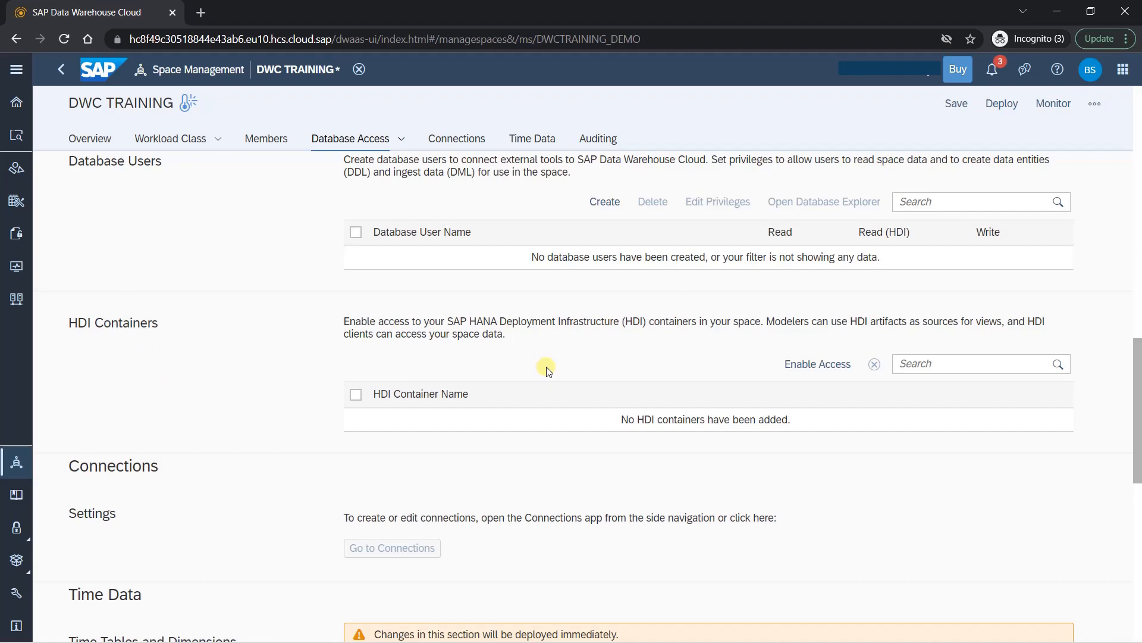
{"action": "left_click", "coordinate": [817, 363]}
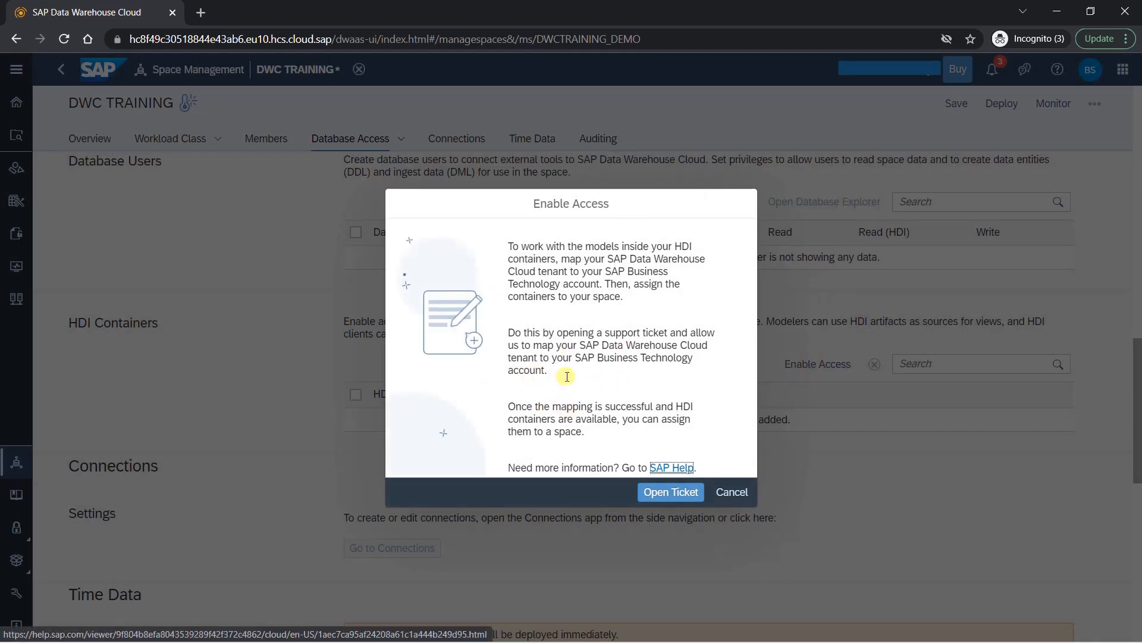
{"action": "mouse_move", "coordinate": [715, 411]}
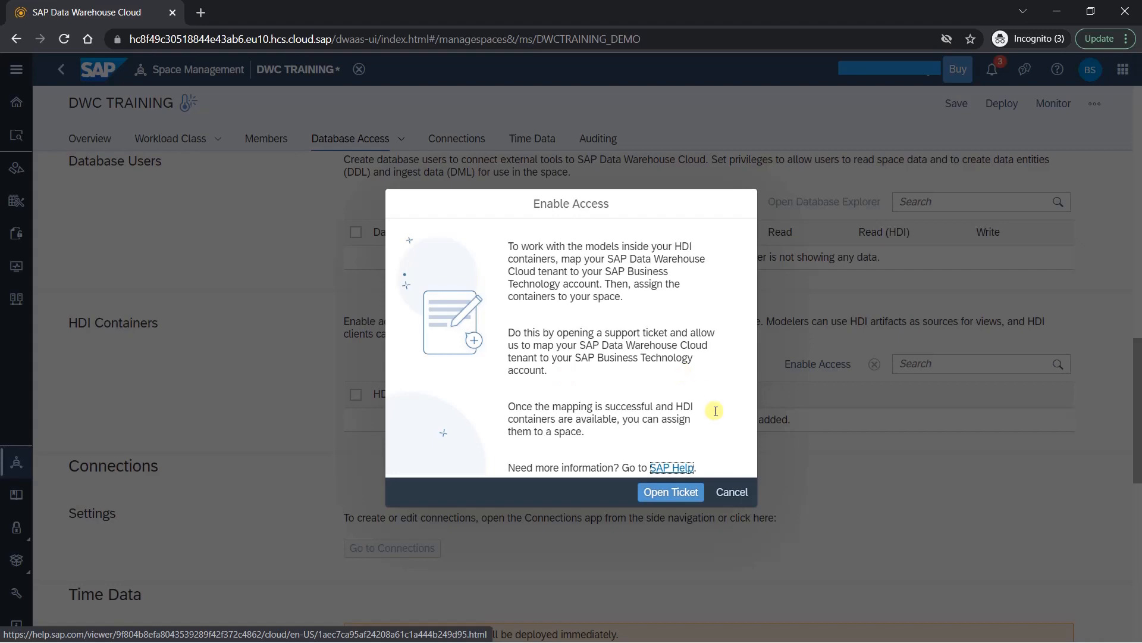
{"action": "left_click", "coordinate": [731, 491]}
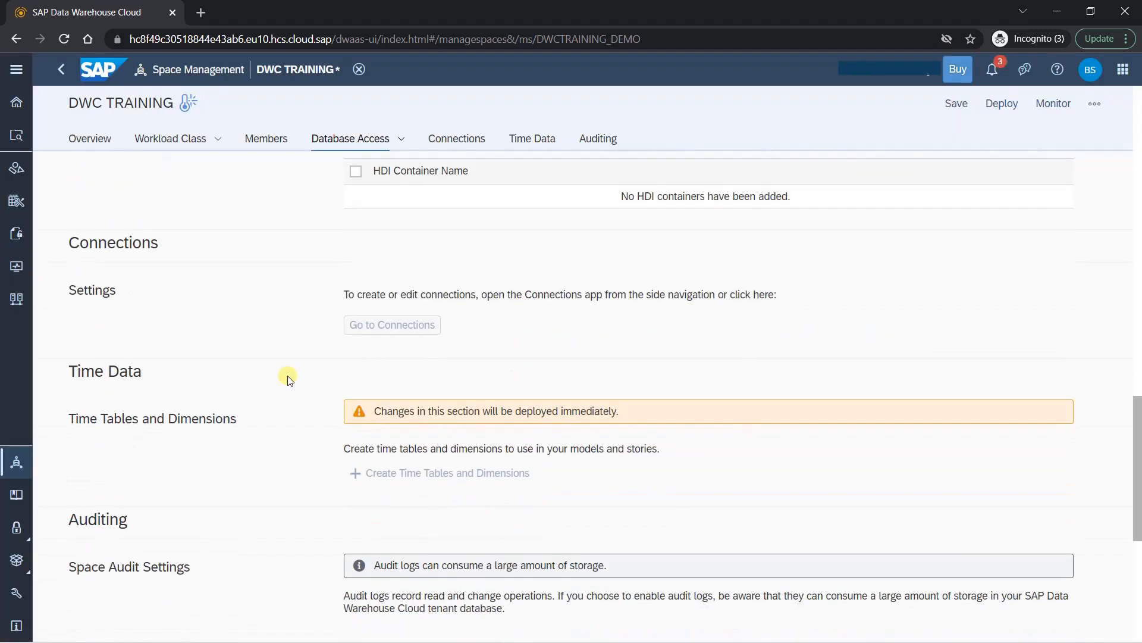
{"action": "mouse_move", "coordinate": [91, 306]}
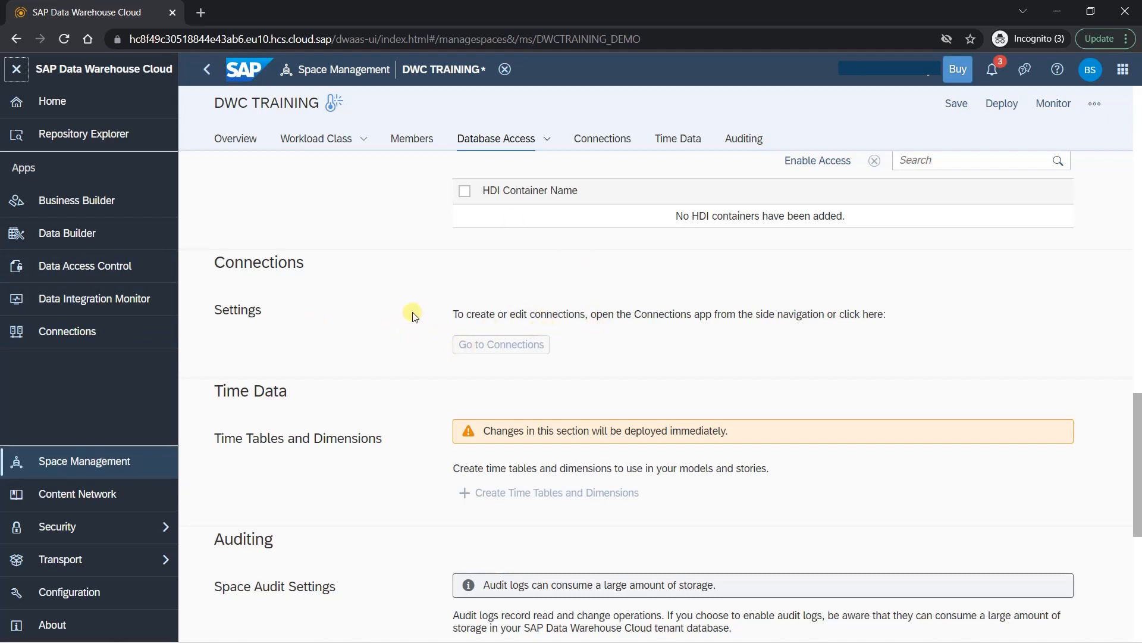
{"action": "mouse_move", "coordinate": [142, 306]}
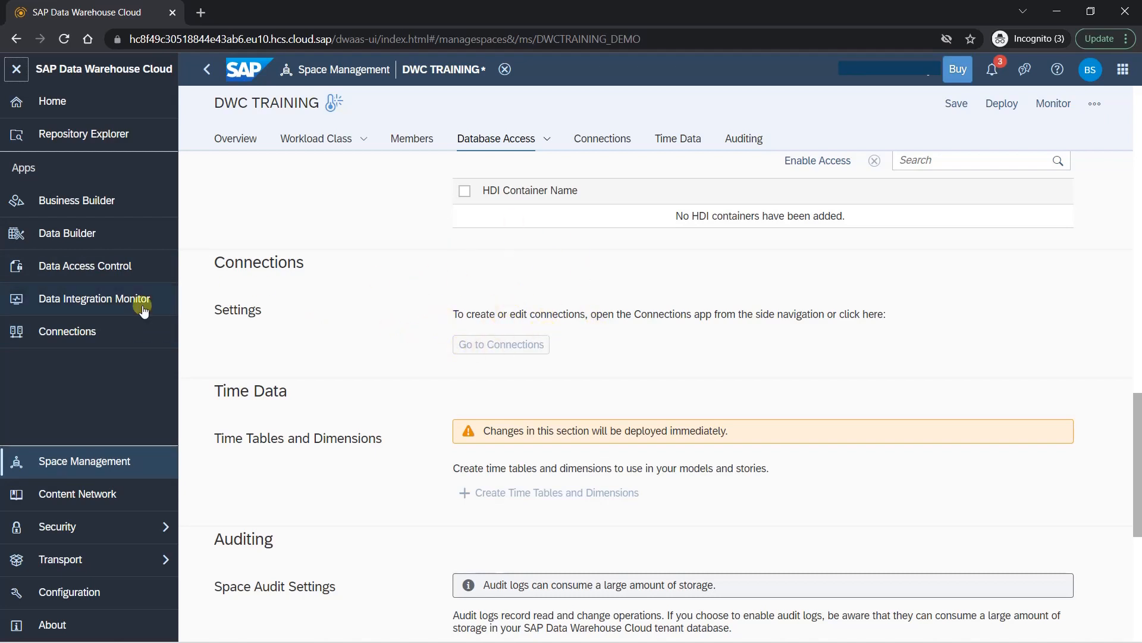
{"action": "mouse_move", "coordinate": [68, 337]}
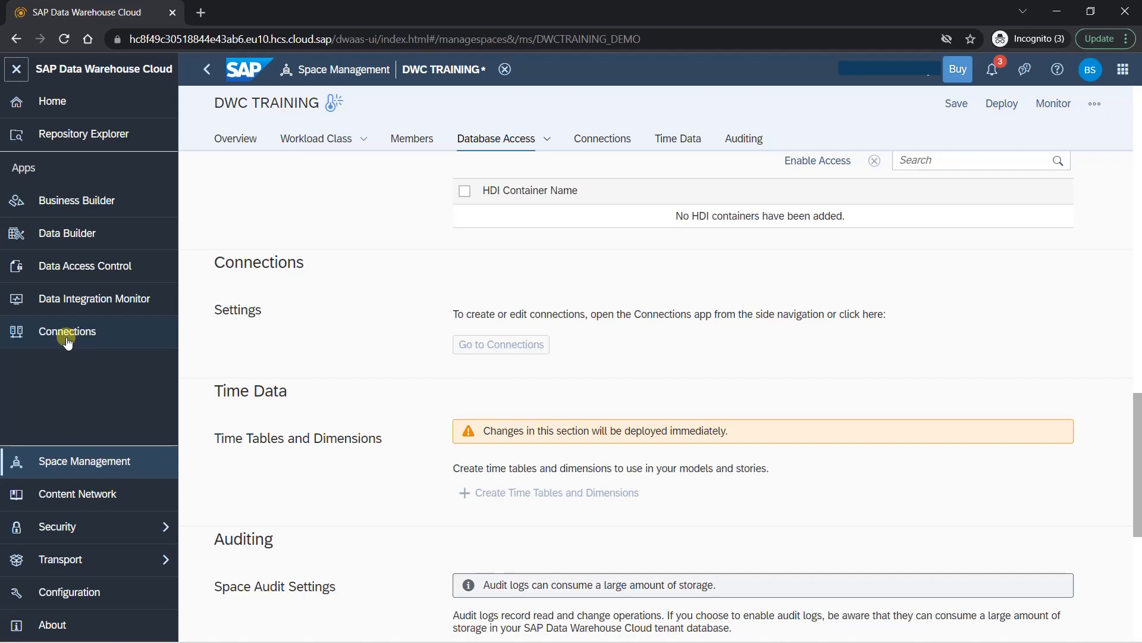
{"action": "mouse_move", "coordinate": [465, 333]}
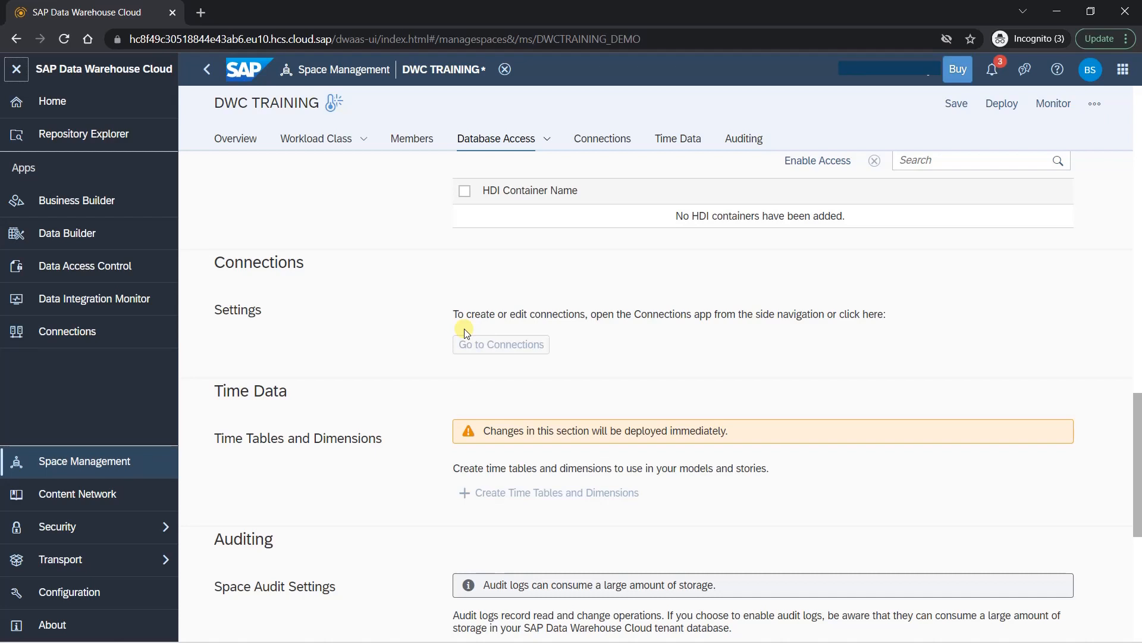
{"action": "mouse_move", "coordinate": [892, 283]}
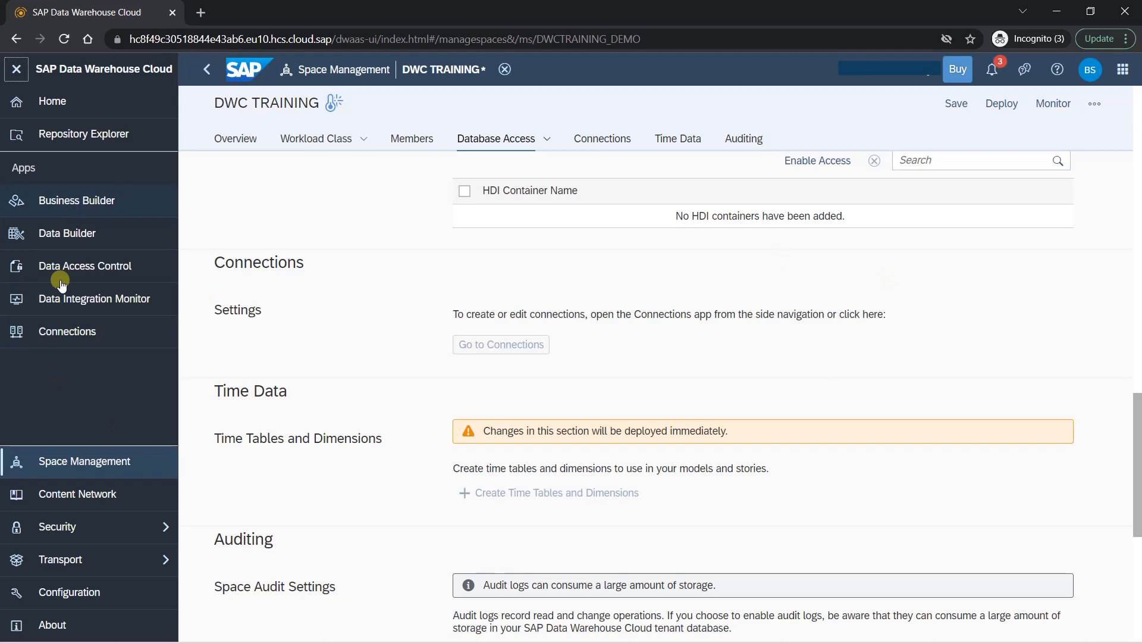
{"action": "mouse_move", "coordinate": [714, 380]}
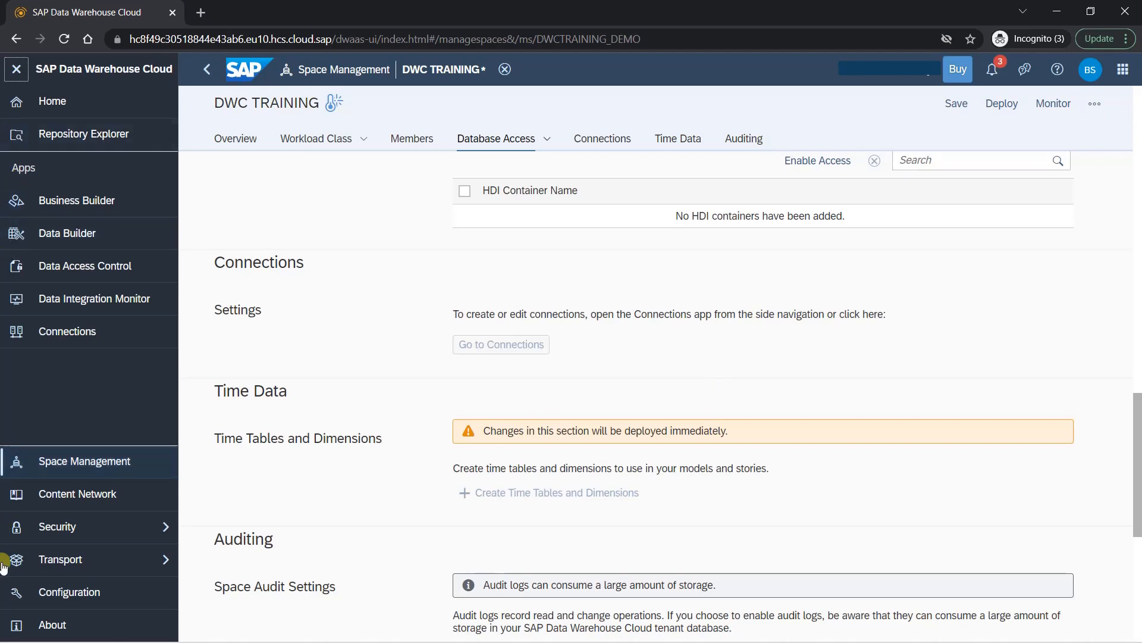
{"action": "mouse_move", "coordinate": [635, 336]}
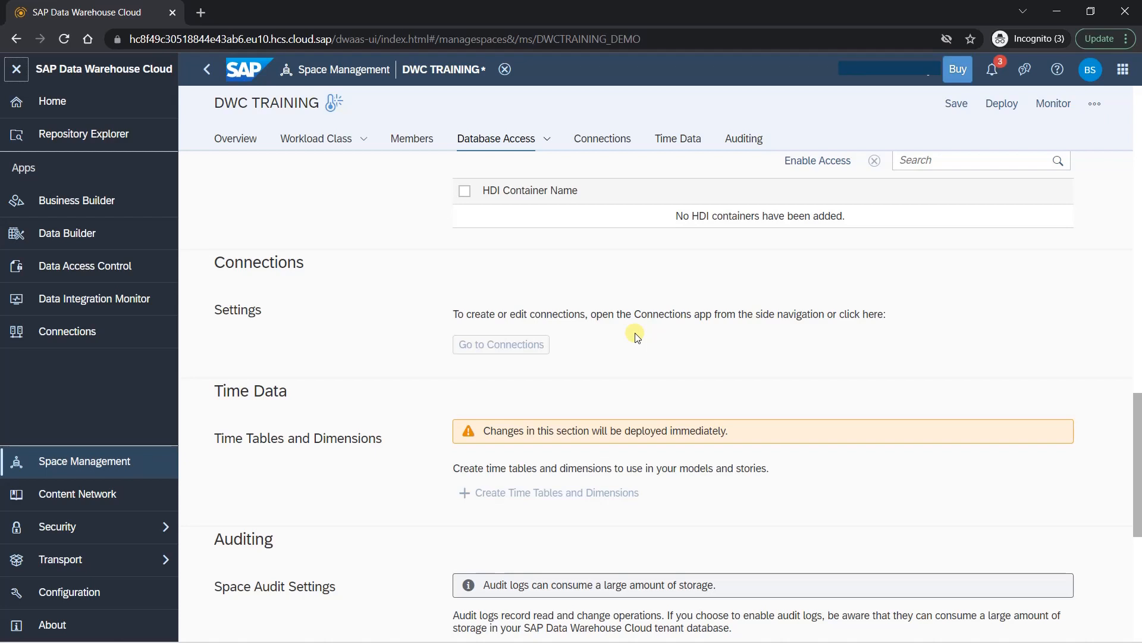
{"action": "mouse_move", "coordinate": [505, 328]}
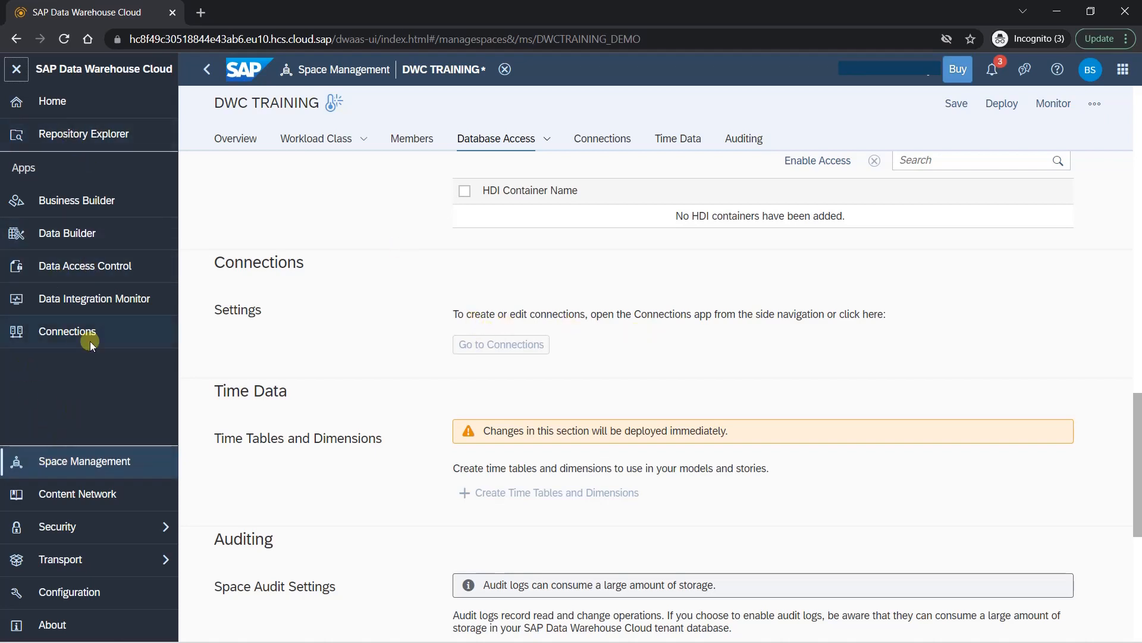
{"action": "mouse_move", "coordinate": [109, 376]}
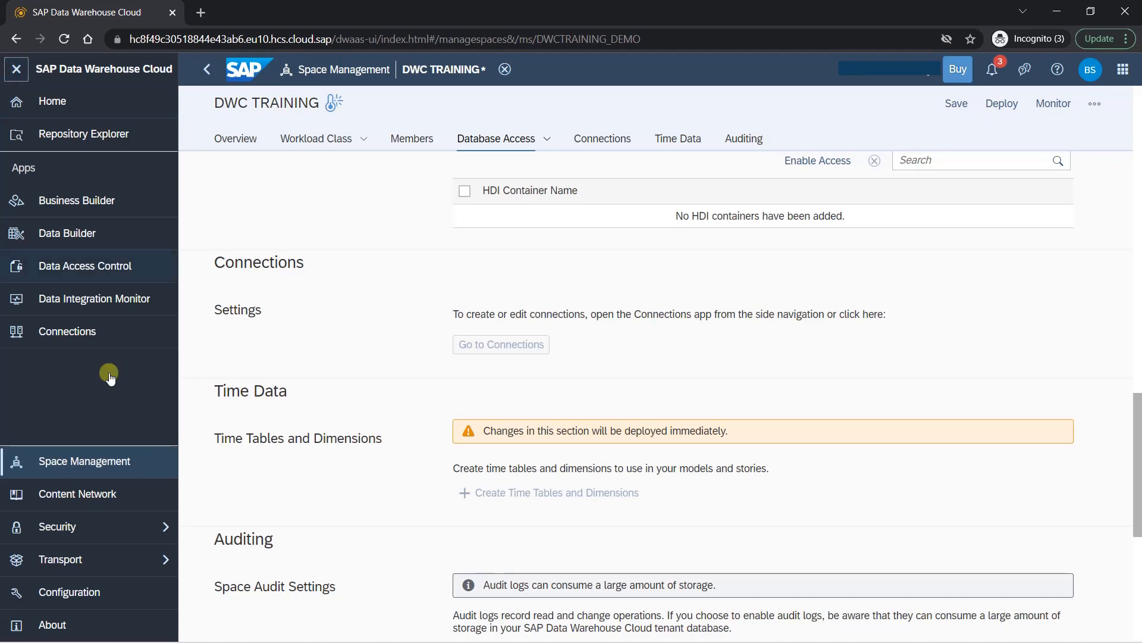
{"action": "left_click", "coordinate": [17, 69]}
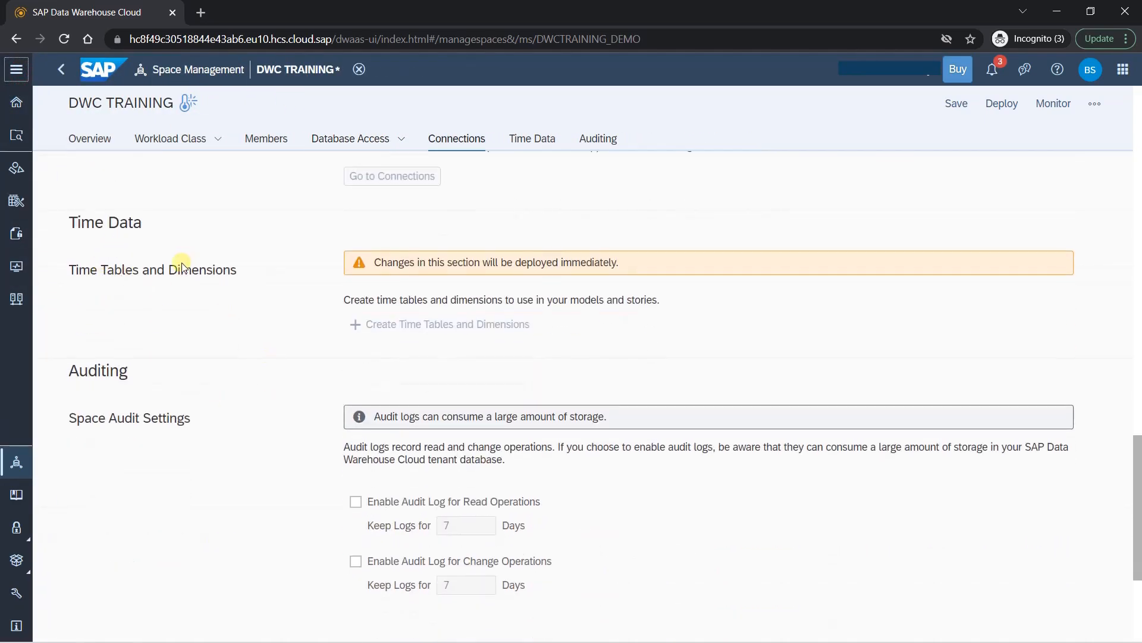
{"action": "mouse_move", "coordinate": [192, 290]}
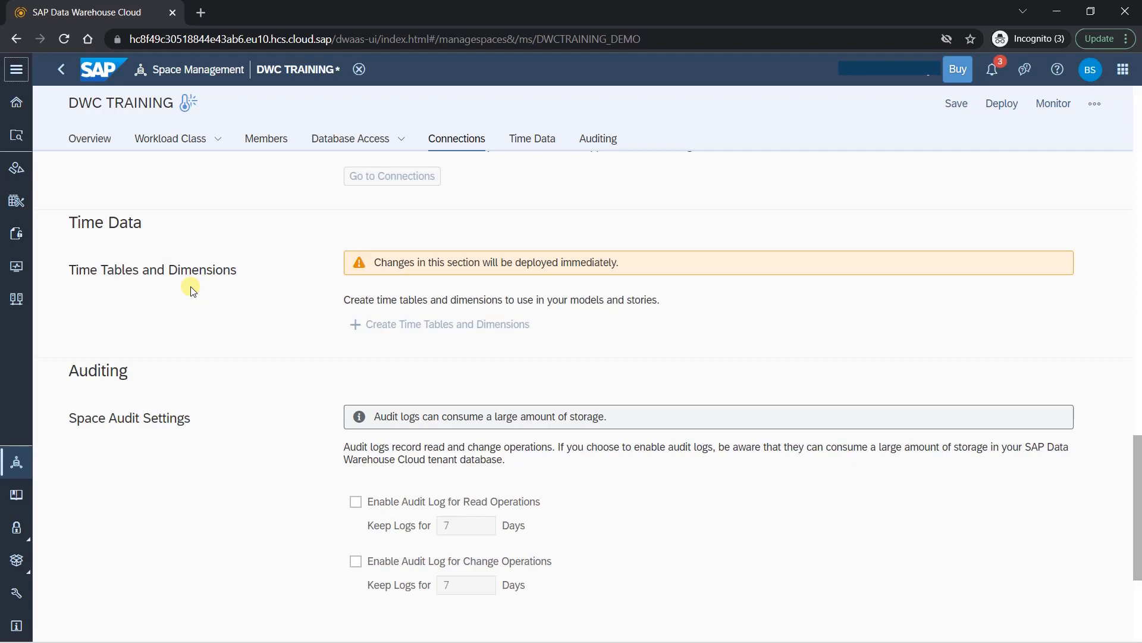
{"action": "mouse_move", "coordinate": [338, 334]}
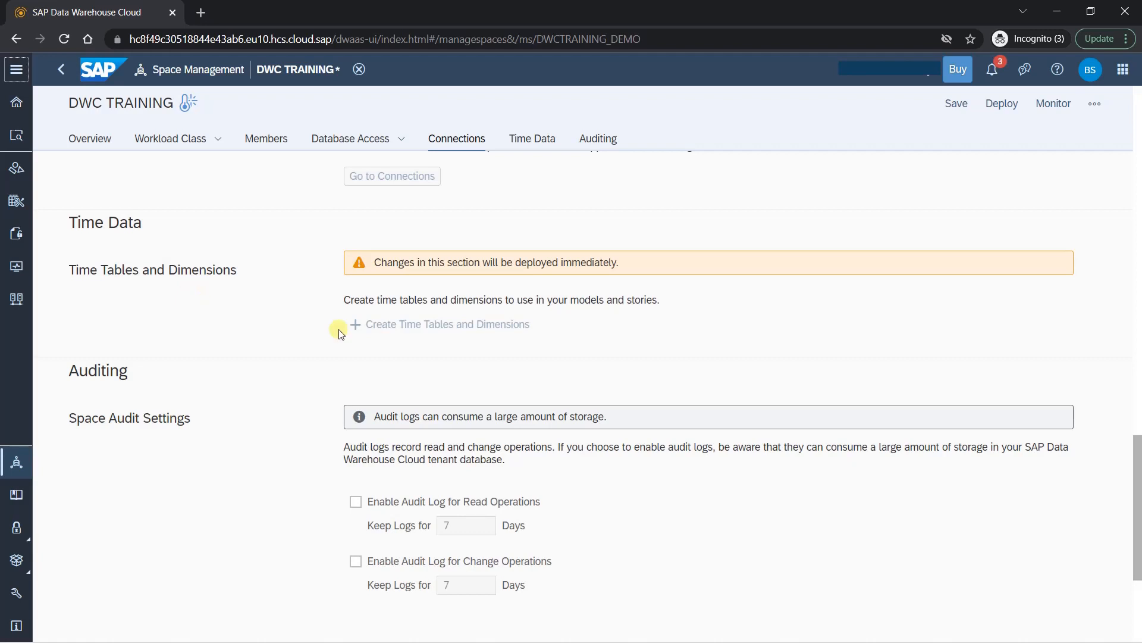
Step: Tick and clear the change-operations audit log option, then return to Overview
{"action": "scroll", "scroll_direction": "down", "scroll_amount": 3}
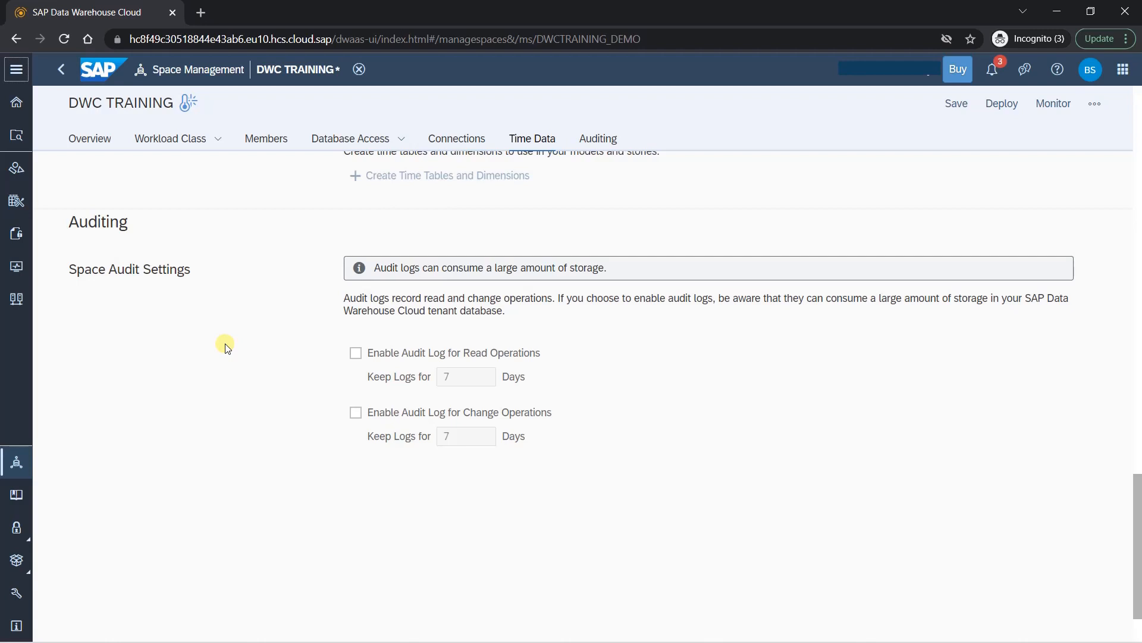
{"action": "mouse_move", "coordinate": [408, 412]}
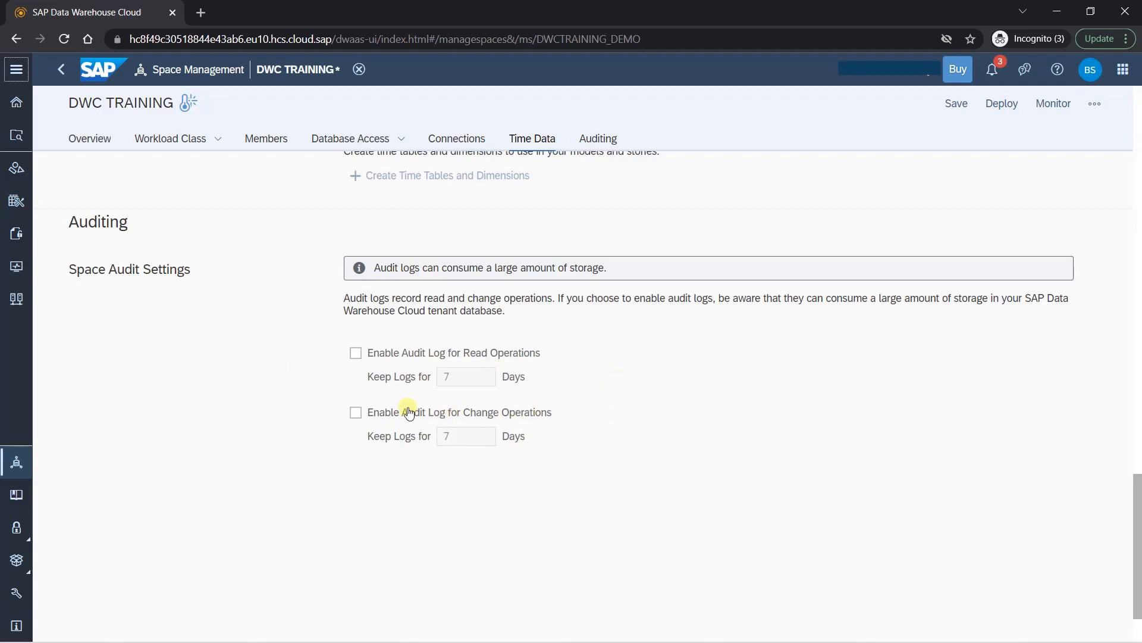
{"action": "left_click", "coordinate": [355, 412]}
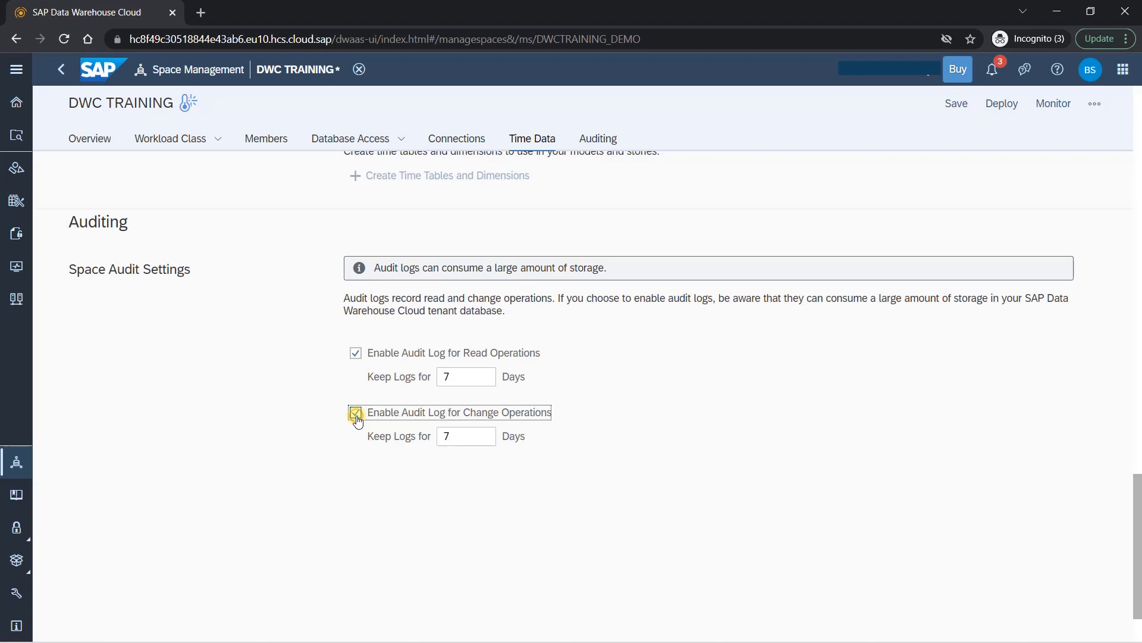
{"action": "left_click", "coordinate": [355, 412]}
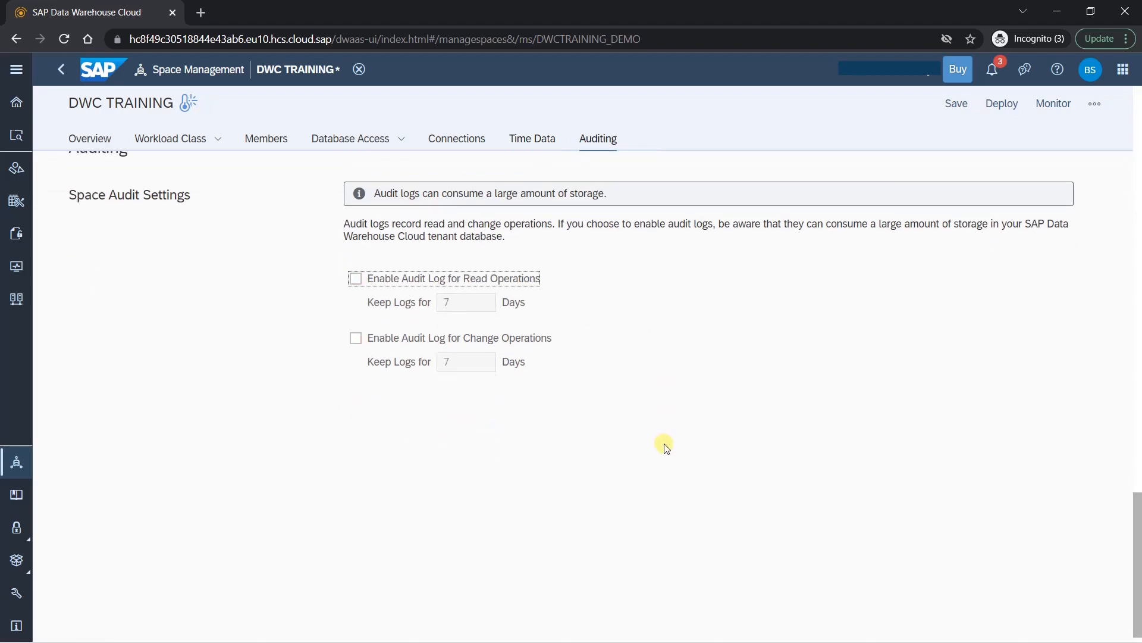
{"action": "left_click", "coordinate": [89, 139]}
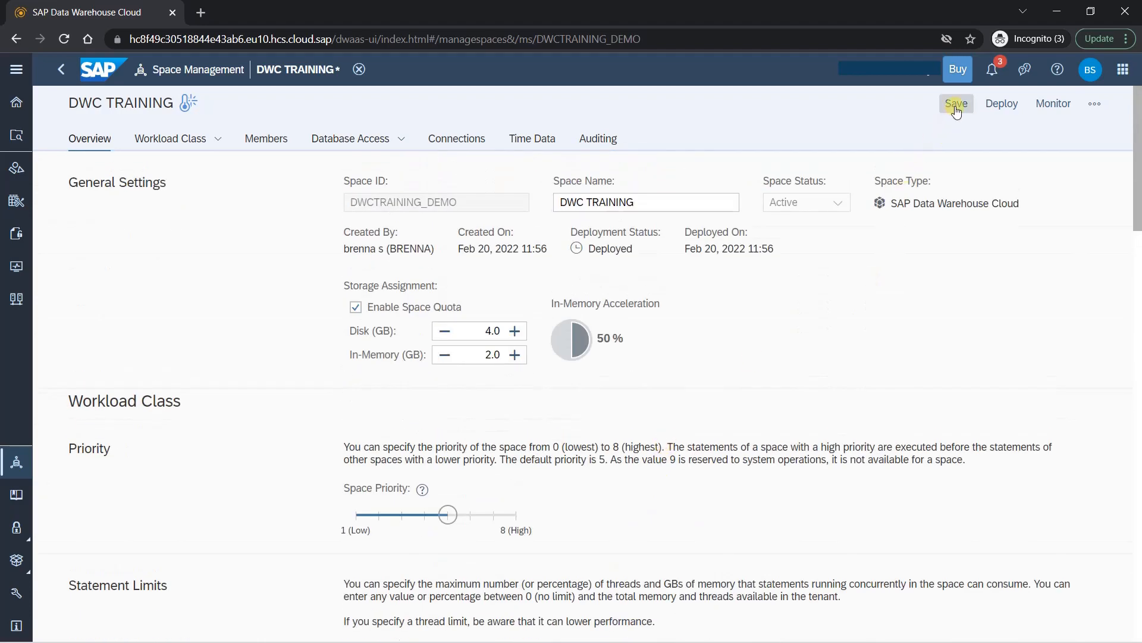
Step: Save the DWC TRAINING space configuration and deploy it
{"action": "left_click", "coordinate": [956, 103]}
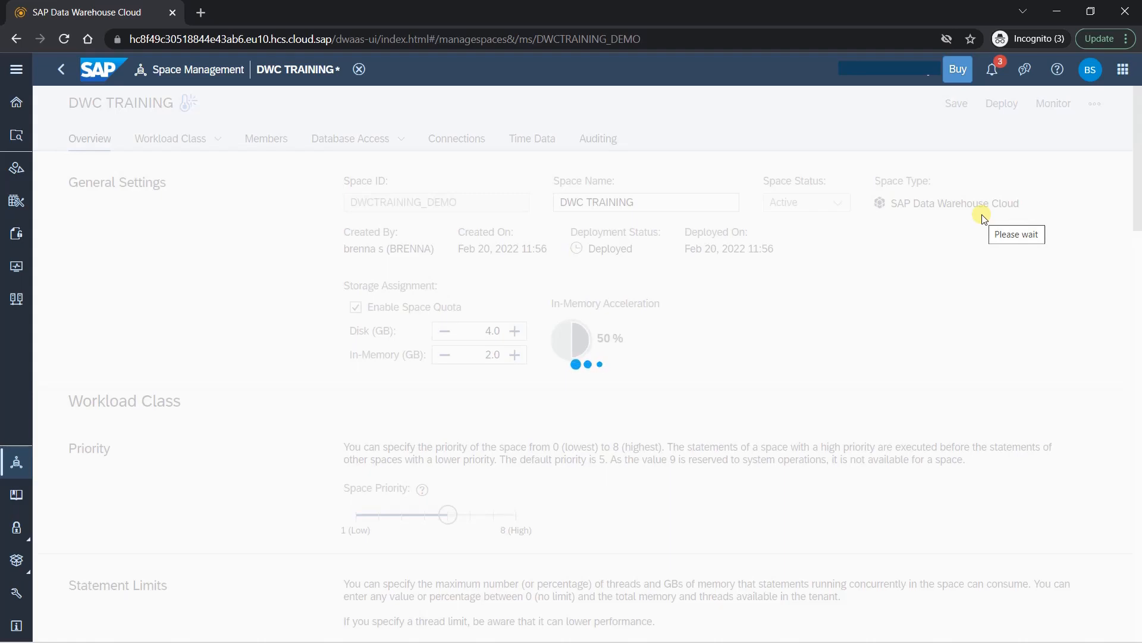
{"action": "left_click", "coordinate": [1001, 103]}
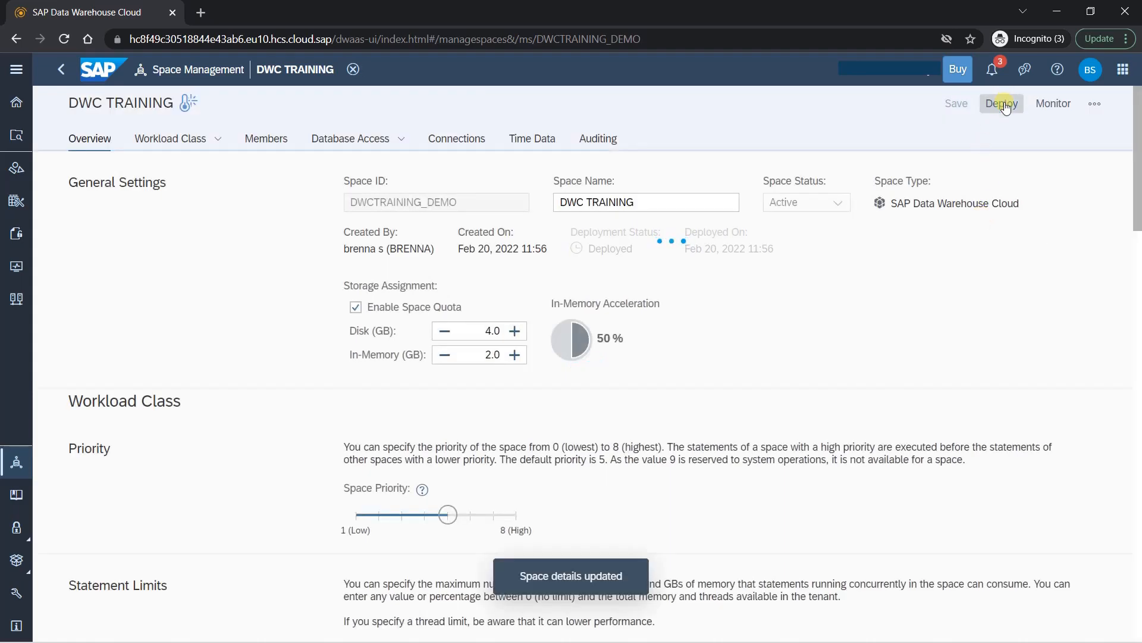
{"action": "left_click", "coordinate": [1001, 103]}
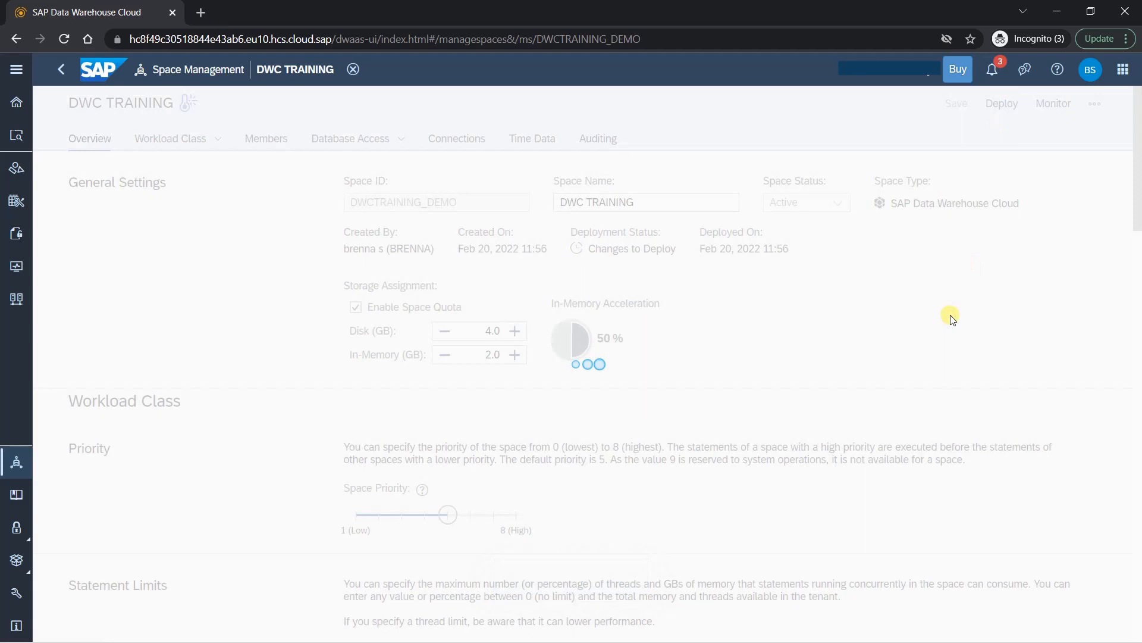
{"action": "left_click", "coordinate": [1001, 103]}
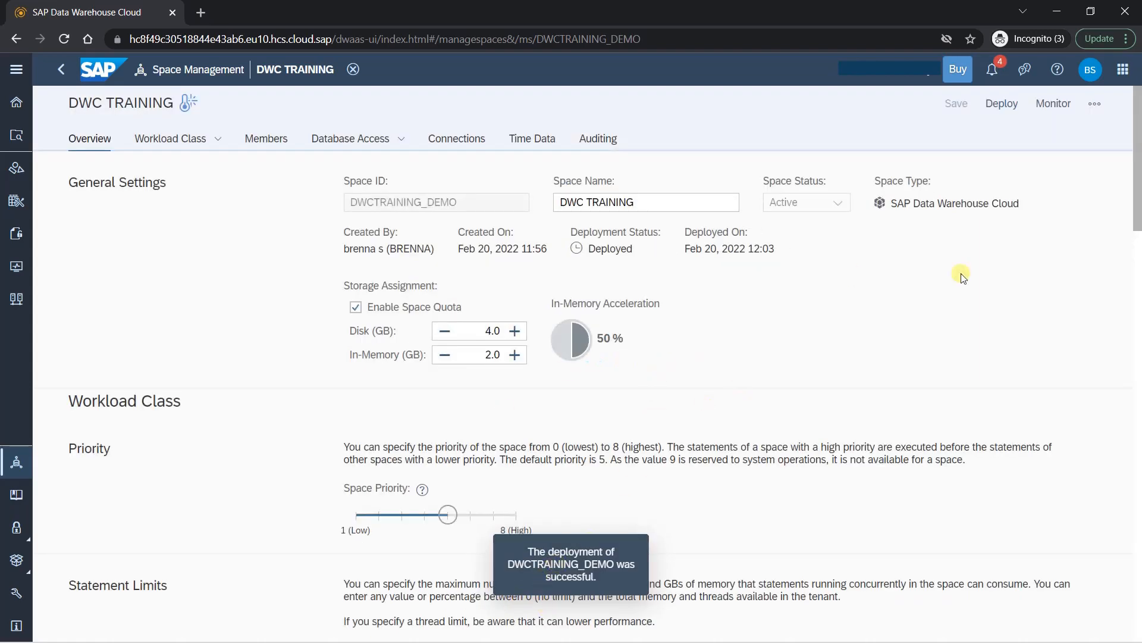
{"action": "mouse_move", "coordinate": [1052, 103]}
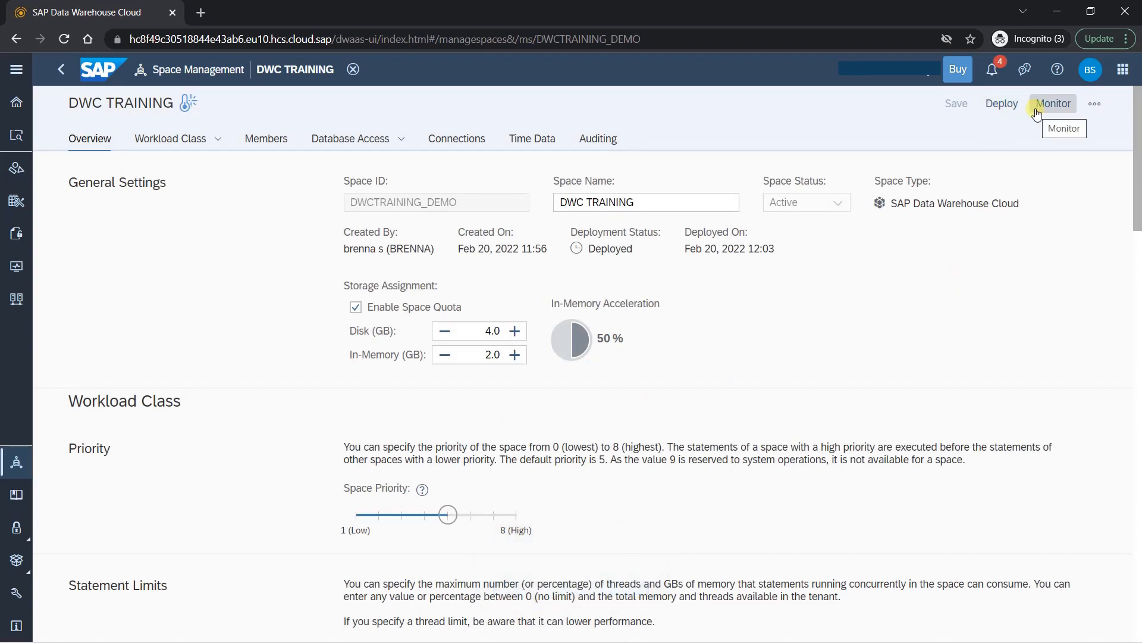
Step: Open the DWC TRAINING space's storage monitoring page
{"action": "left_click", "coordinate": [1052, 103]}
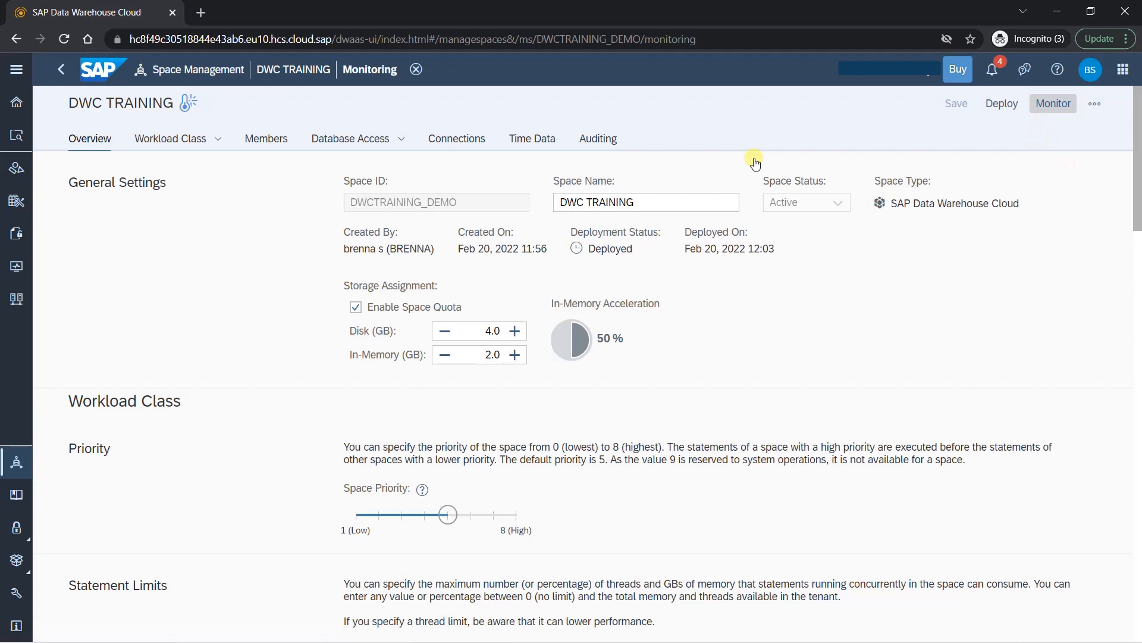
{"action": "left_click", "coordinate": [1052, 103]}
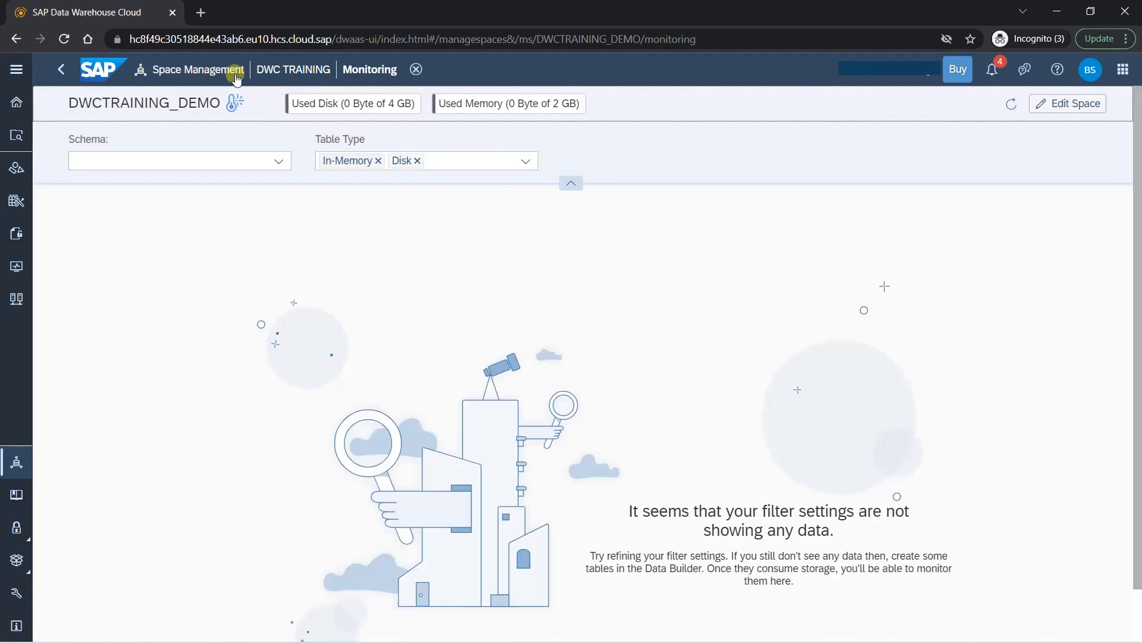
{"action": "mouse_move", "coordinate": [253, 80]}
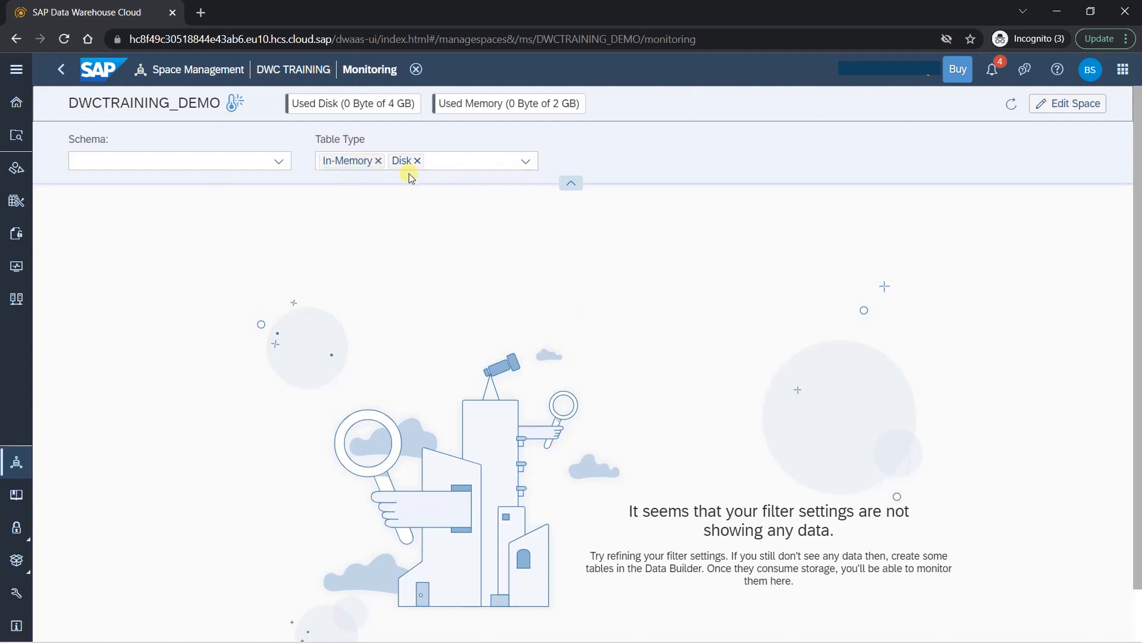
{"action": "mouse_move", "coordinate": [395, 78]}
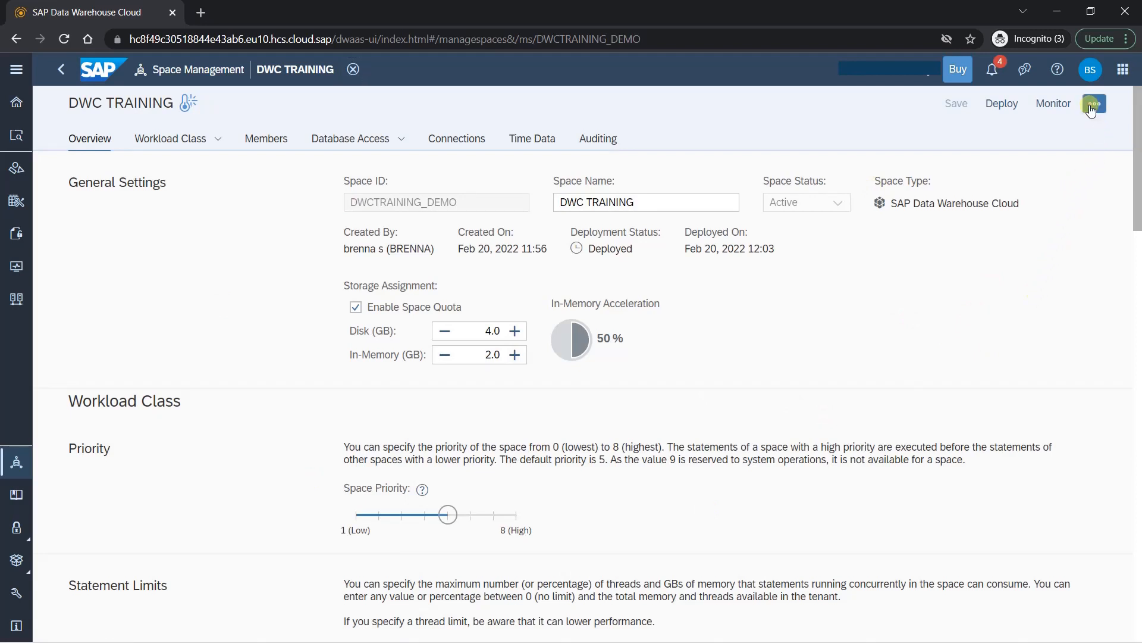
Step: View the space's more-actions menu, then close the editor to the space list
{"action": "left_click", "coordinate": [1093, 103]}
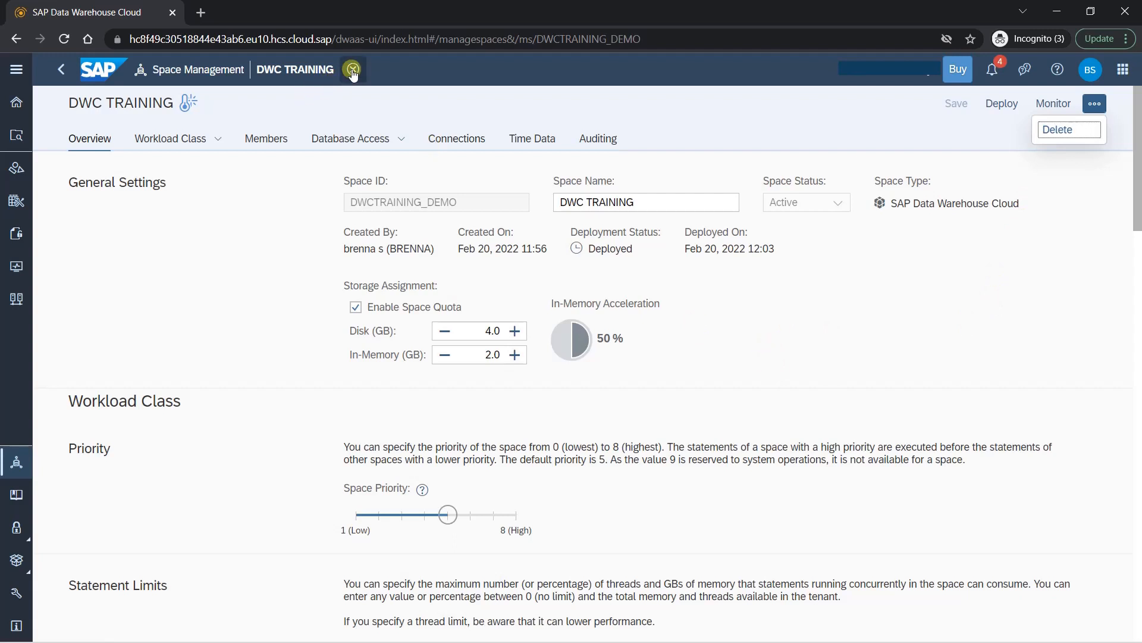
{"action": "left_click", "coordinate": [61, 69]}
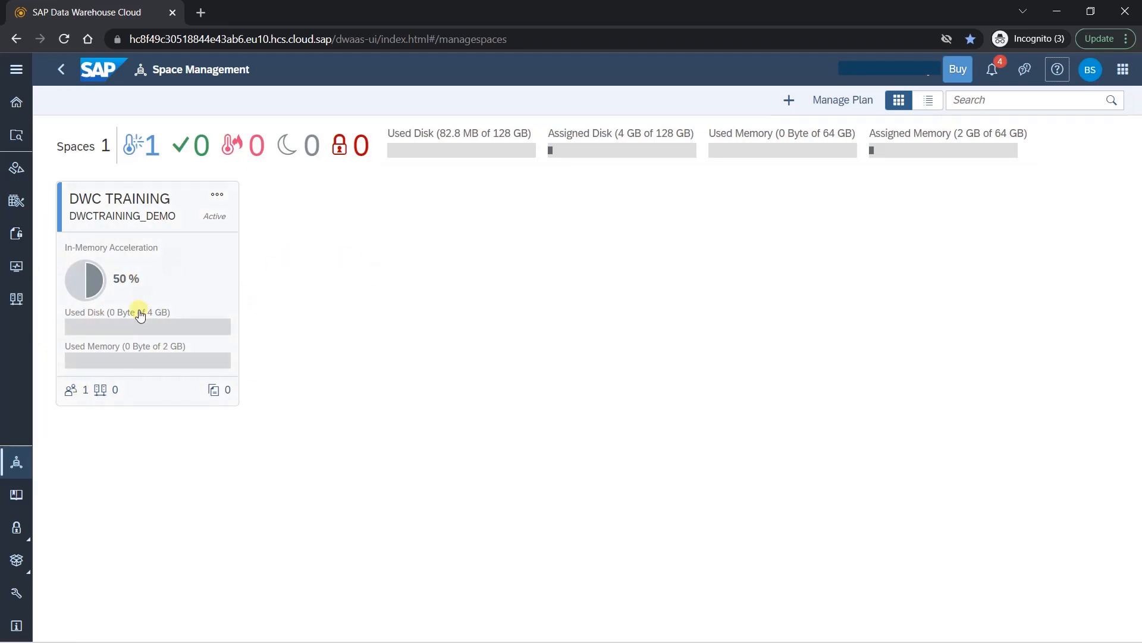
{"action": "mouse_move", "coordinate": [214, 222]}
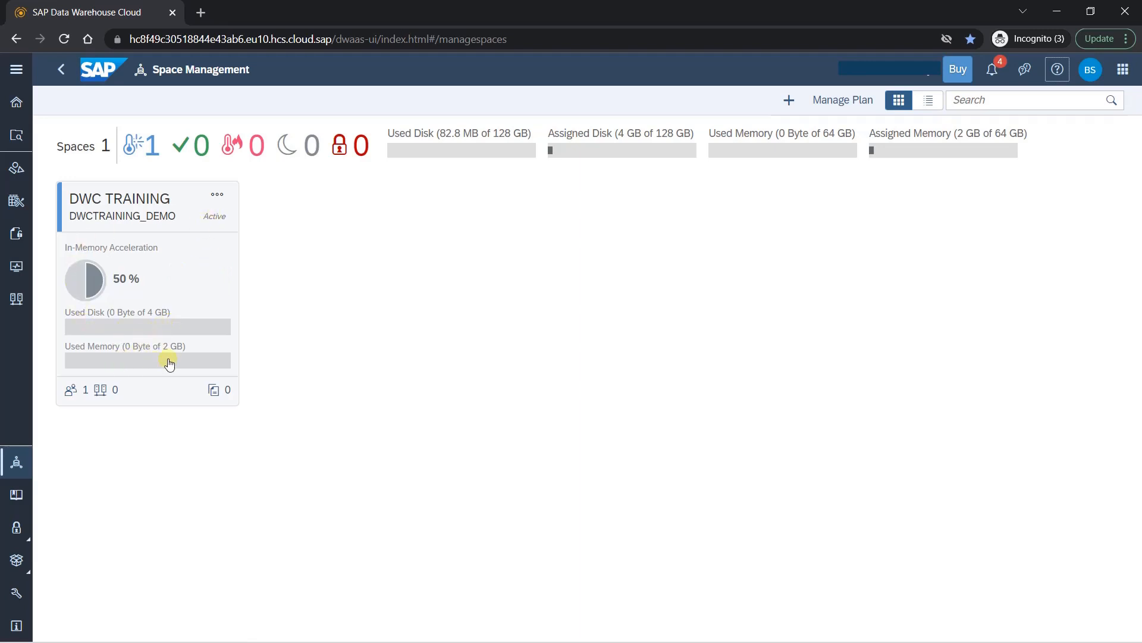
{"action": "mouse_move", "coordinate": [69, 392]}
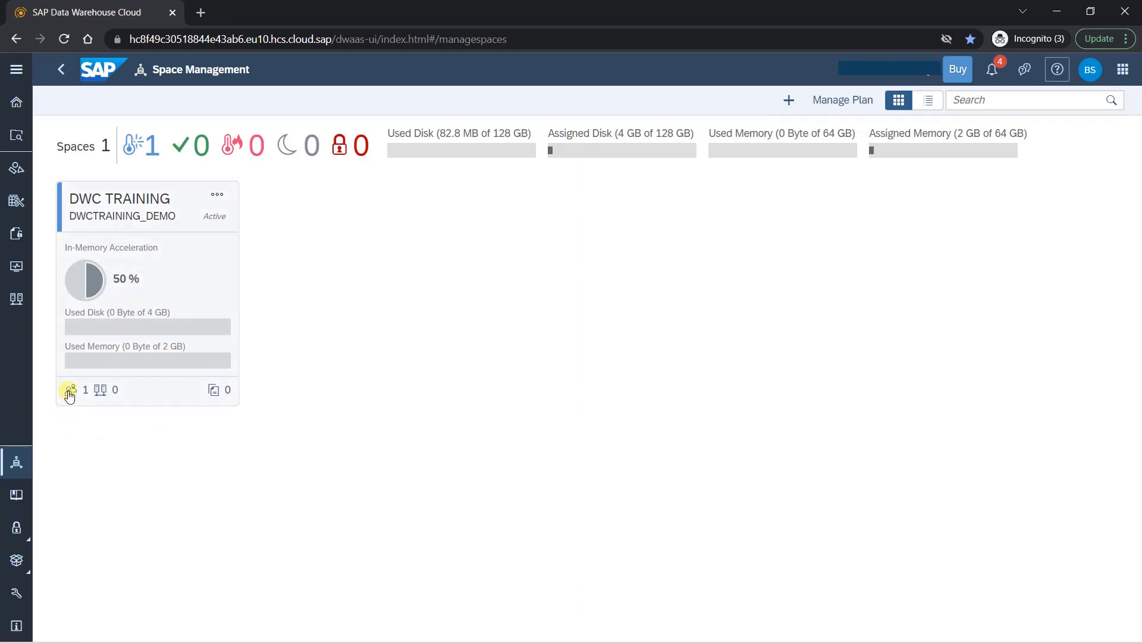
{"action": "mouse_move", "coordinate": [102, 390]}
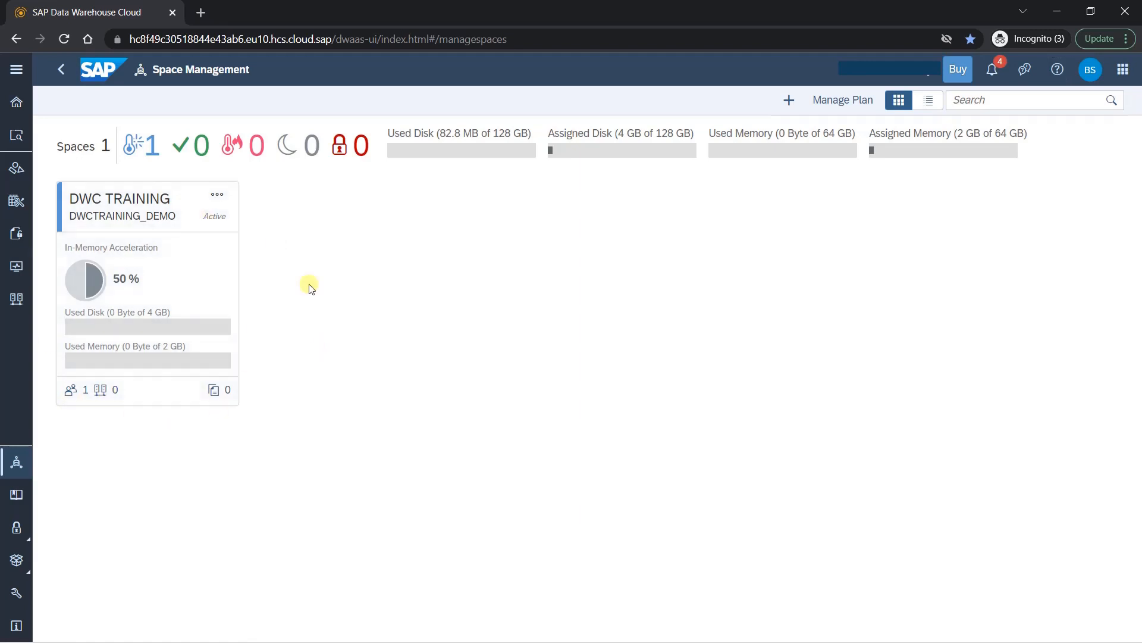
{"action": "mouse_move", "coordinate": [295, 307]}
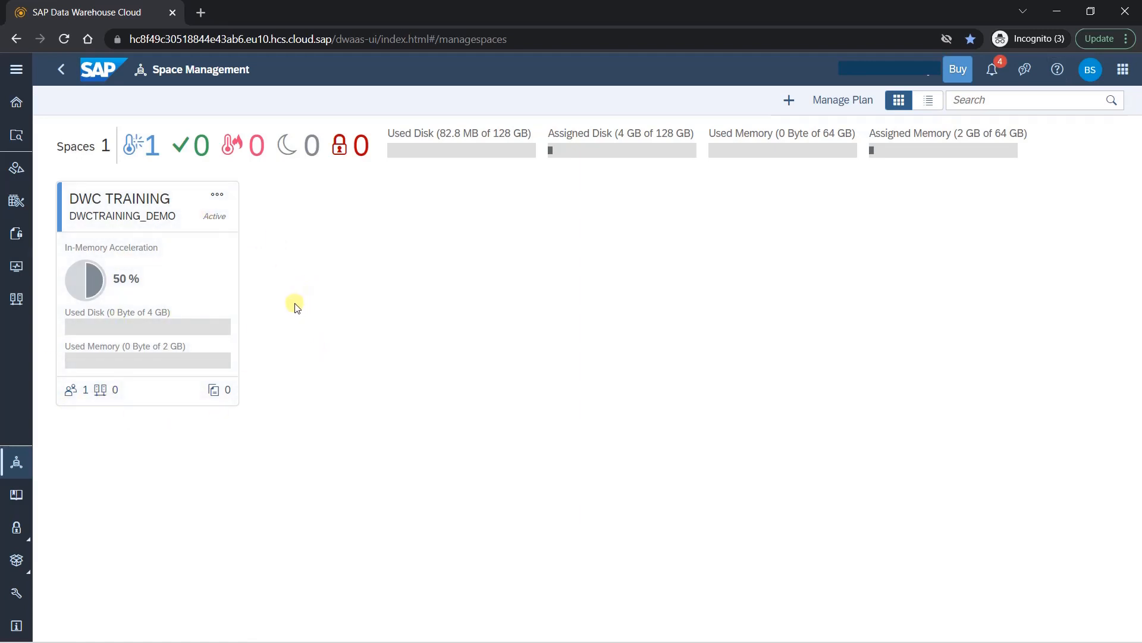
{"action": "mouse_move", "coordinate": [135, 151]}
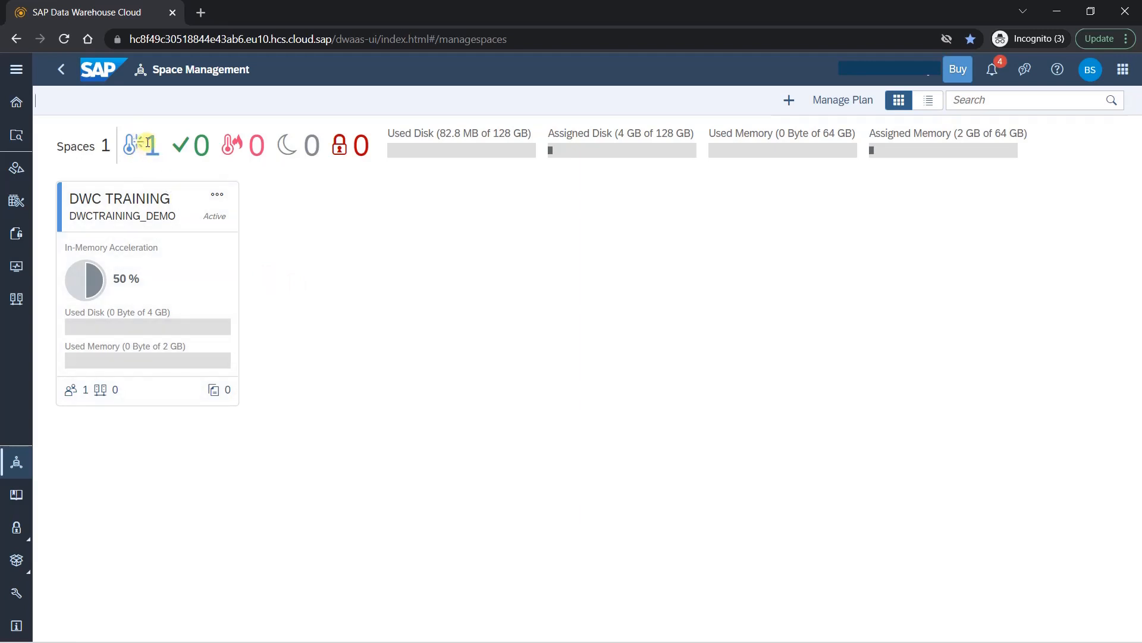
{"action": "mouse_move", "coordinate": [136, 149]}
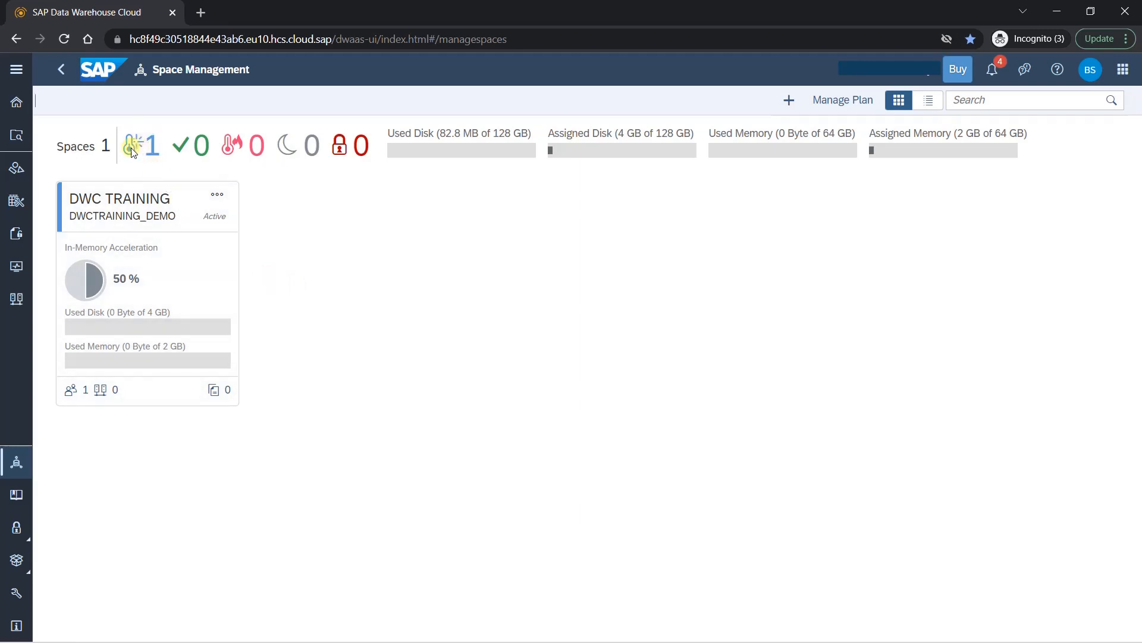
{"action": "mouse_move", "coordinate": [137, 145]}
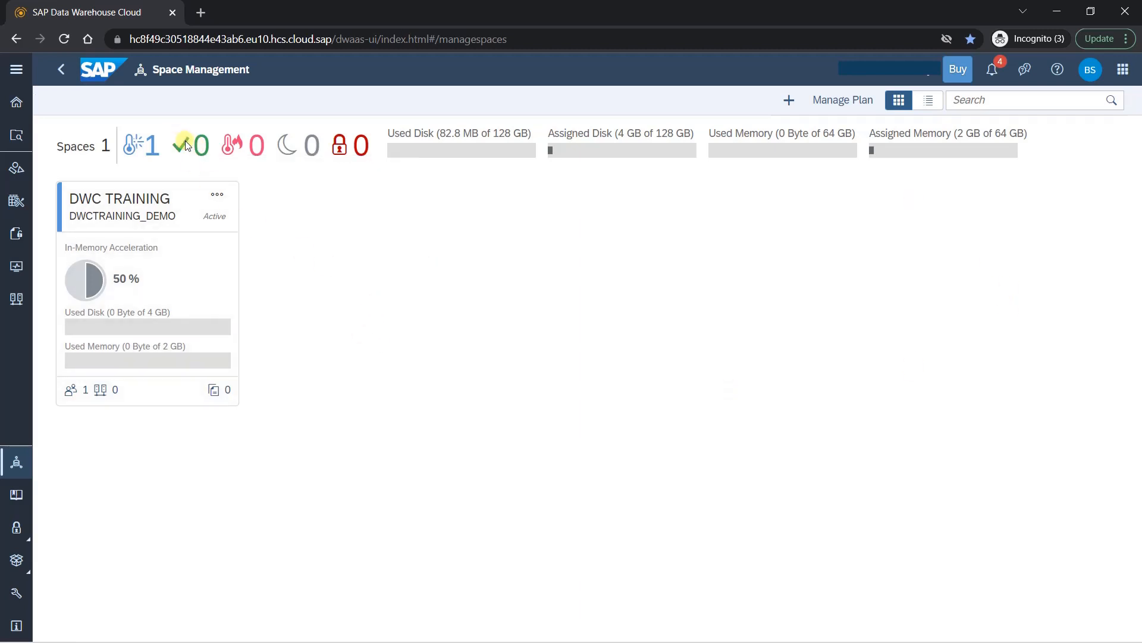
{"action": "mouse_move", "coordinate": [182, 145]}
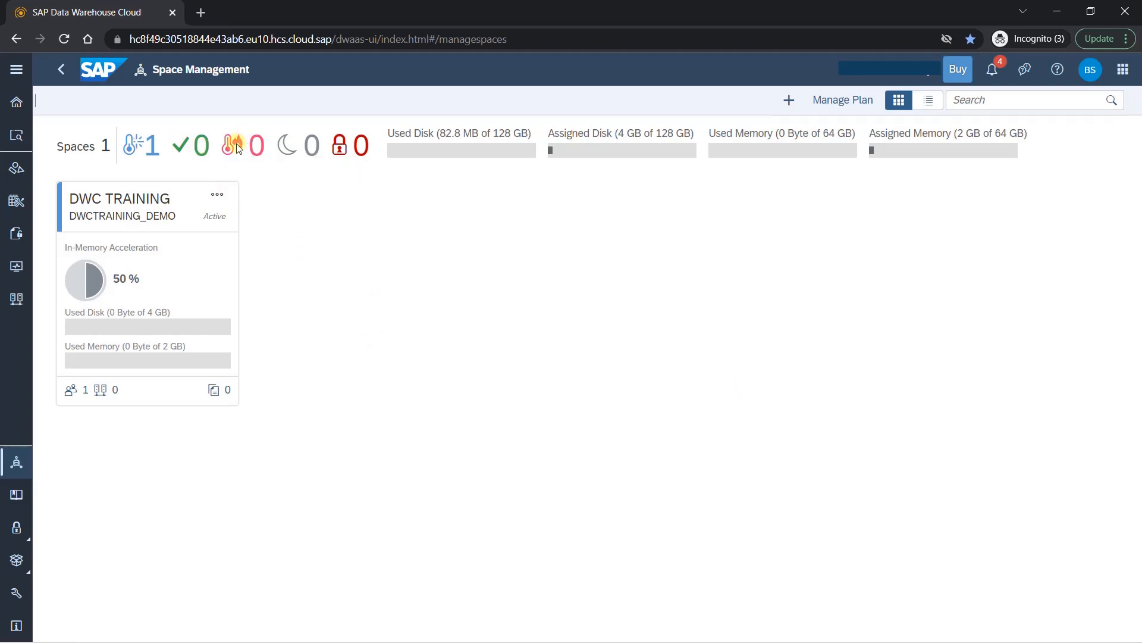
{"action": "mouse_move", "coordinate": [236, 145]}
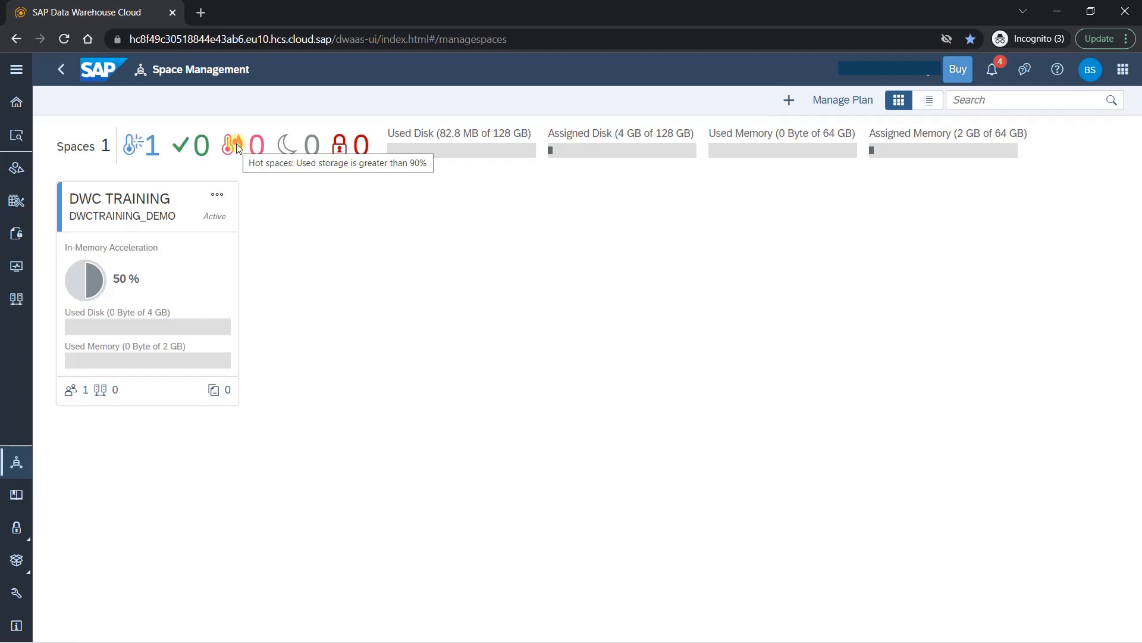
{"action": "mouse_move", "coordinate": [295, 150]}
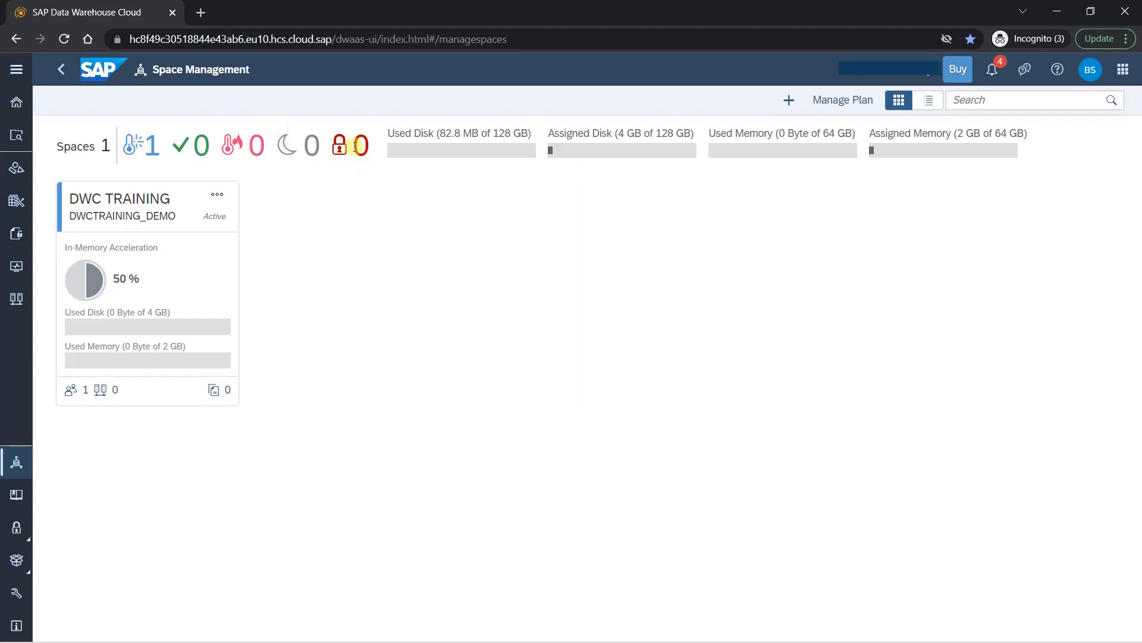
{"action": "mouse_move", "coordinate": [340, 146]}
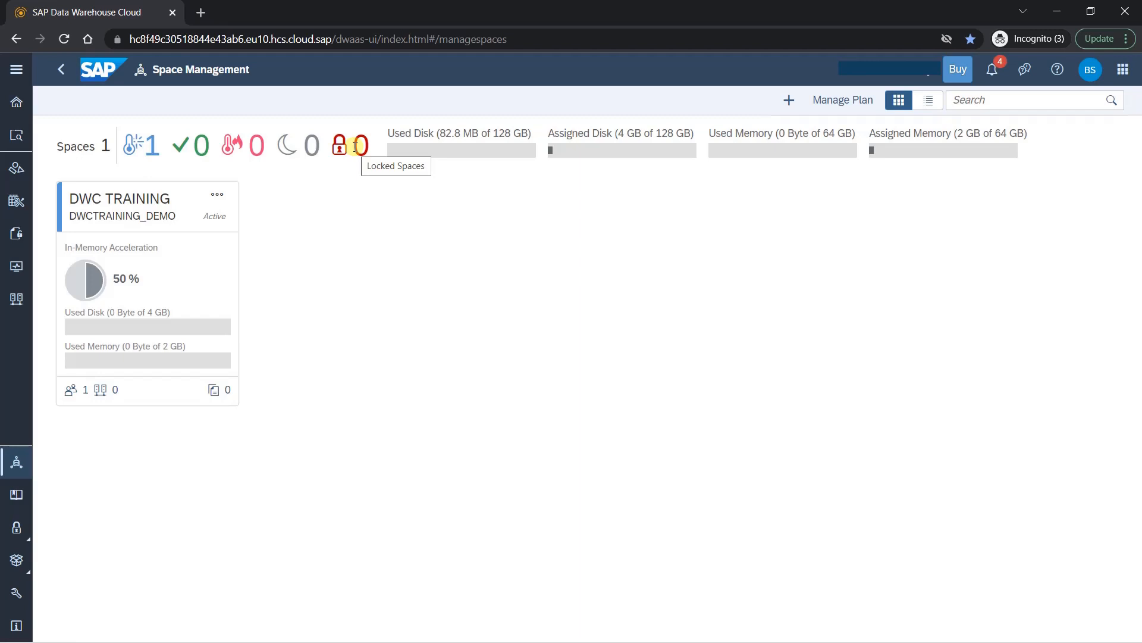
{"action": "mouse_move", "coordinate": [555, 286]}
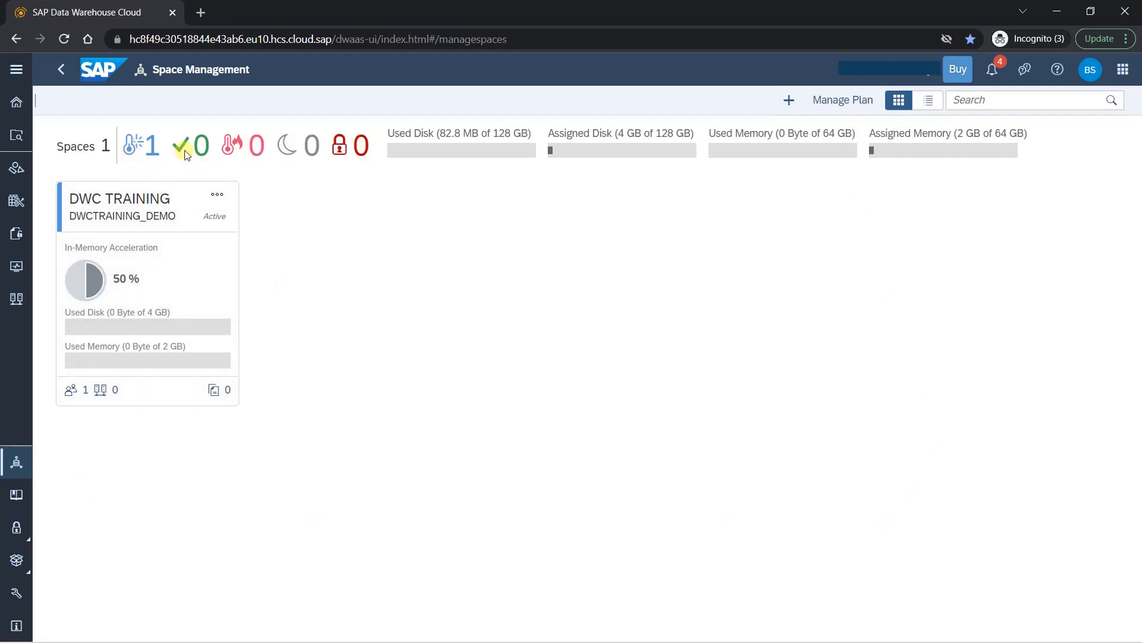
{"action": "mouse_move", "coordinate": [286, 168]}
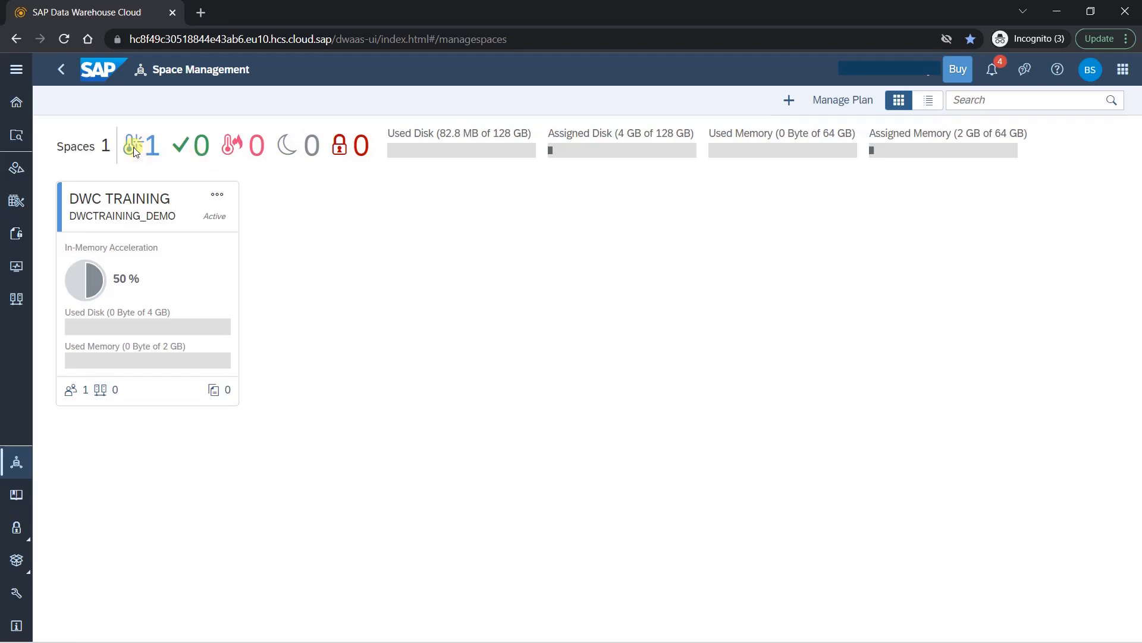
{"action": "mouse_move", "coordinate": [139, 145]}
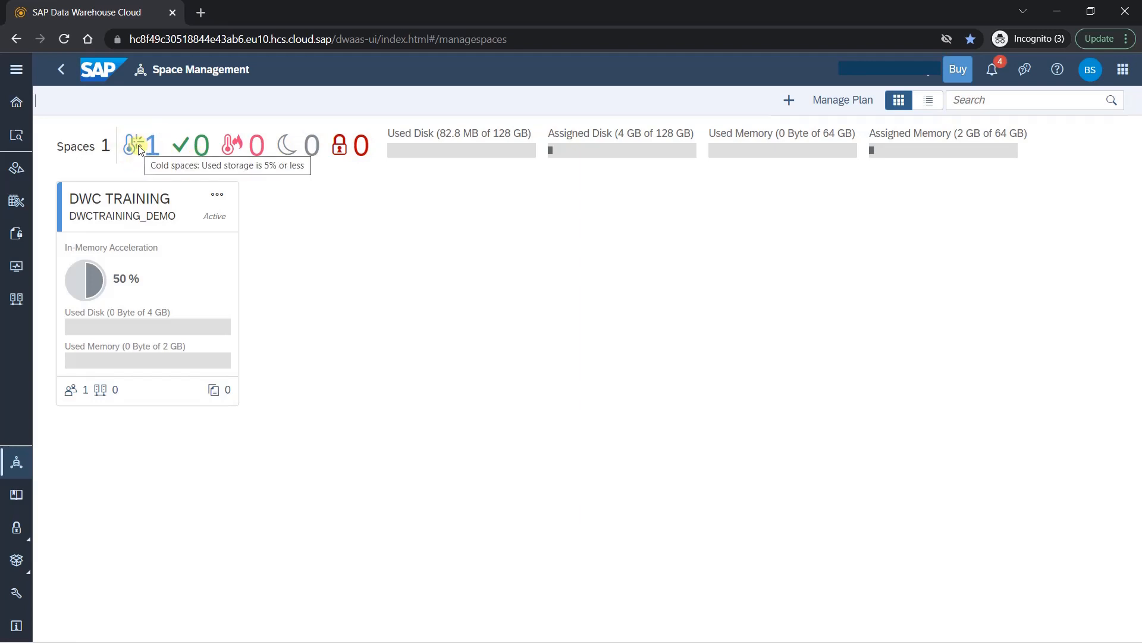
{"action": "mouse_move", "coordinate": [193, 162]}
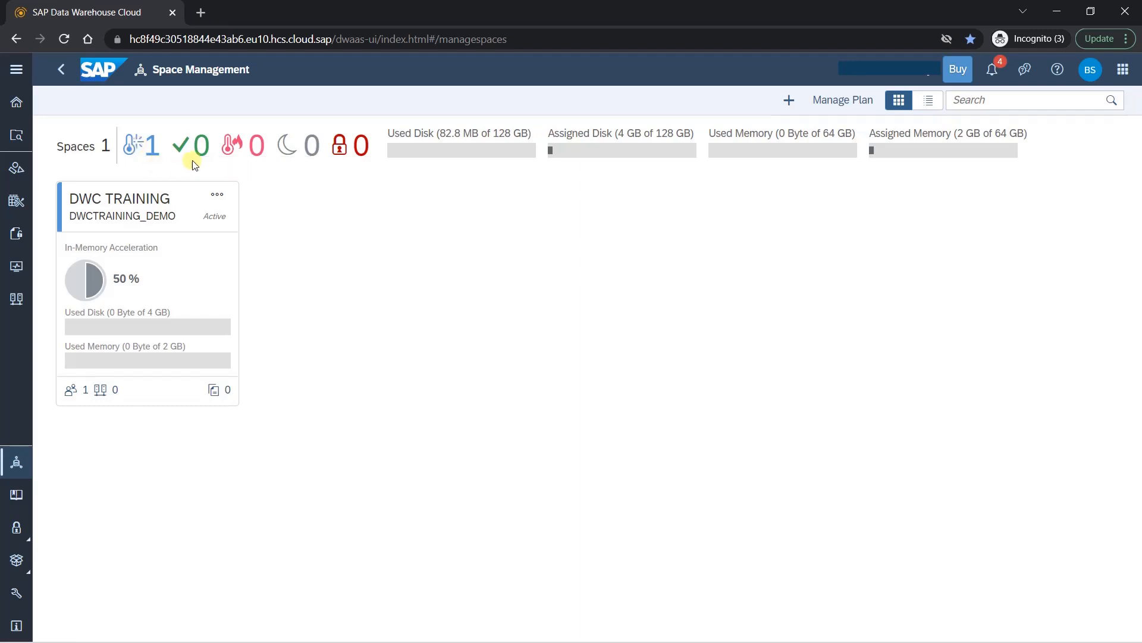
{"action": "mouse_move", "coordinate": [191, 145]}
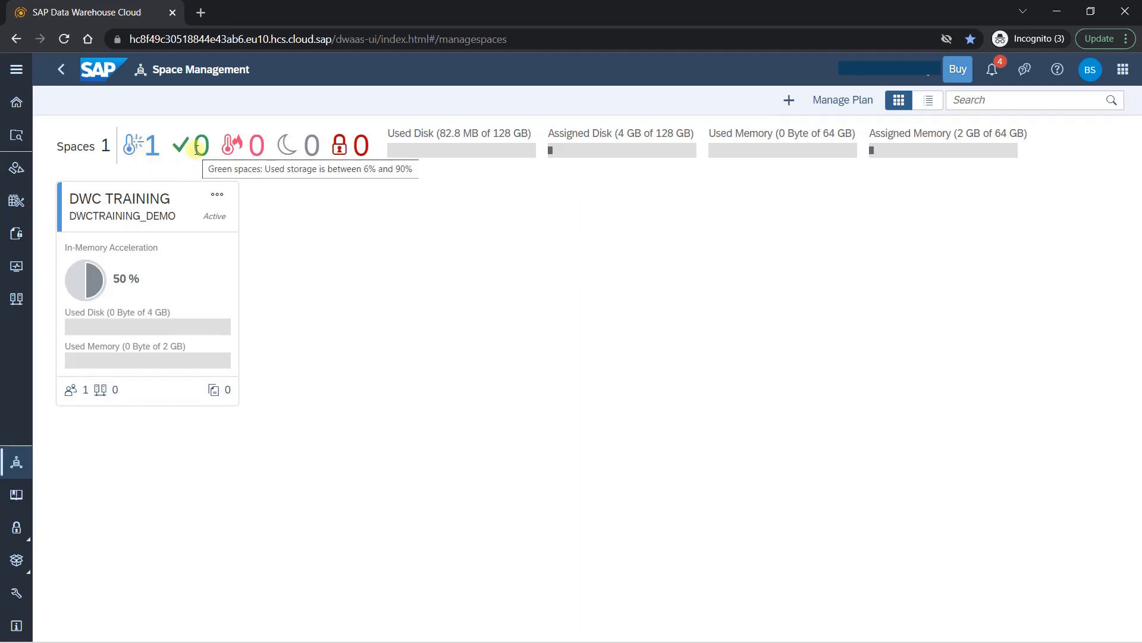
{"action": "mouse_move", "coordinate": [594, 319]}
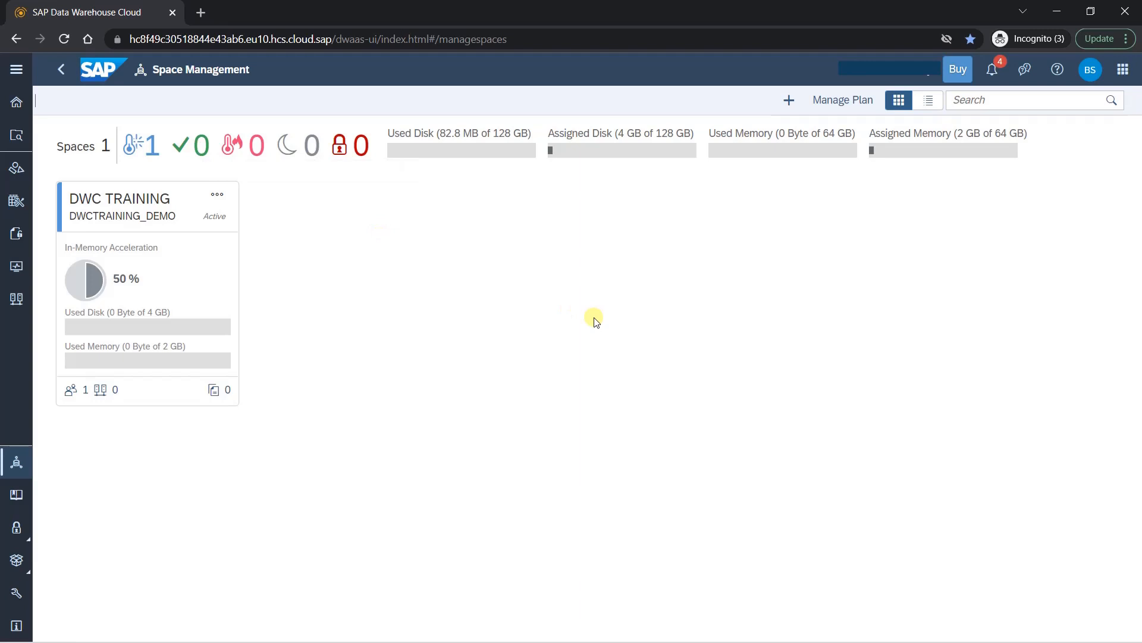
{"action": "mouse_move", "coordinate": [452, 139]}
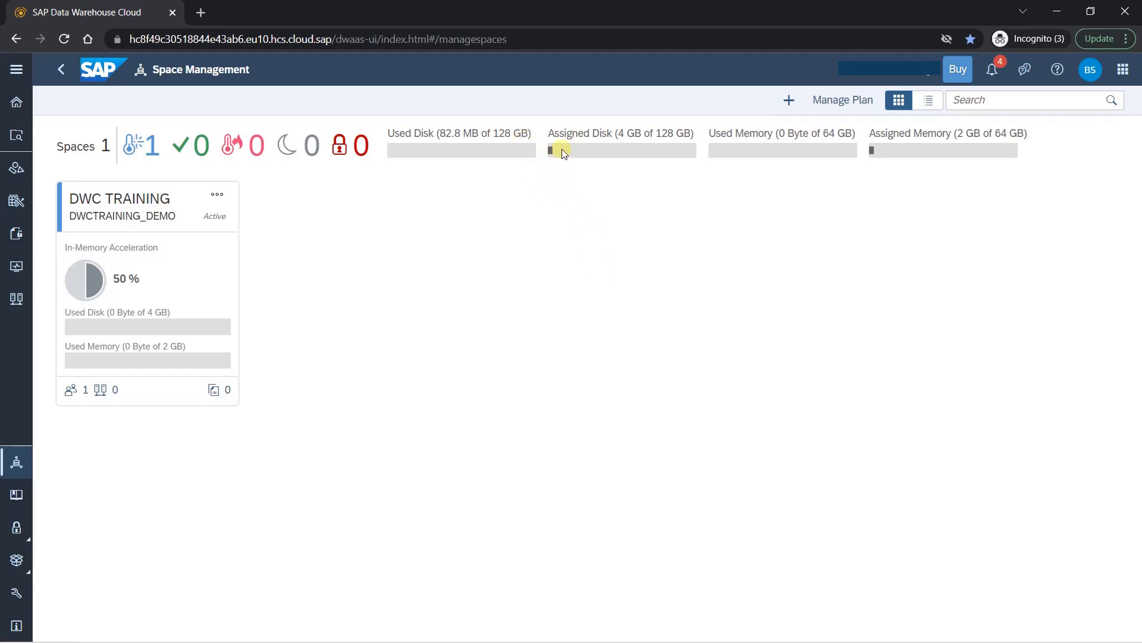
{"action": "mouse_move", "coordinate": [612, 151]}
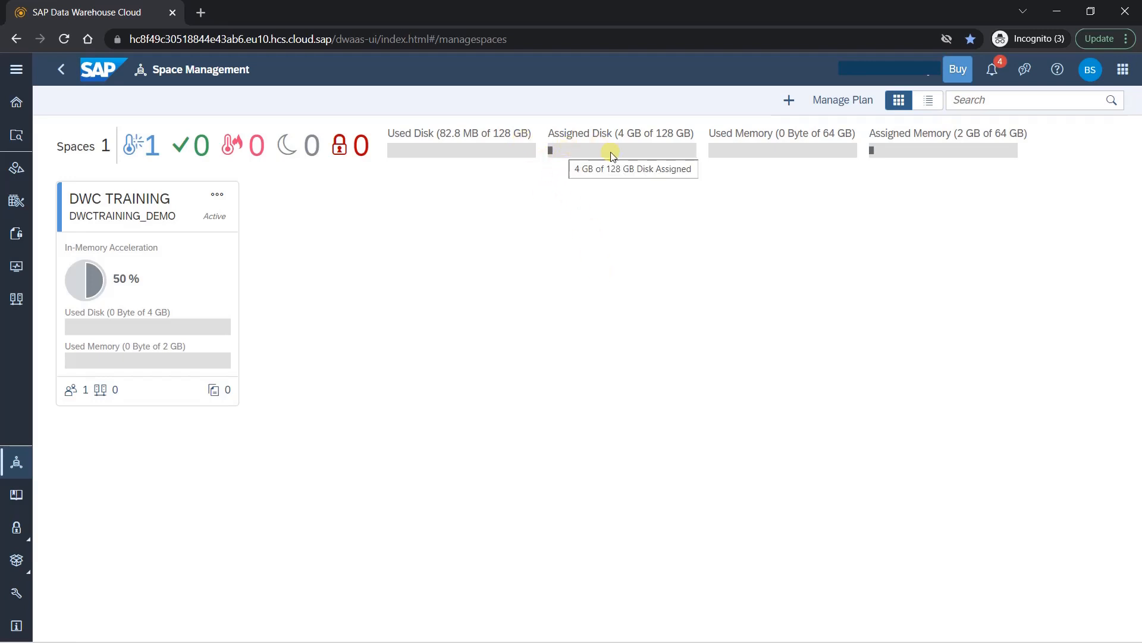
{"action": "mouse_move", "coordinate": [833, 296]}
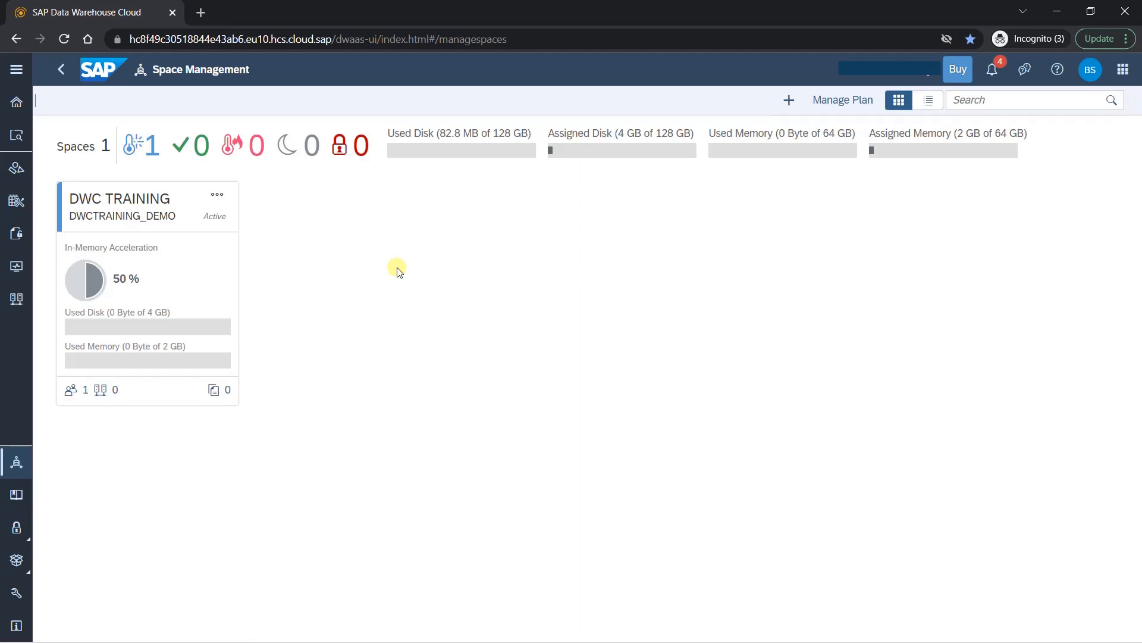
{"action": "mouse_move", "coordinate": [4, 124]}
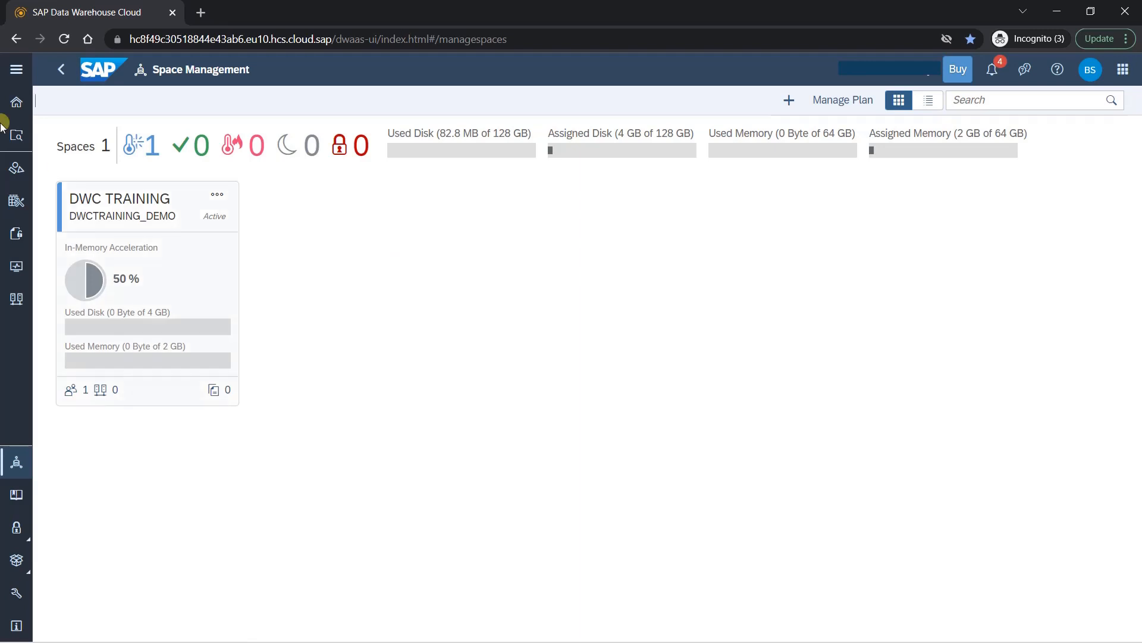
Step: Expand the side navigation to show app names beside the Space Management overview
{"action": "left_click", "coordinate": [16, 69]}
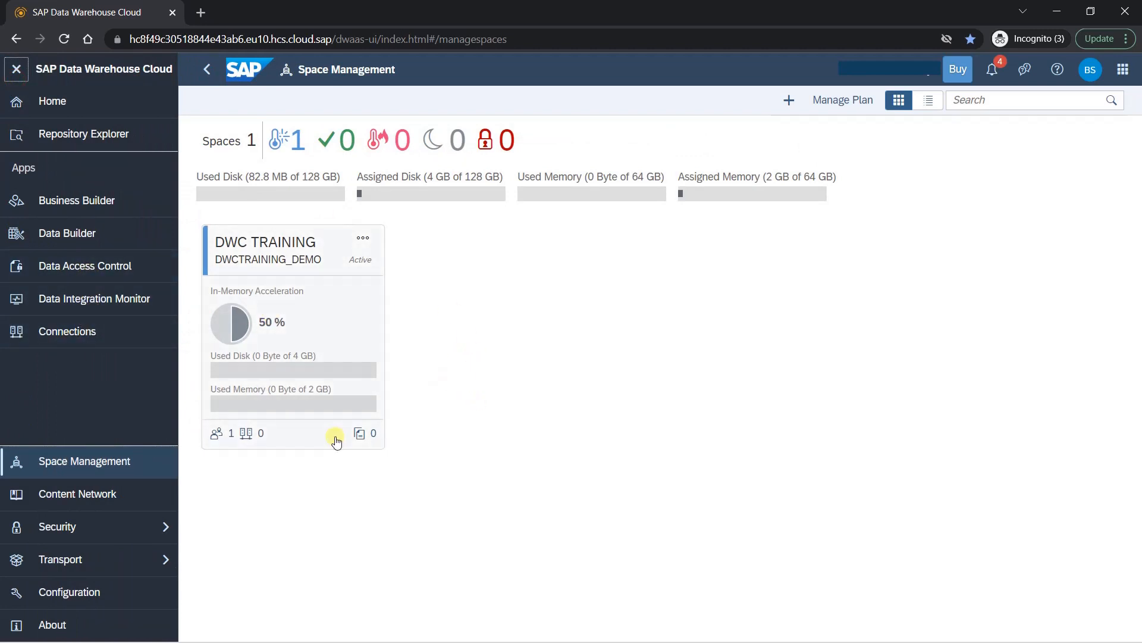
{"action": "mouse_move", "coordinate": [338, 352]}
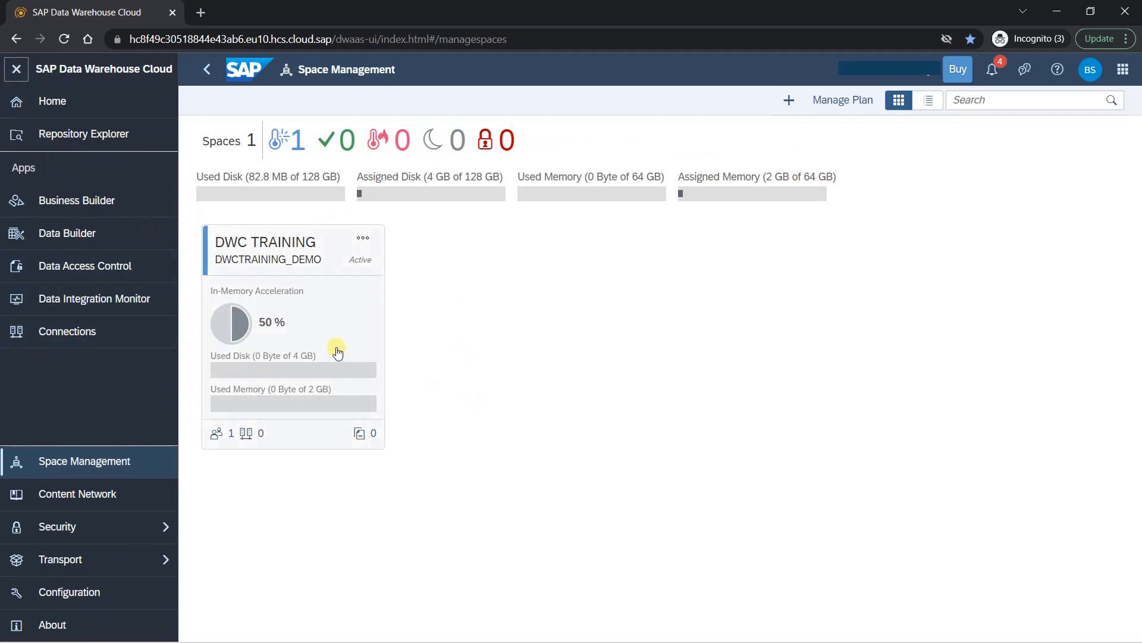
{"action": "mouse_move", "coordinate": [657, 406]}
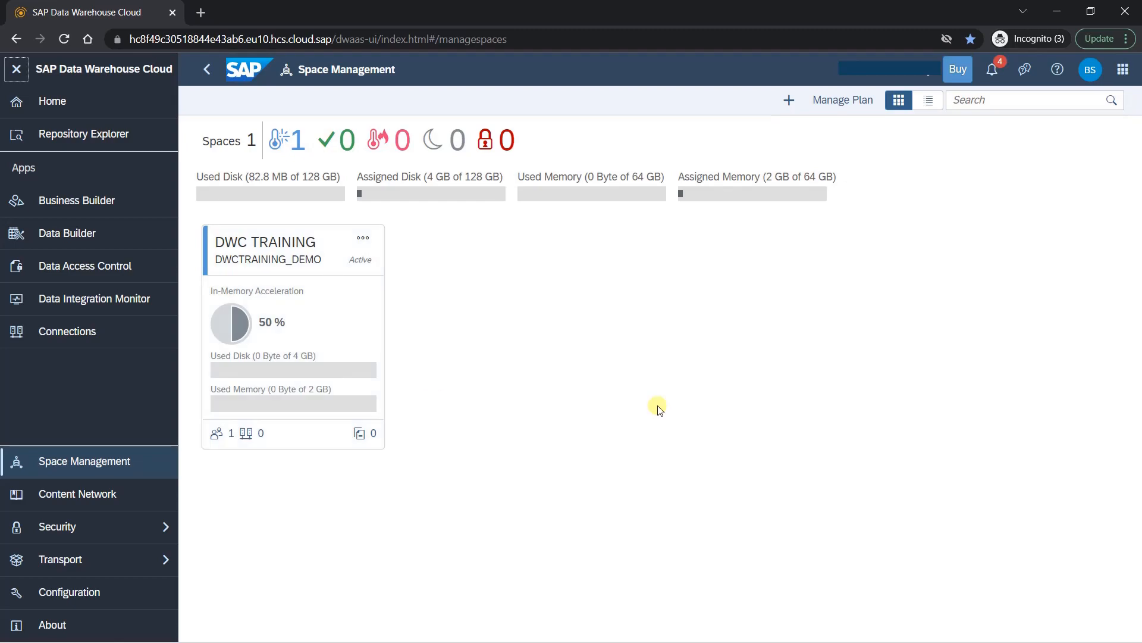